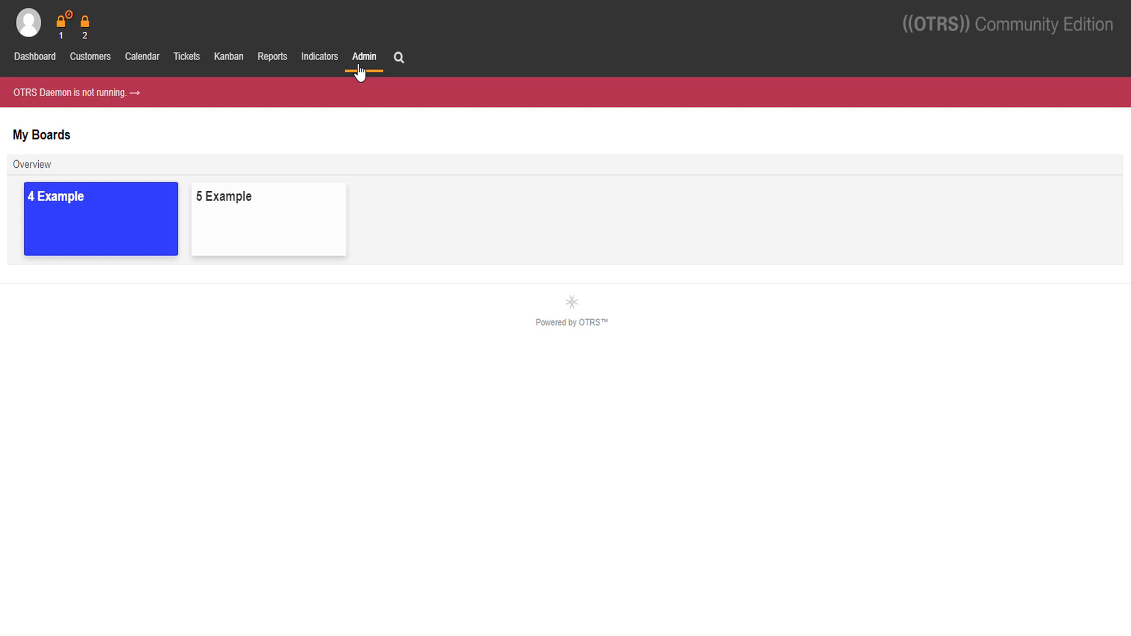
- Open the Admin area and filter its items by 'Kanban'
click(363, 57)
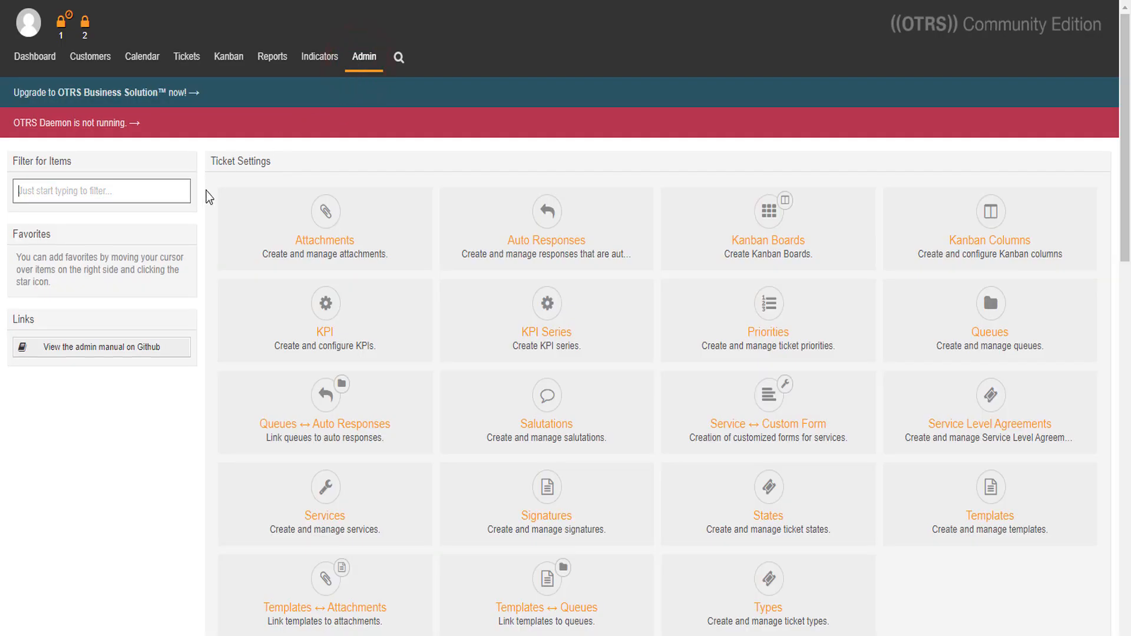
text(K)
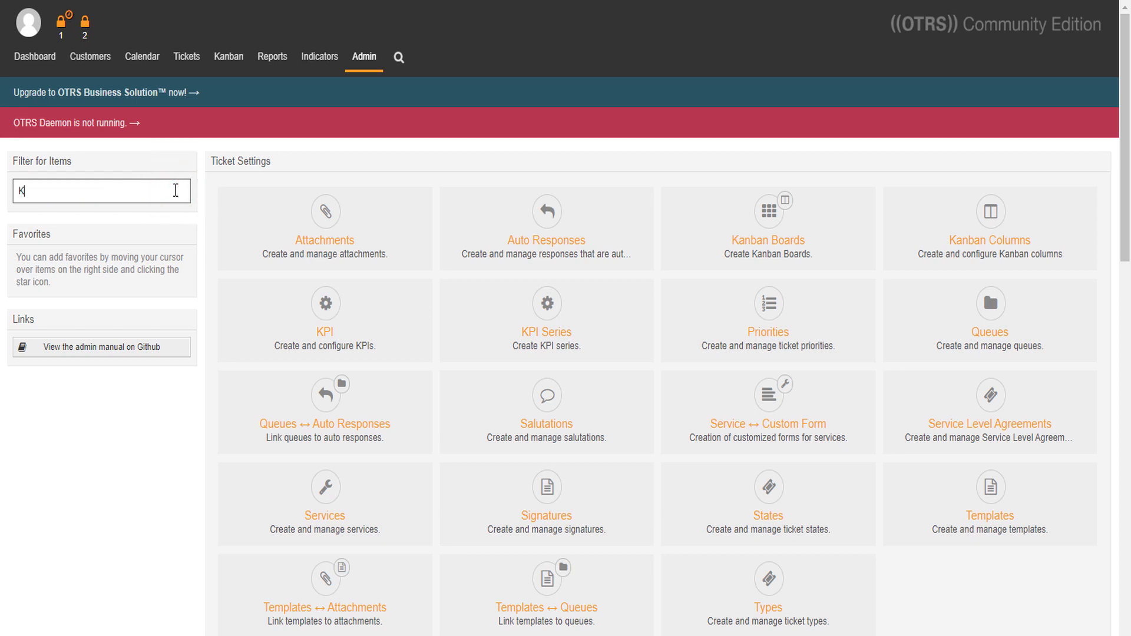
text(anban)
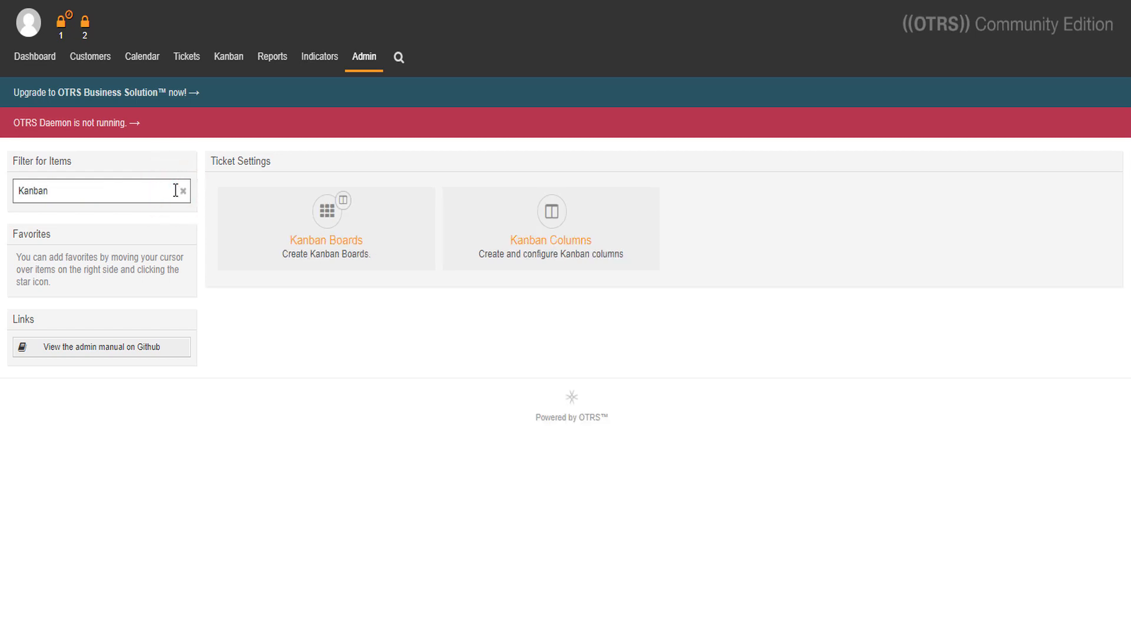
mouse_move(311, 332)
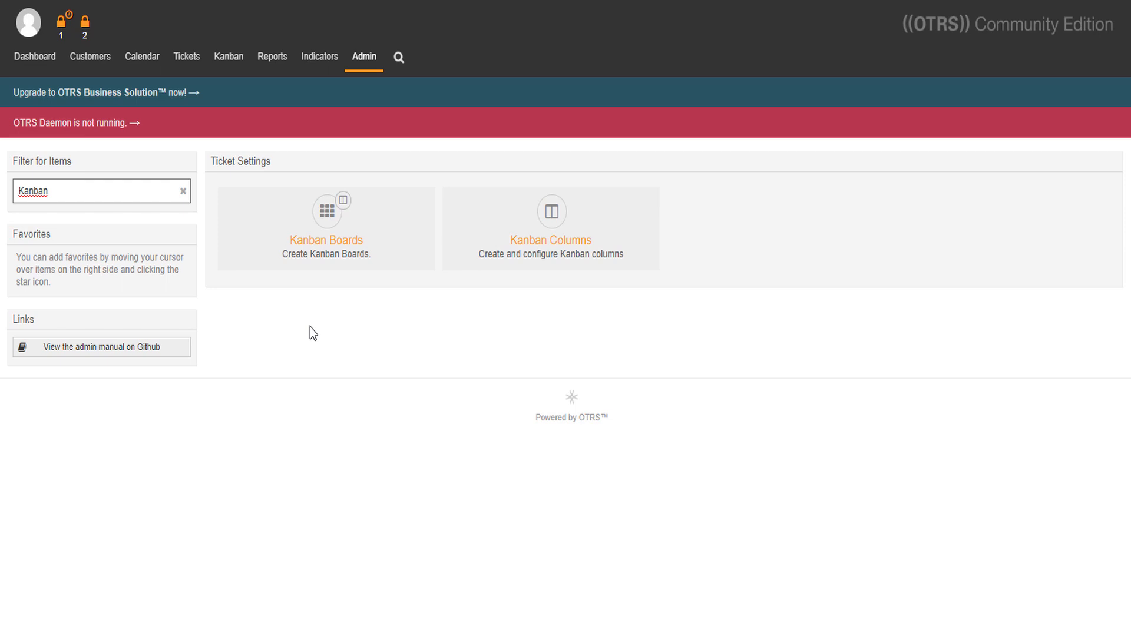
mouse_move(594, 335)
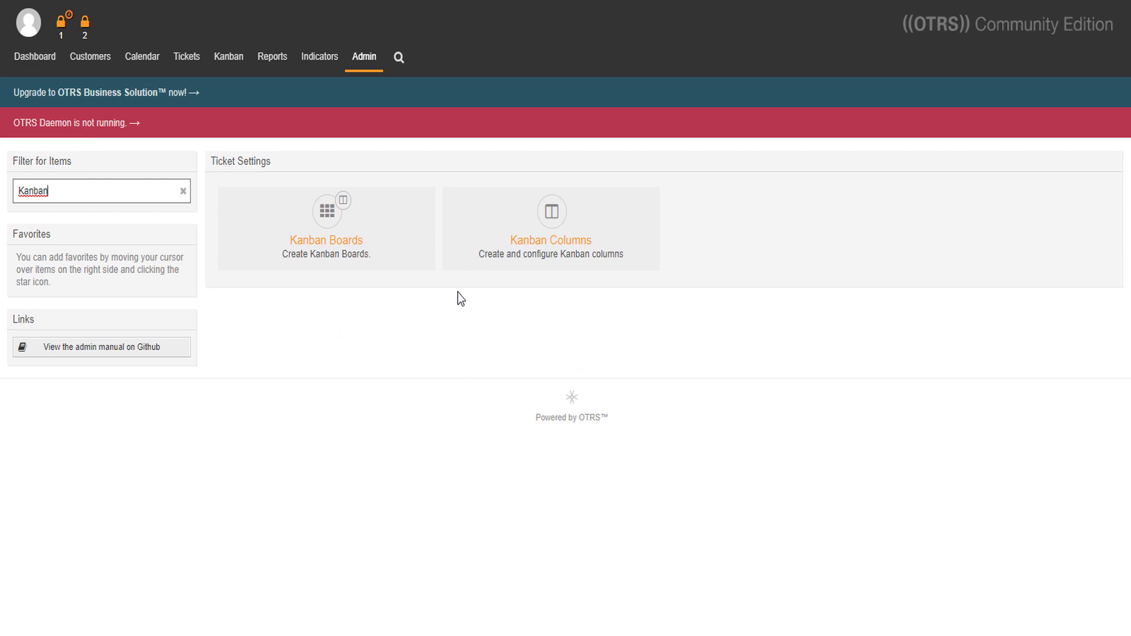
mouse_move(386, 251)
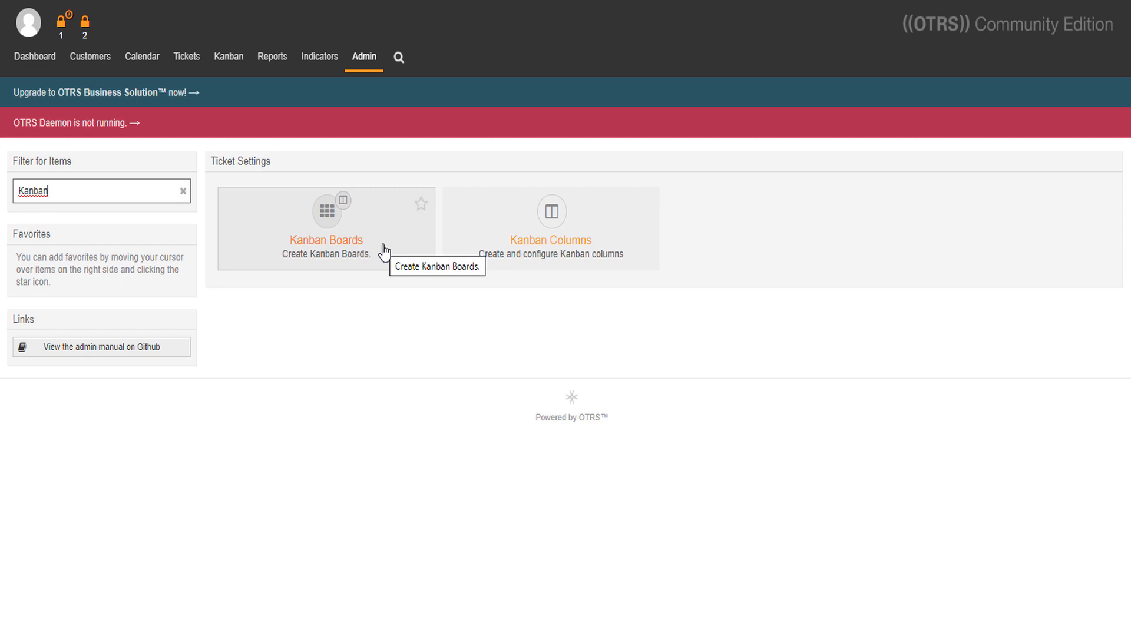
- Open Kanban Boards to list the nine example boards
click(325, 240)
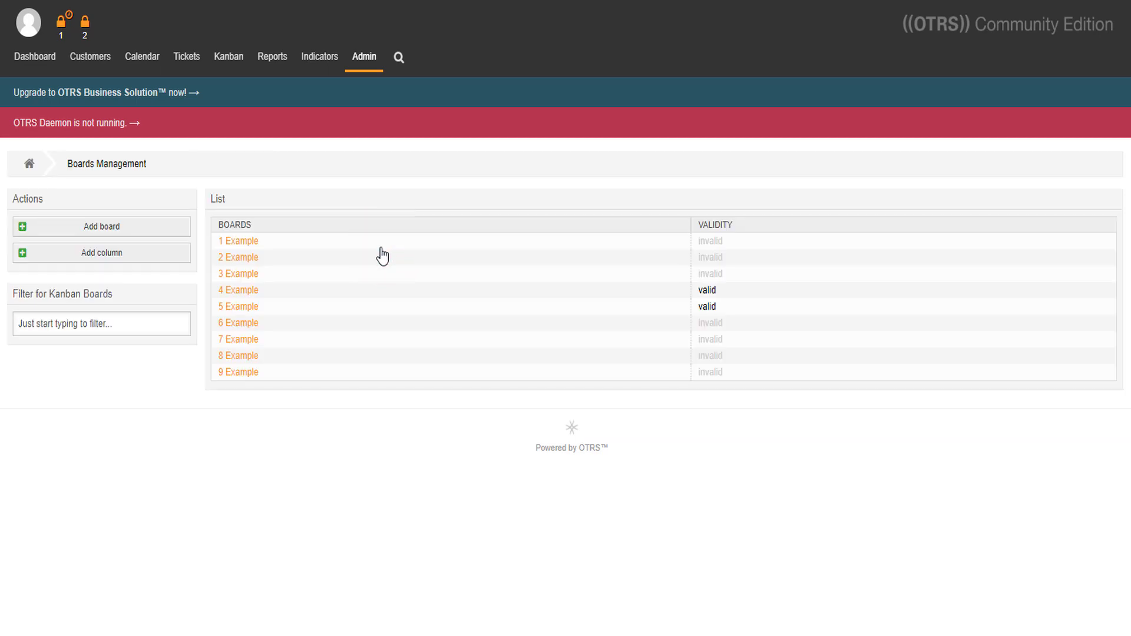
mouse_move(196, 232)
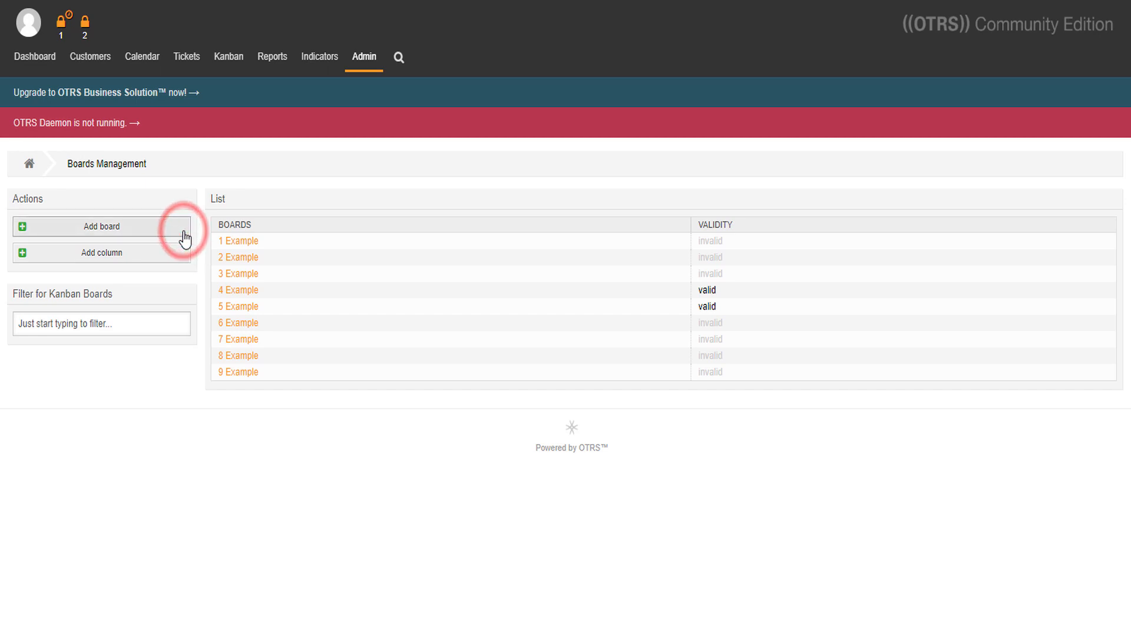
- Add a board named '1st Board' with a yellow BoardColor and submit it
click(100, 226)
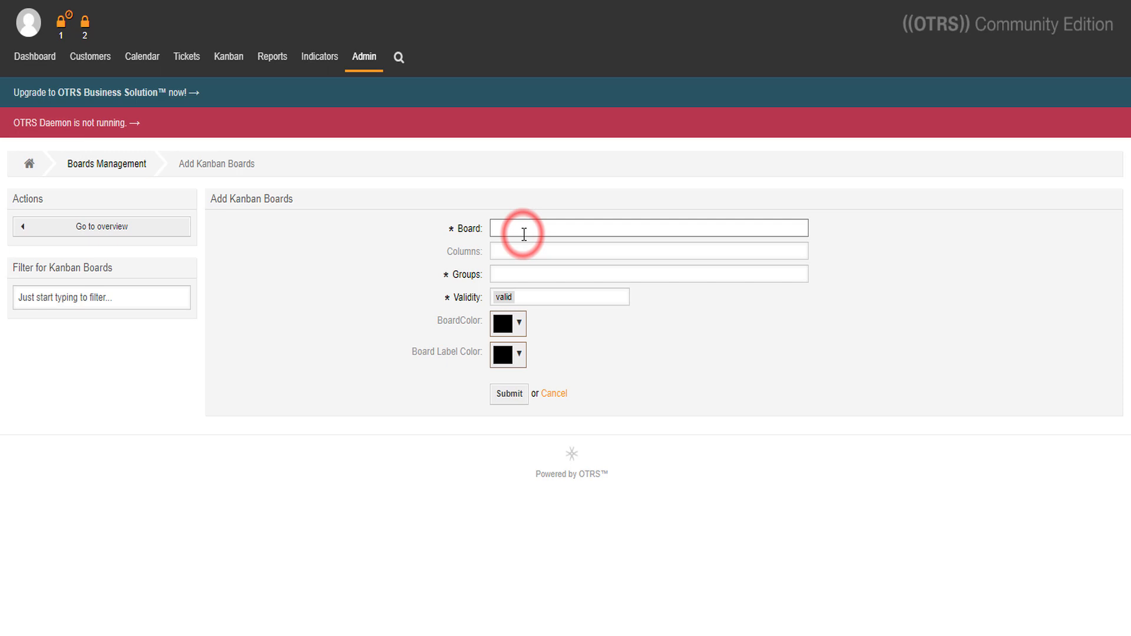
text(1st)
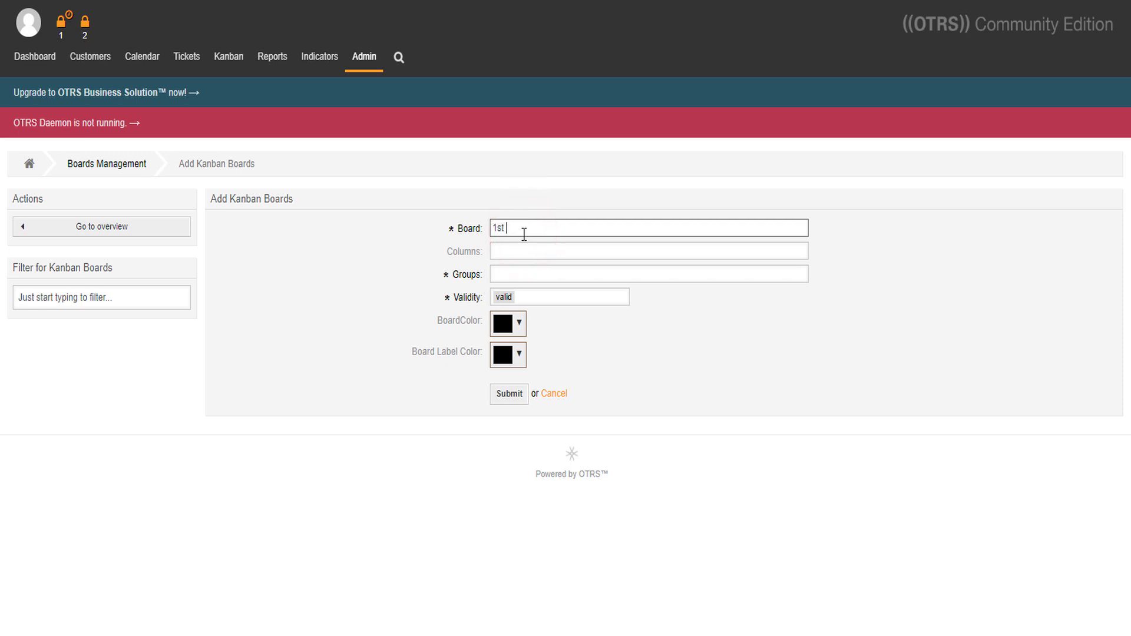
text(Board)
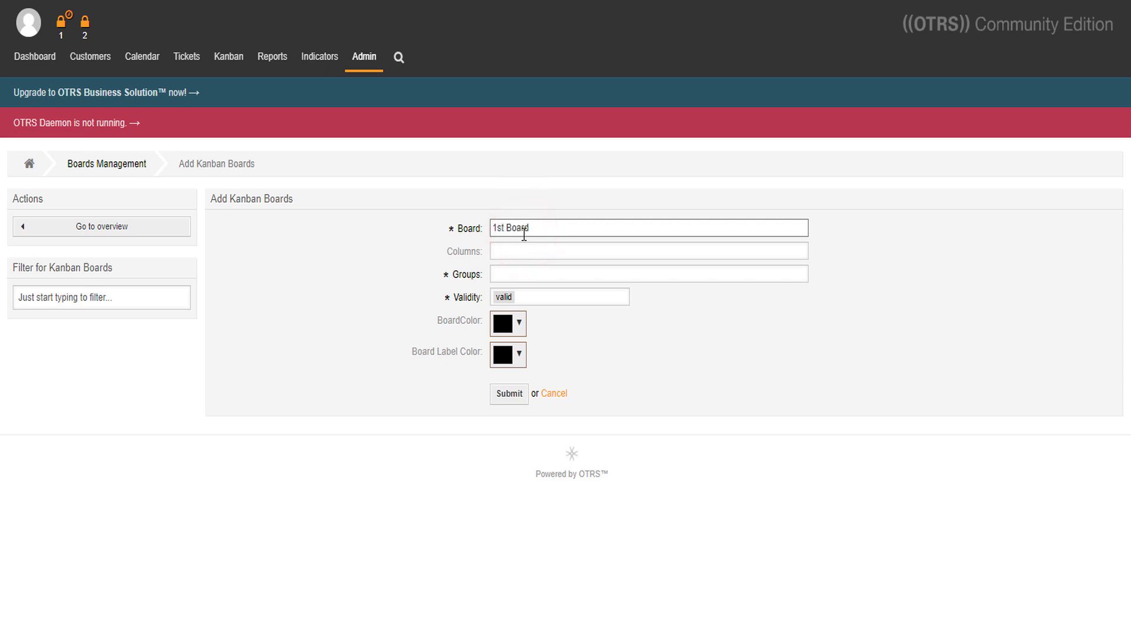
mouse_move(575, 243)
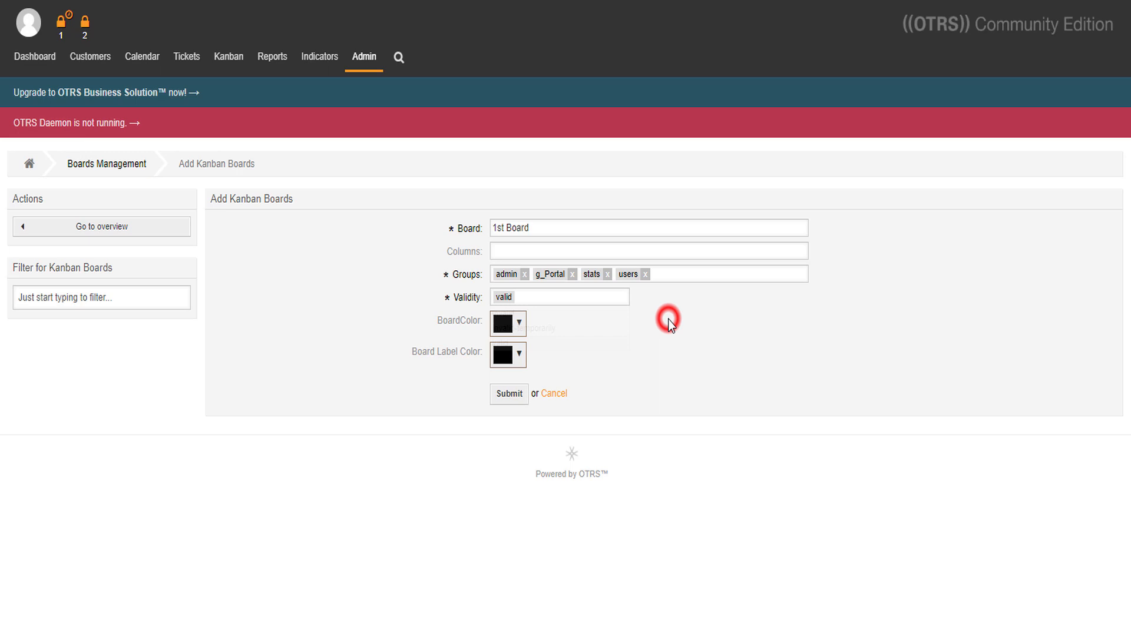
mouse_move(478, 333)
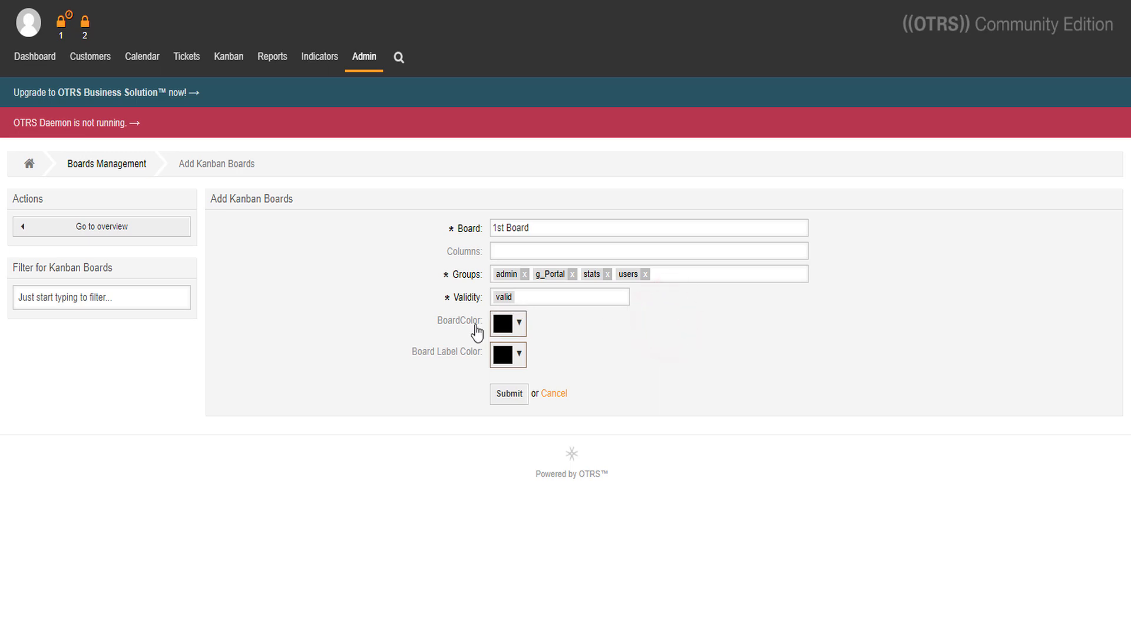
click(518, 323)
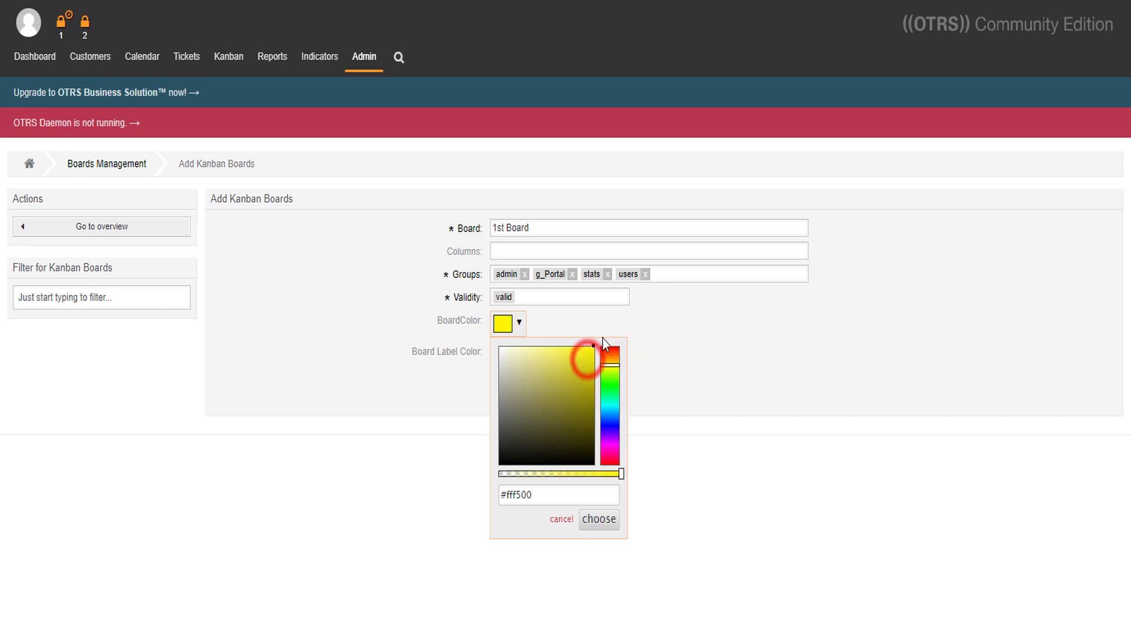
click(612, 361)
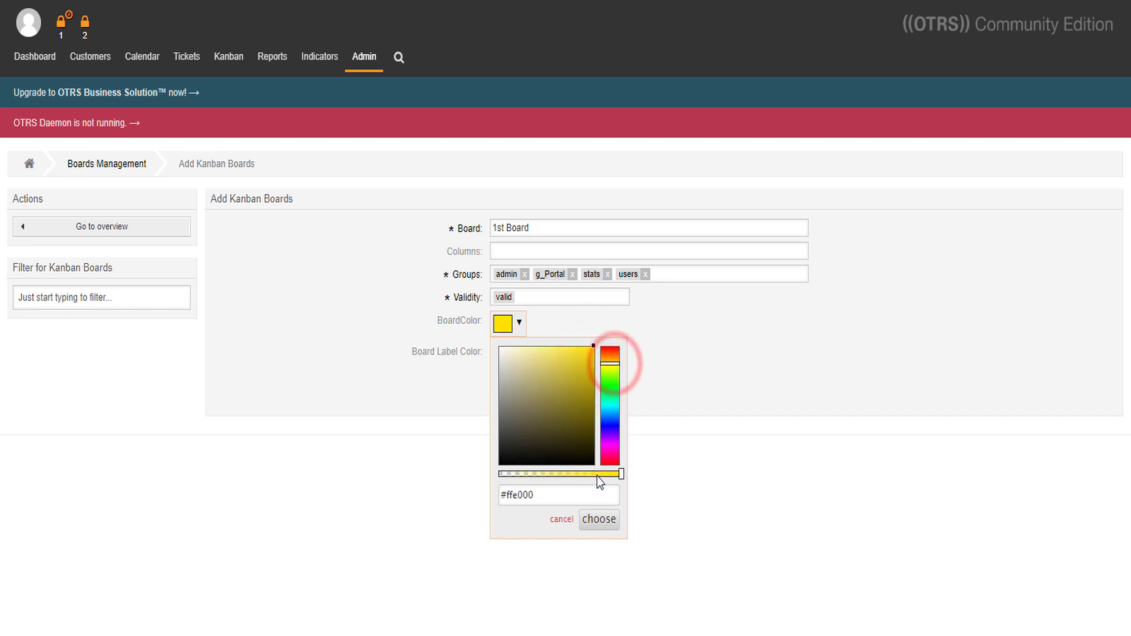
click(599, 520)
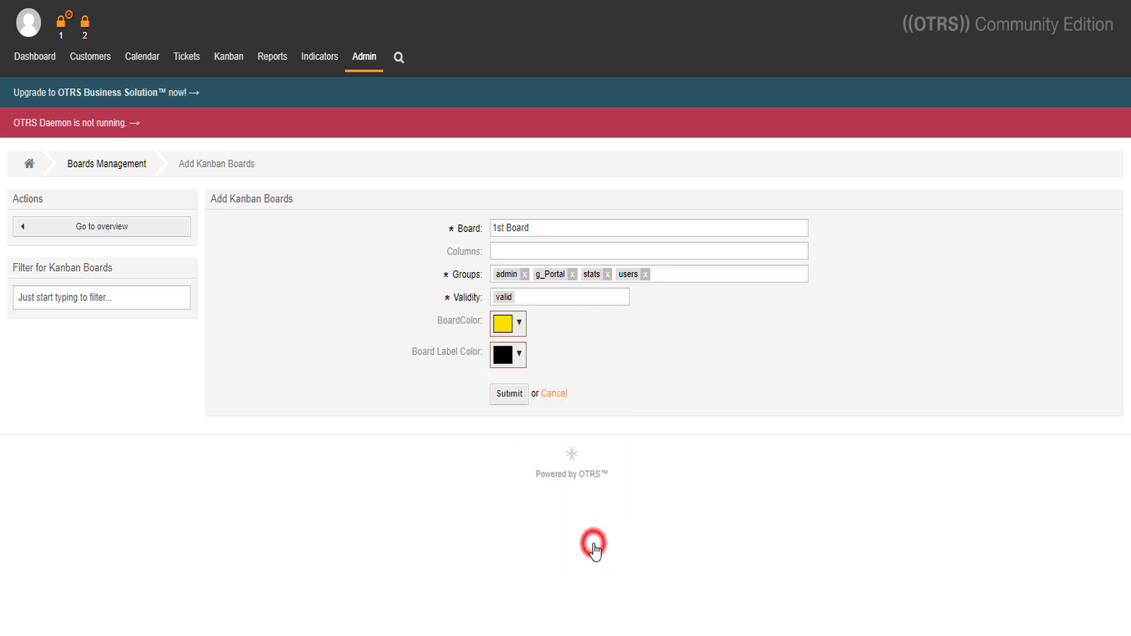
mouse_move(509, 394)
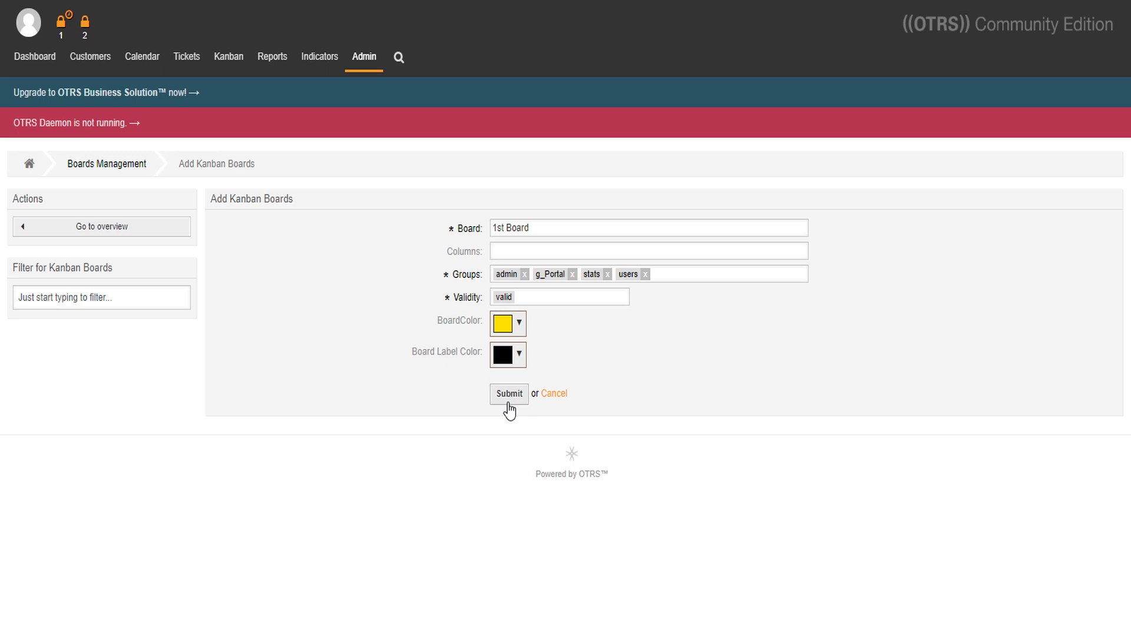
click(509, 394)
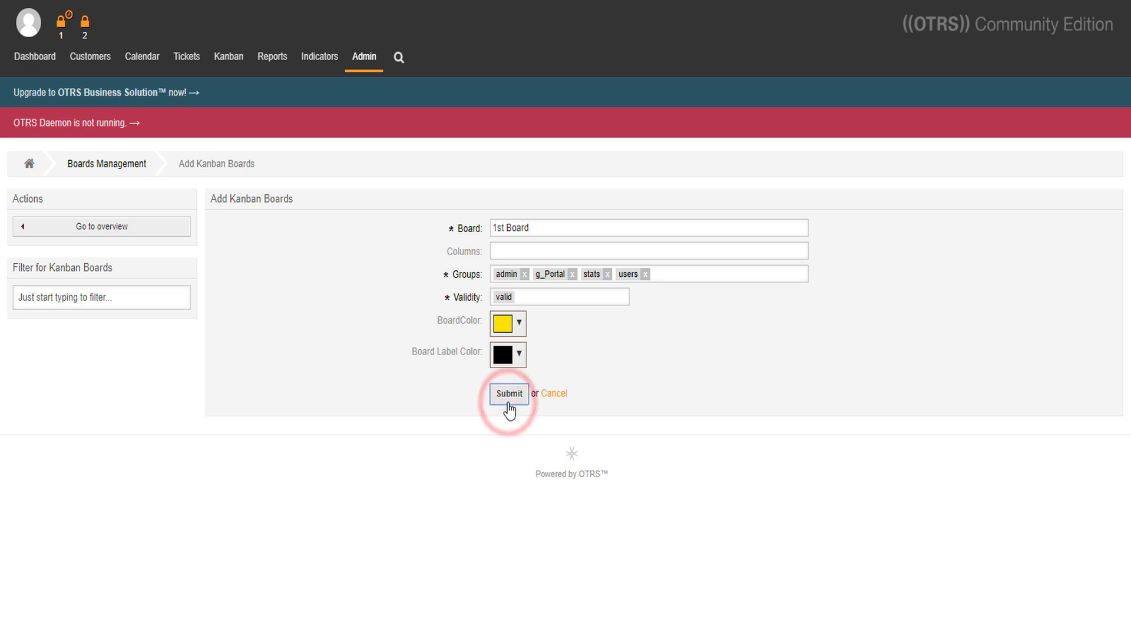
click(509, 394)
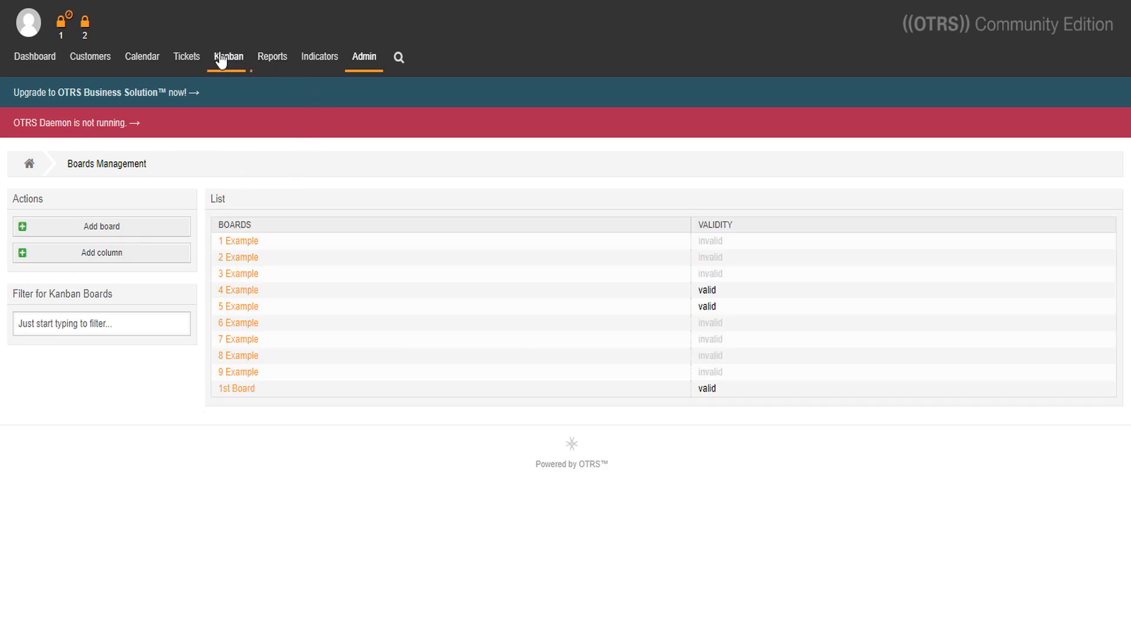
- Go to the Kanban My Boards overview showing the yellow 1st Board
click(228, 57)
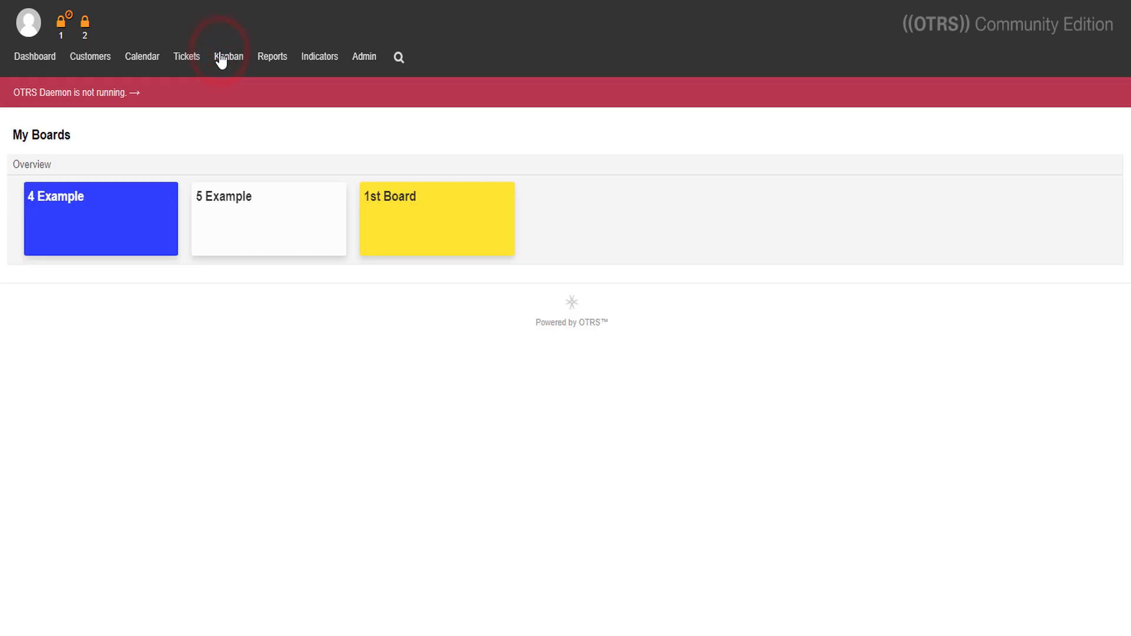
mouse_move(481, 230)
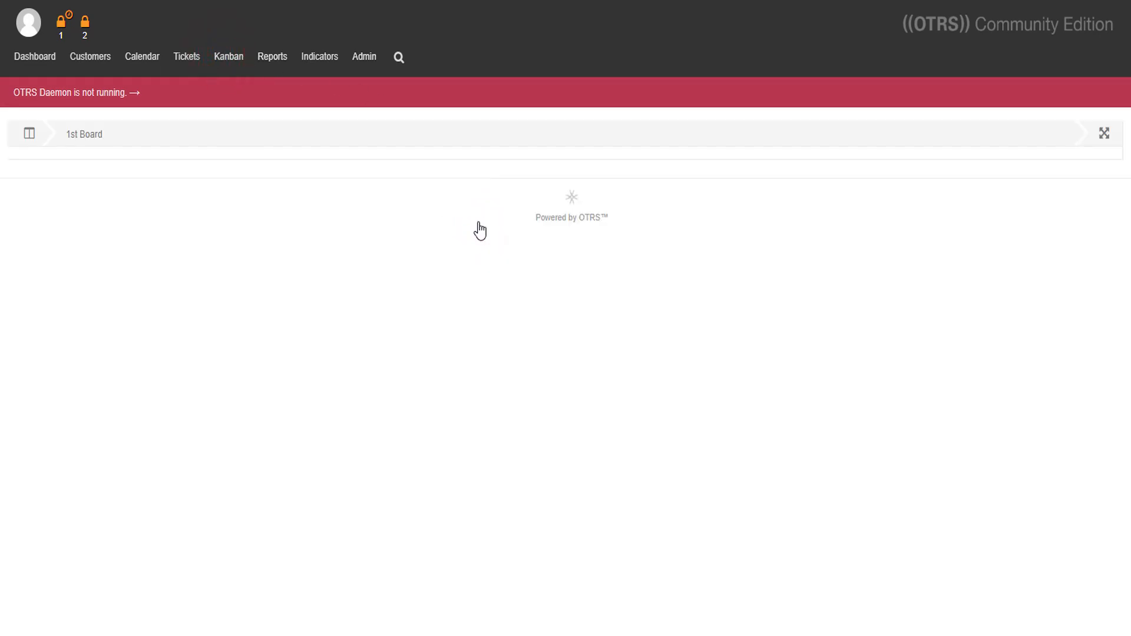
mouse_move(379, 74)
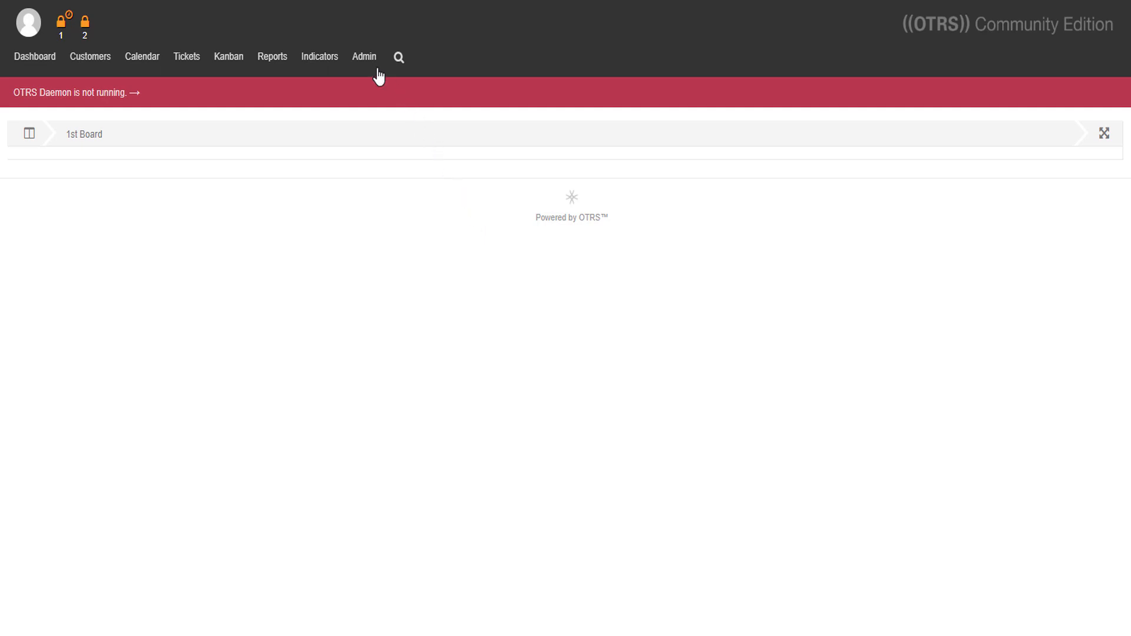
- From Admin, open Kanban column management and start adding a new column
click(364, 57)
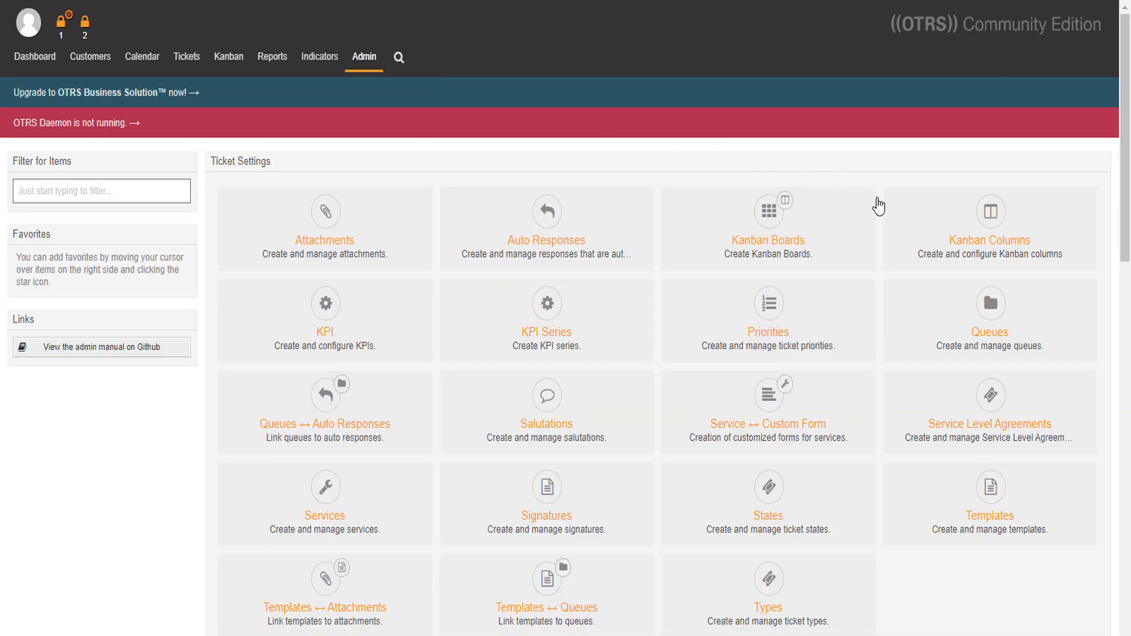
click(989, 238)
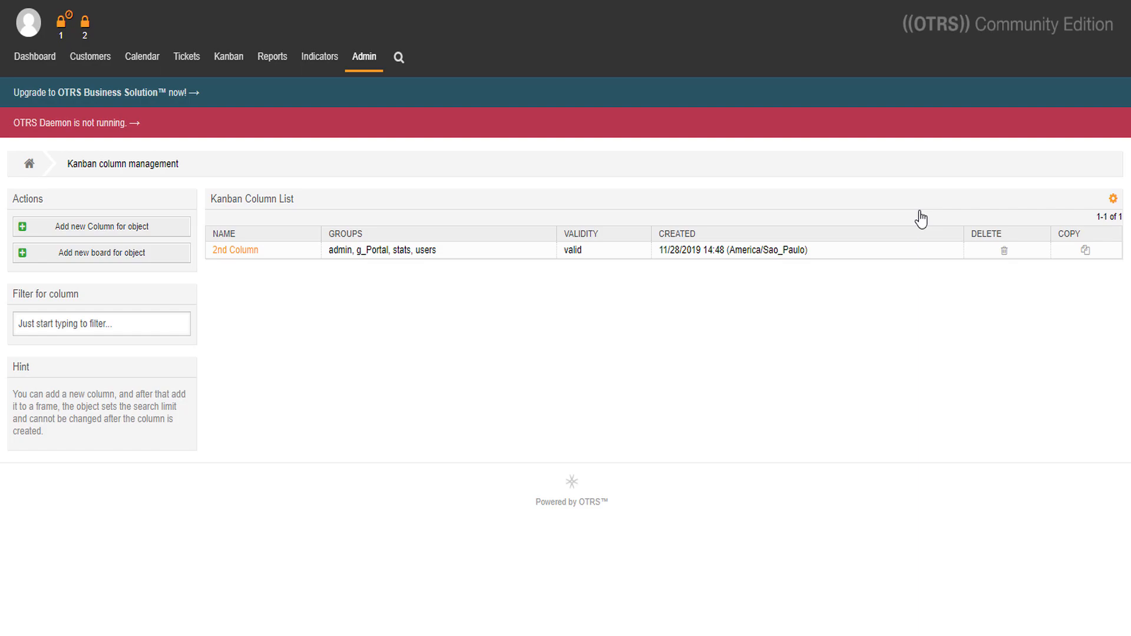
click(101, 225)
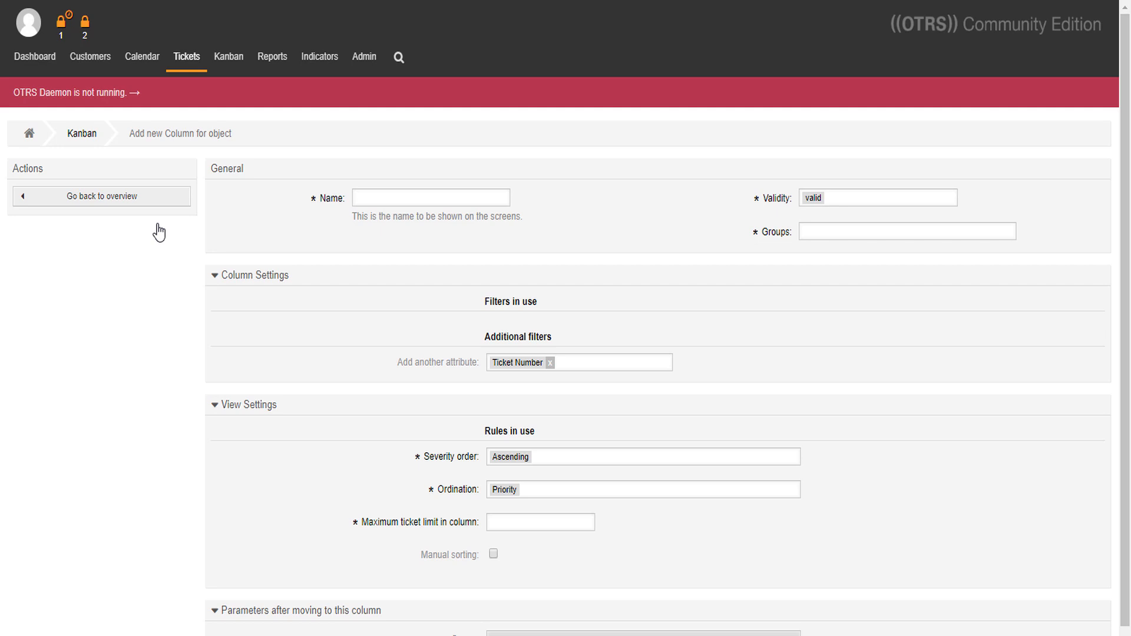
- Name the new column '1st Column' and choose its groups
click(431, 197)
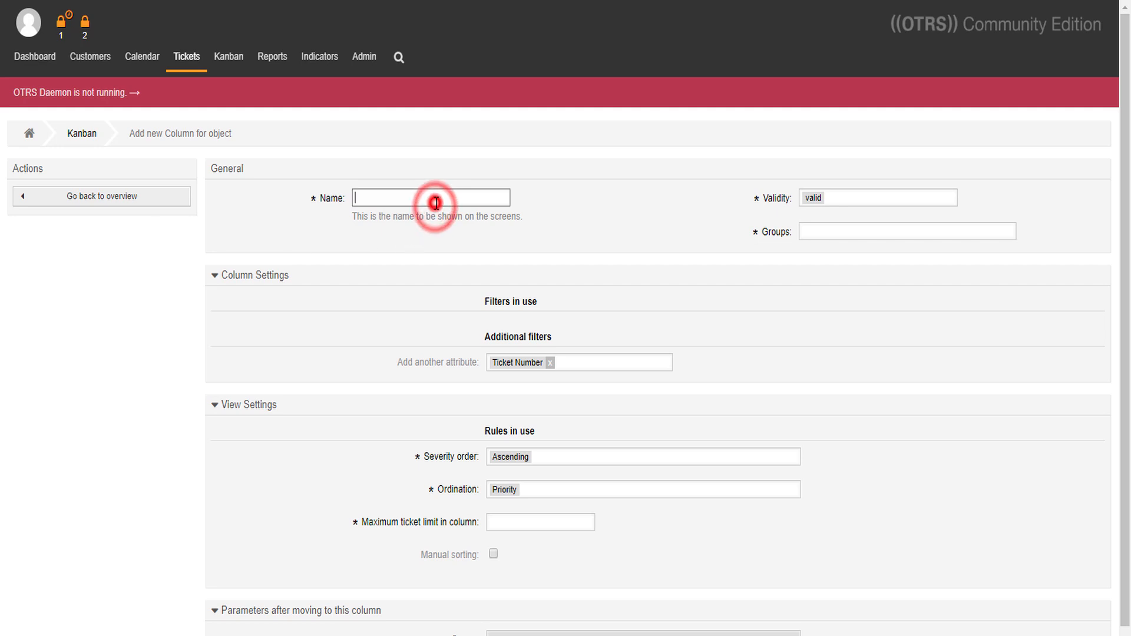
text(1st)
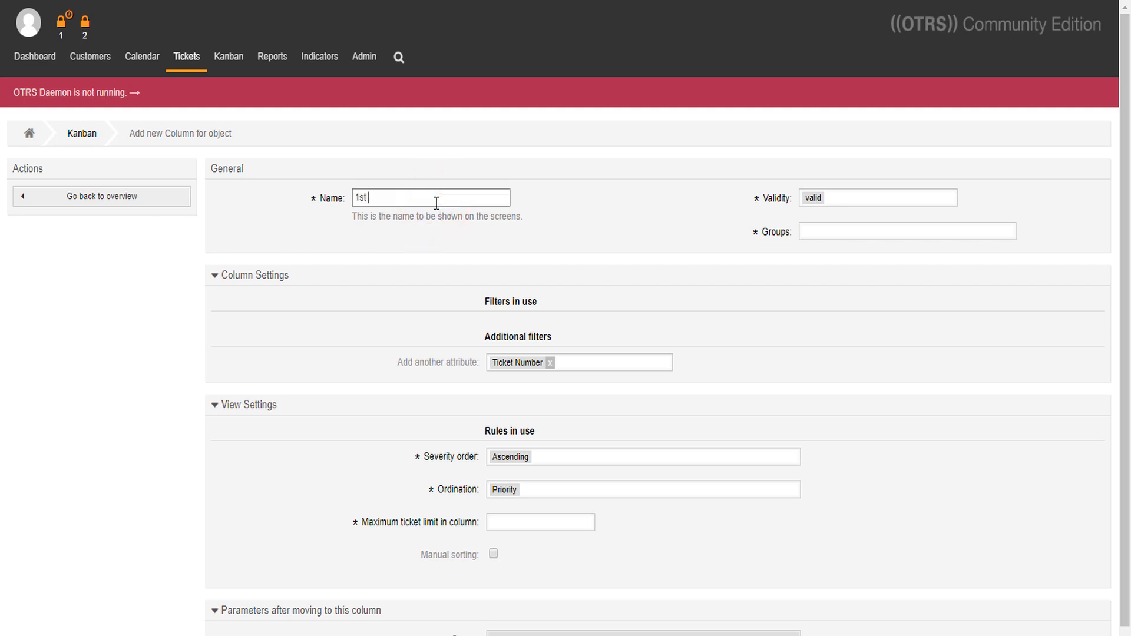
text(Column)
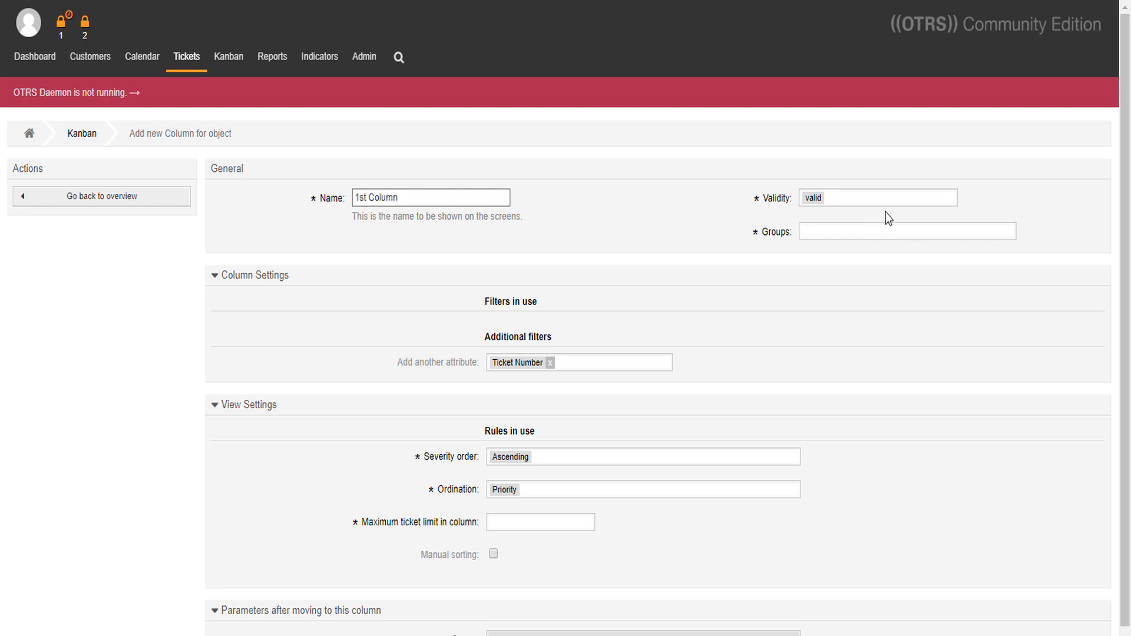
click(907, 231)
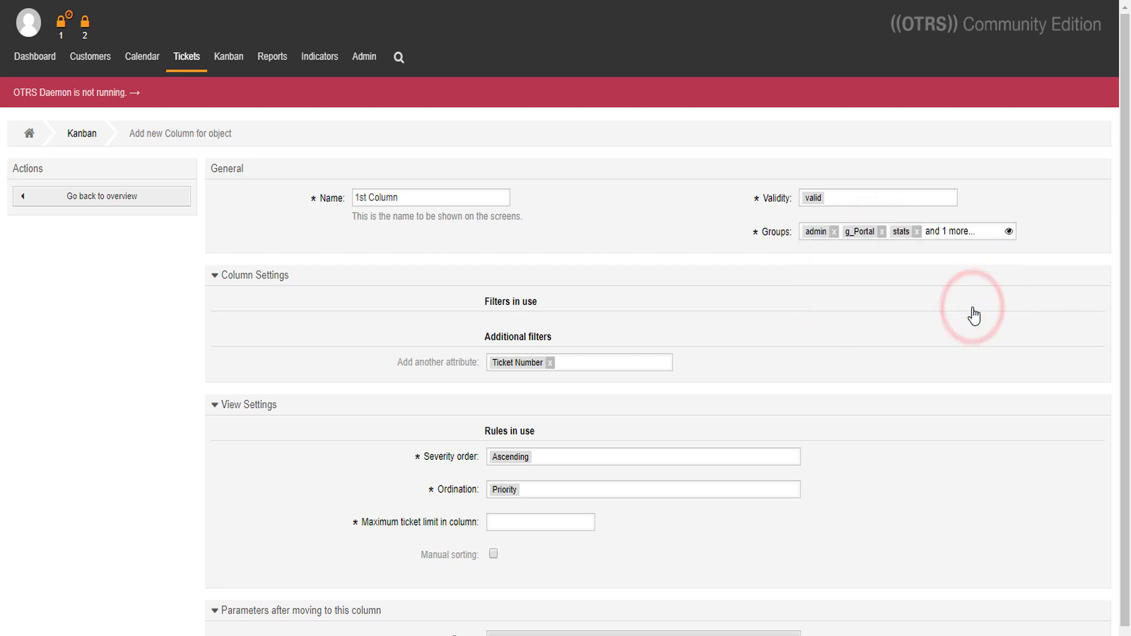
mouse_move(861, 296)
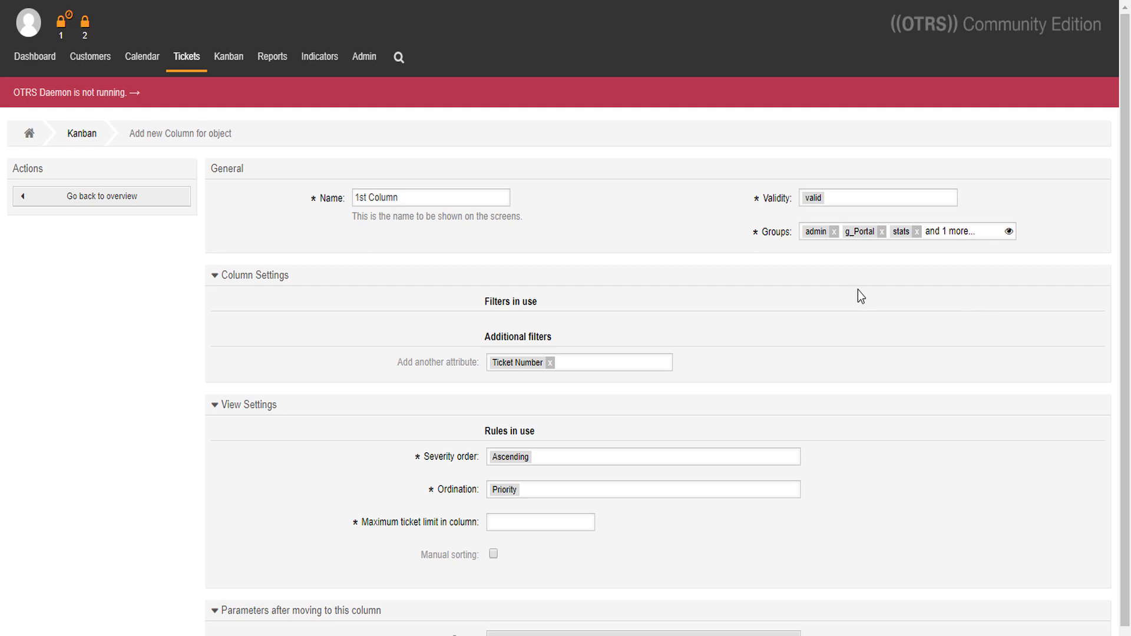
- Add a priority filter with all five priorities selected
click(578, 361)
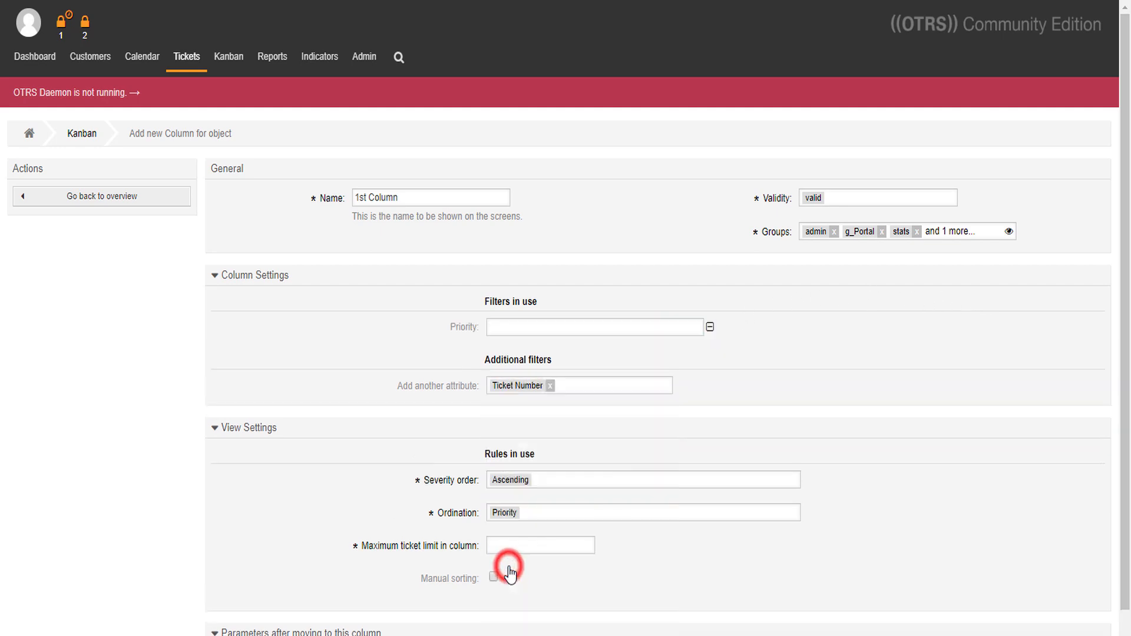
click(594, 327)
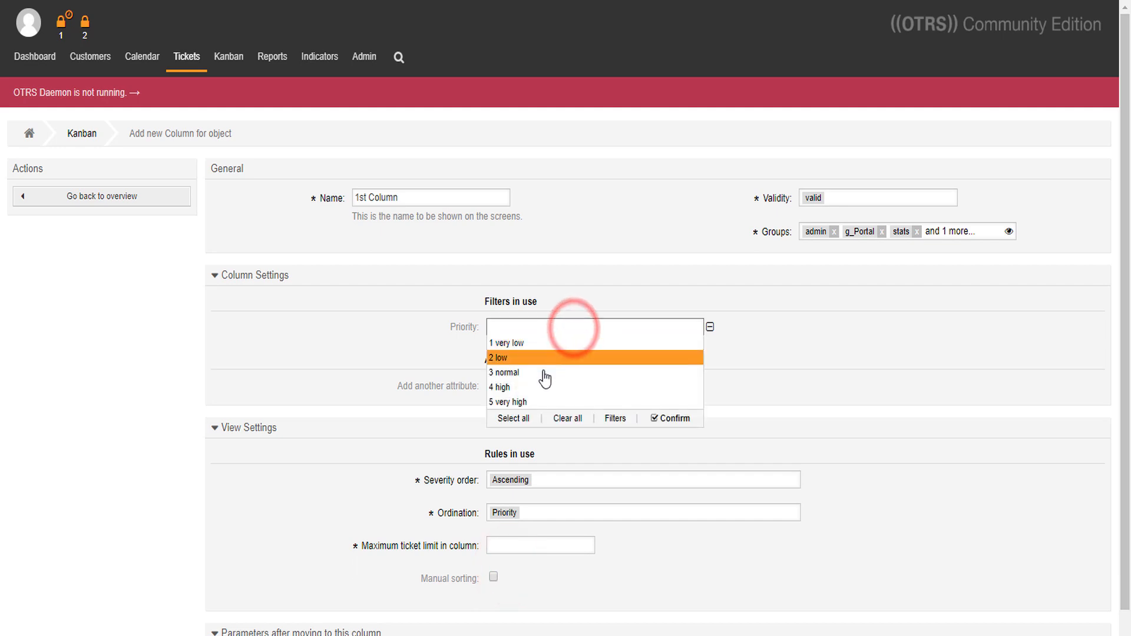
click(674, 419)
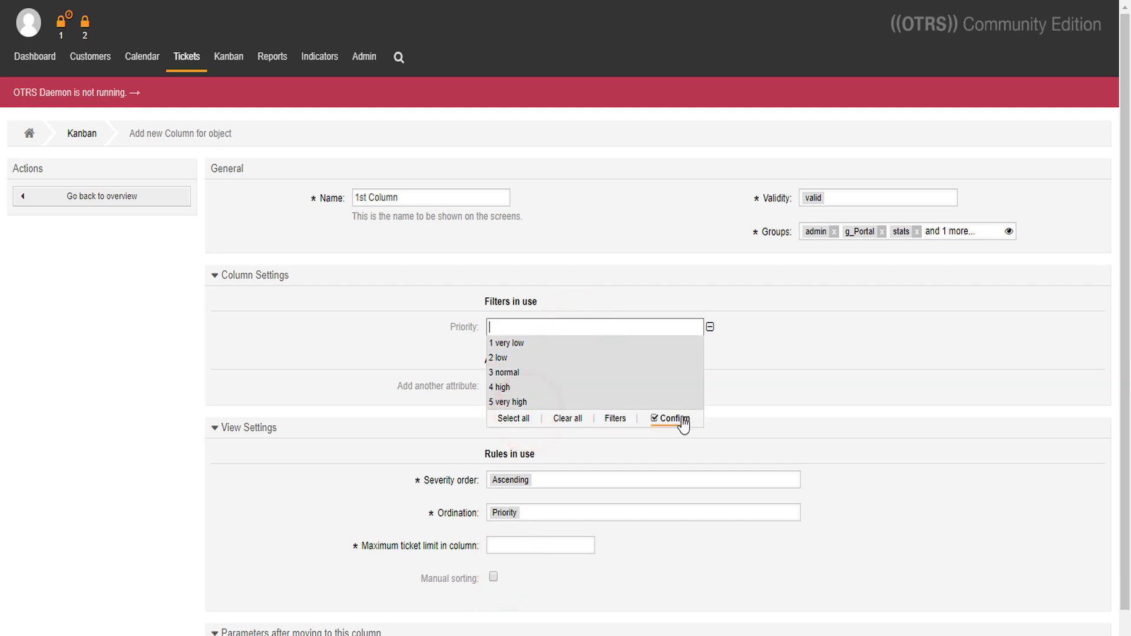
click(675, 419)
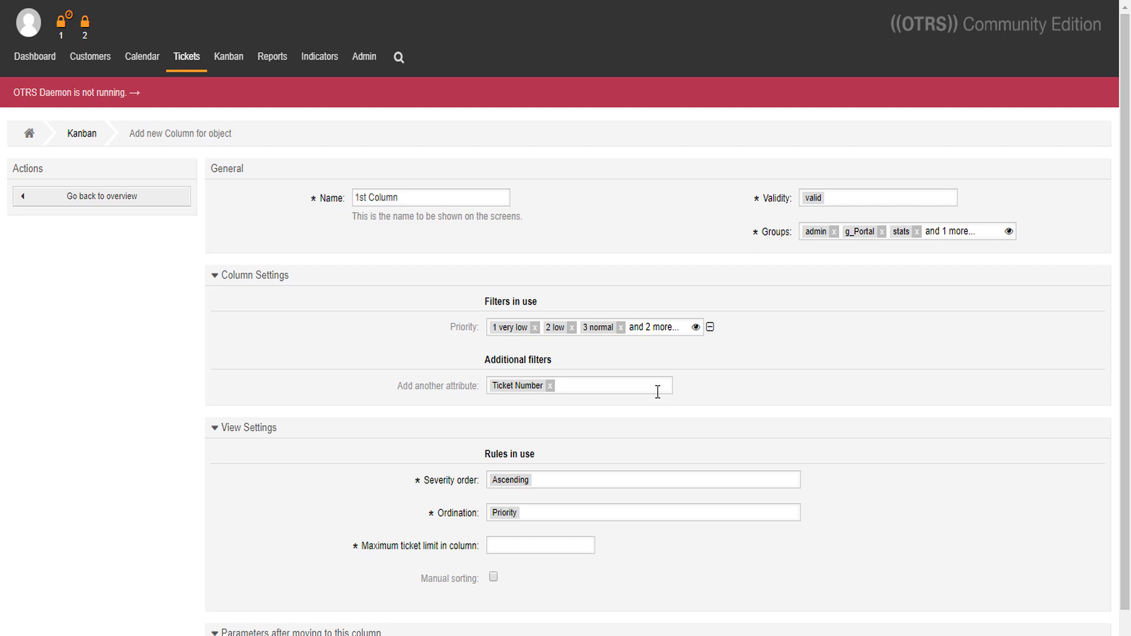
- Add a queue filter covering Queue 1 and Queue 2
click(578, 385)
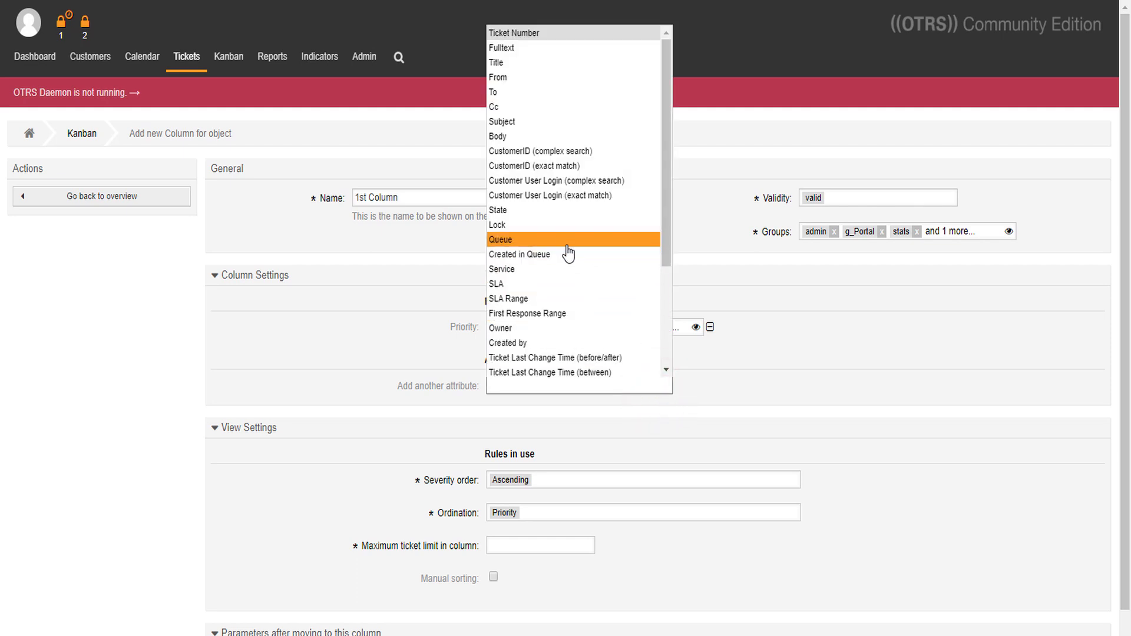
click(499, 239)
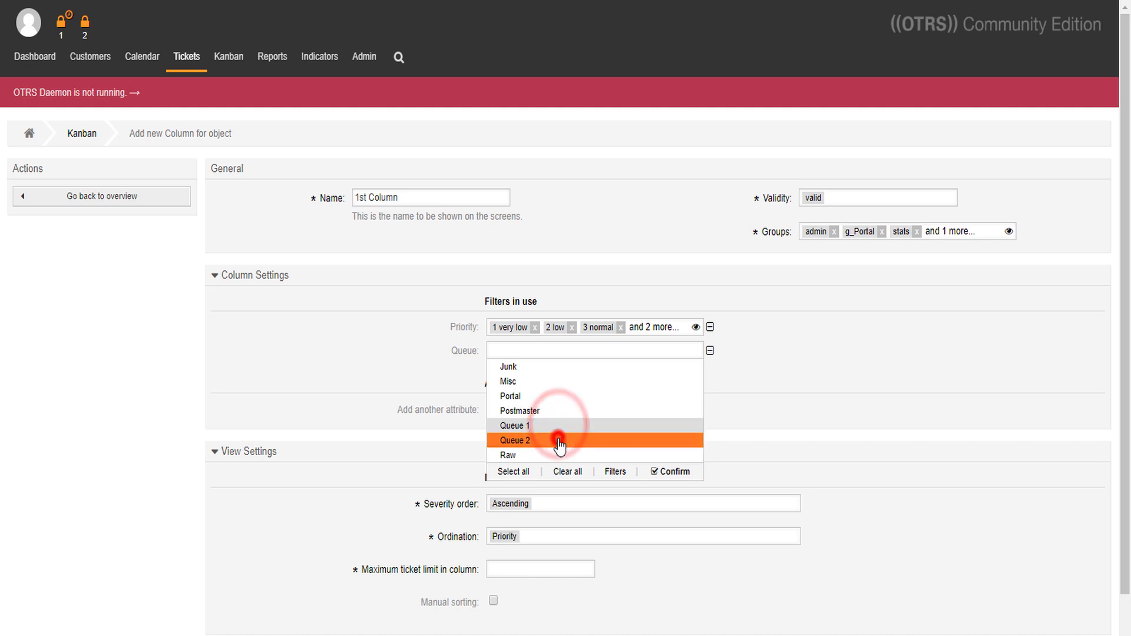
click(669, 472)
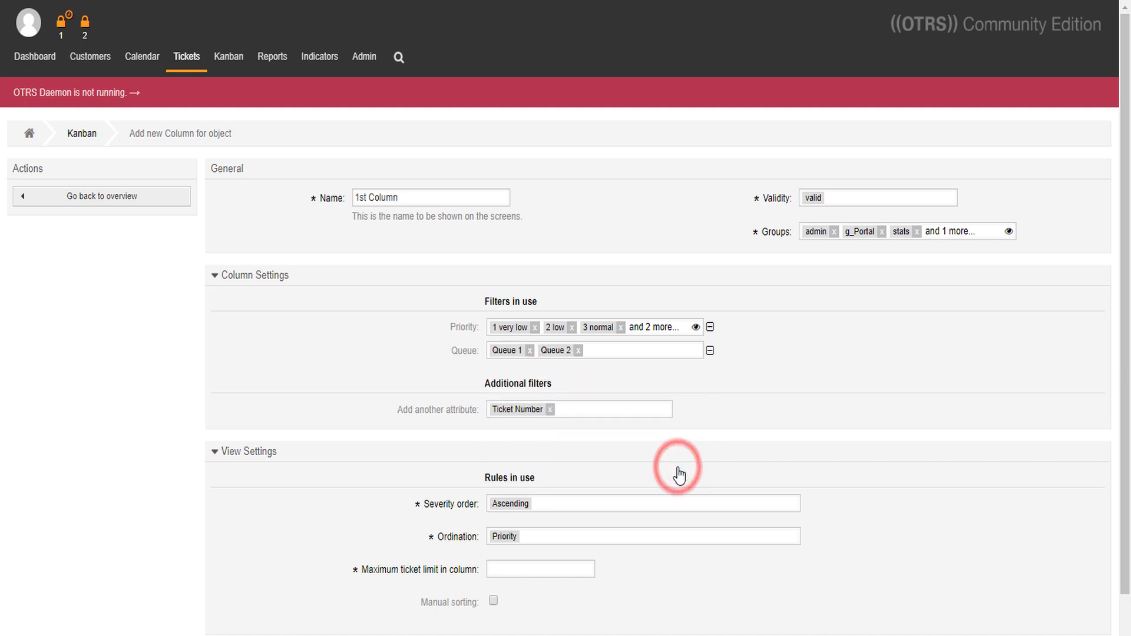
- Set the column's maximum ticket limit to 15
scroll(down, 3)
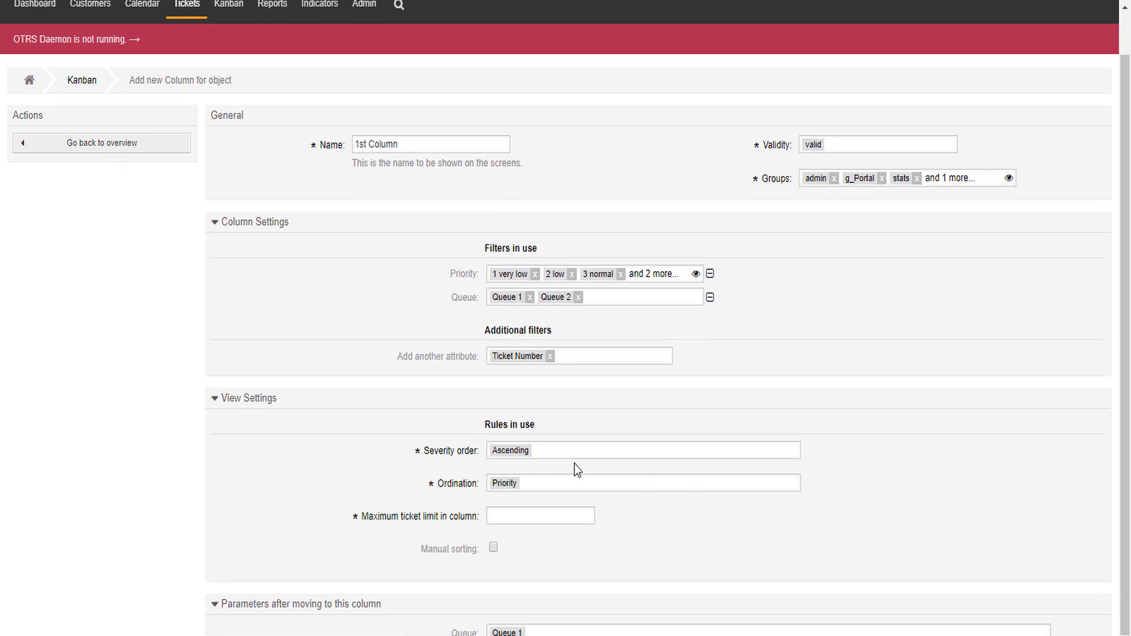
scroll(down, 3)
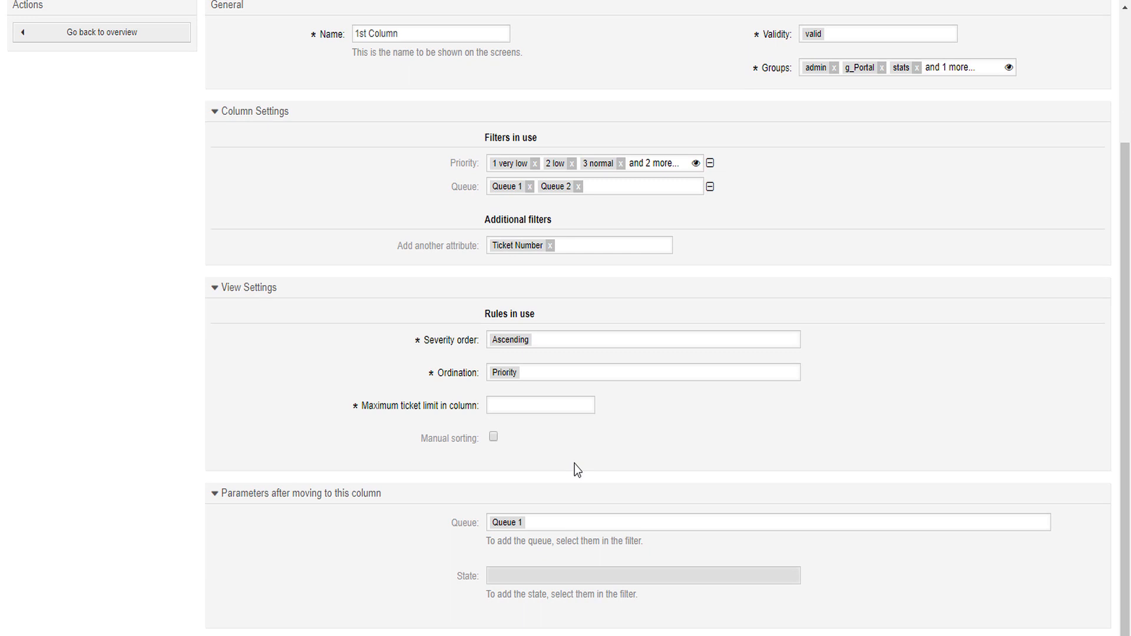
click(642, 340)
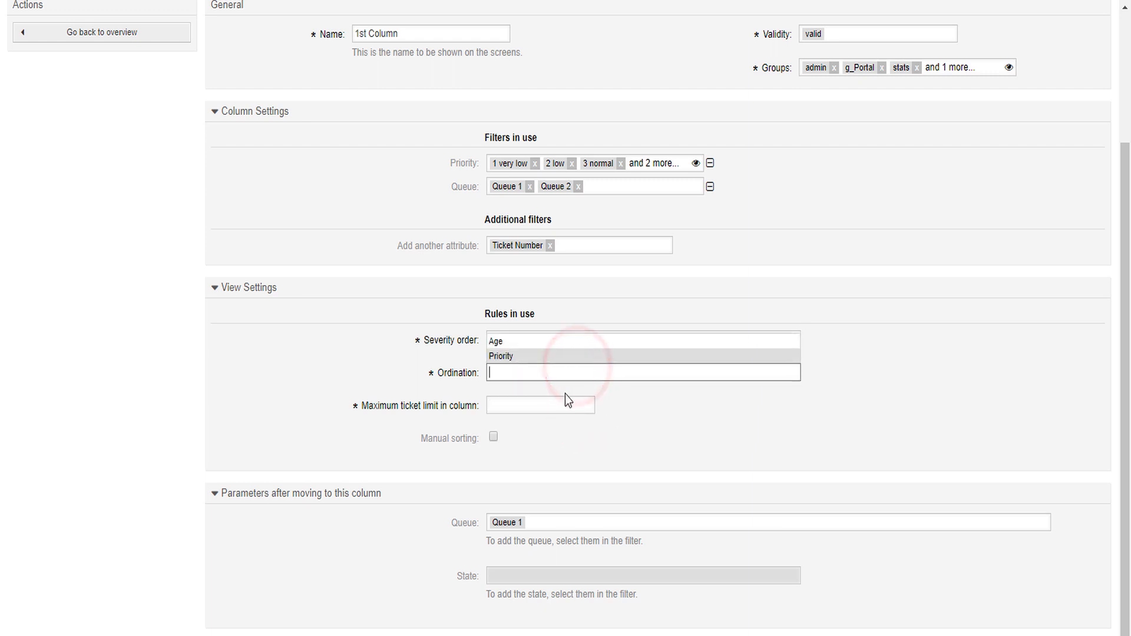
click(501, 356)
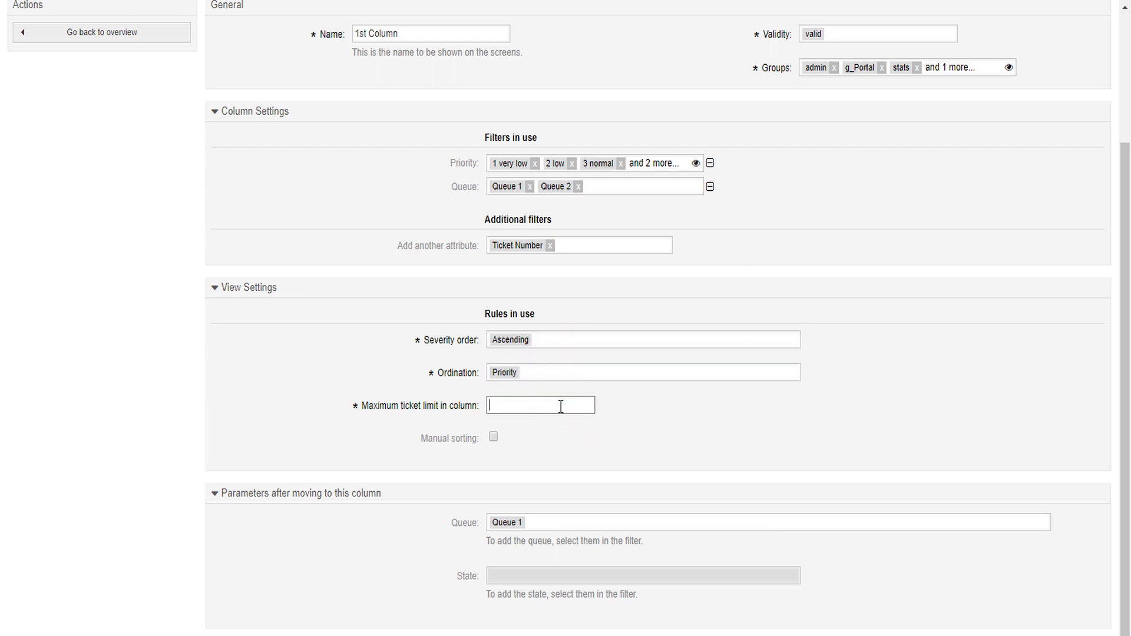
text(15)
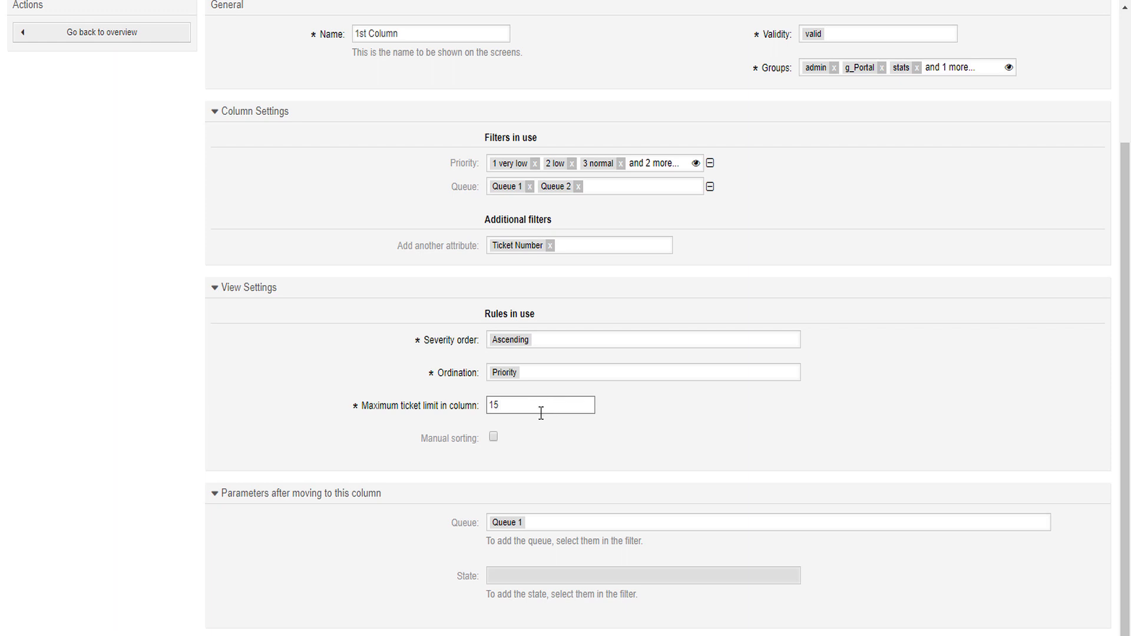
- Send tickets moved into the column to Queue 2 and submit
click(494, 437)
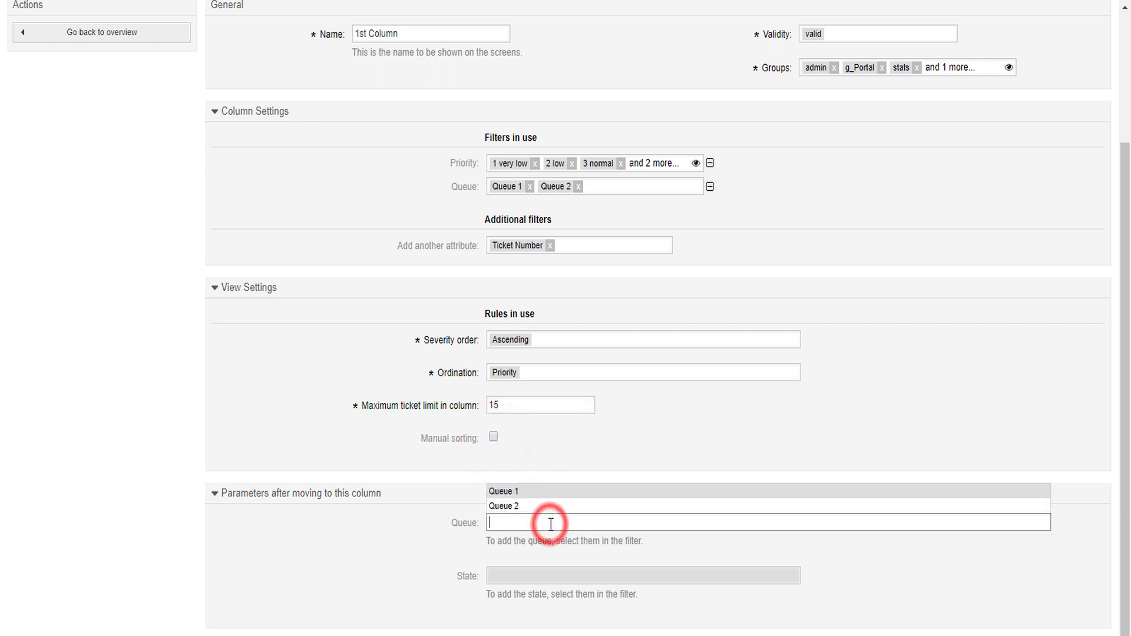
click(504, 505)
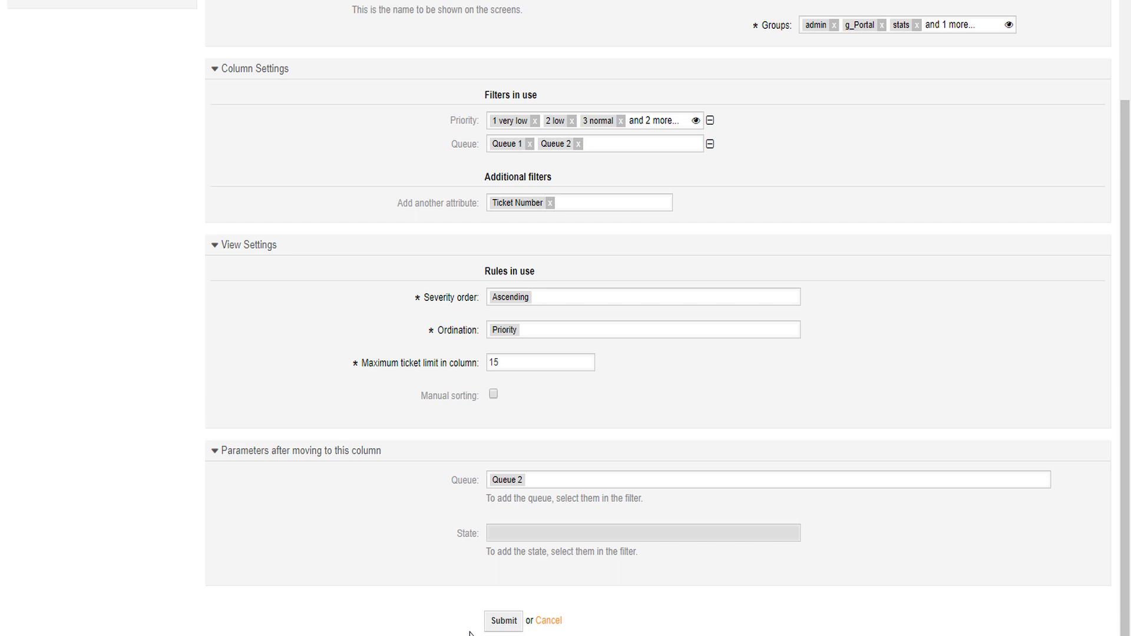
click(502, 621)
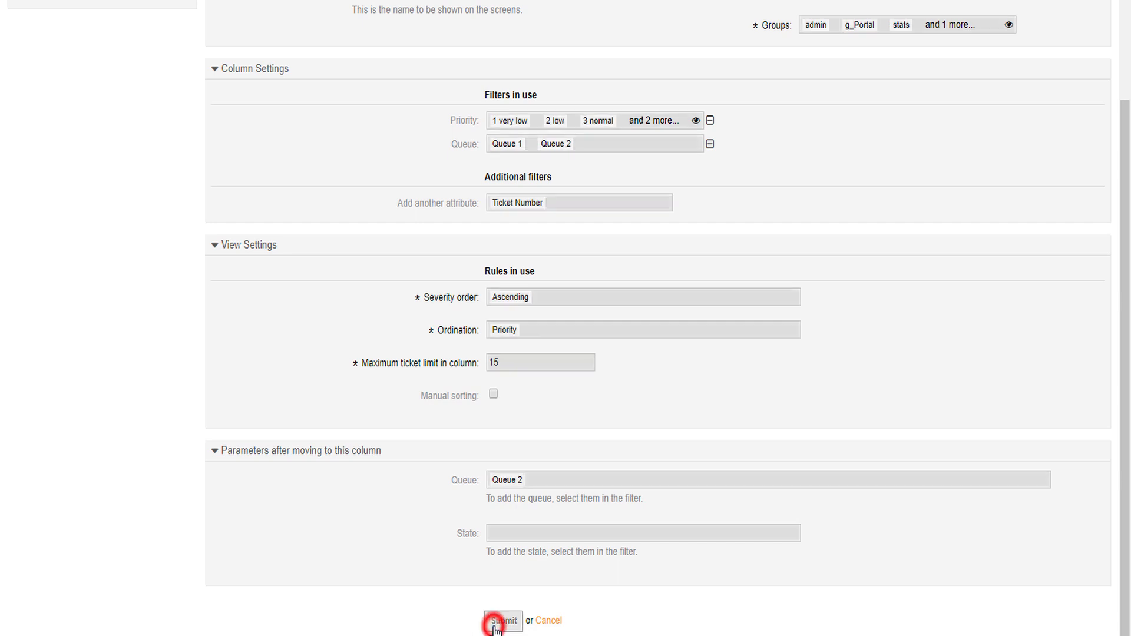
- Save 1st Column into the Kanban column list, then return to Admin
click(502, 621)
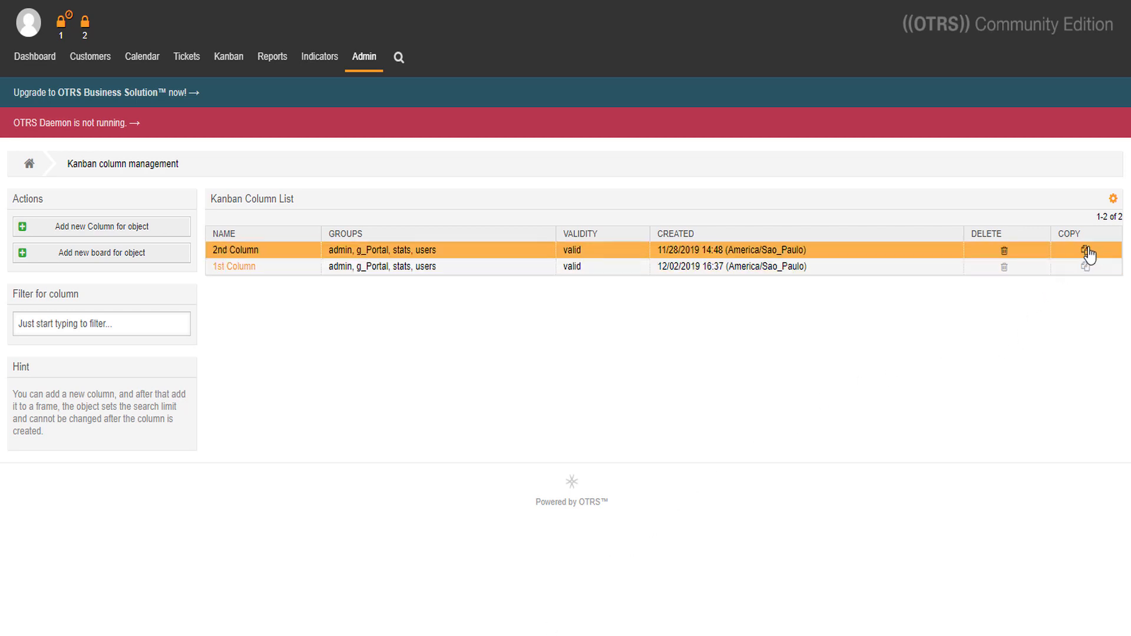
mouse_move(1090, 252)
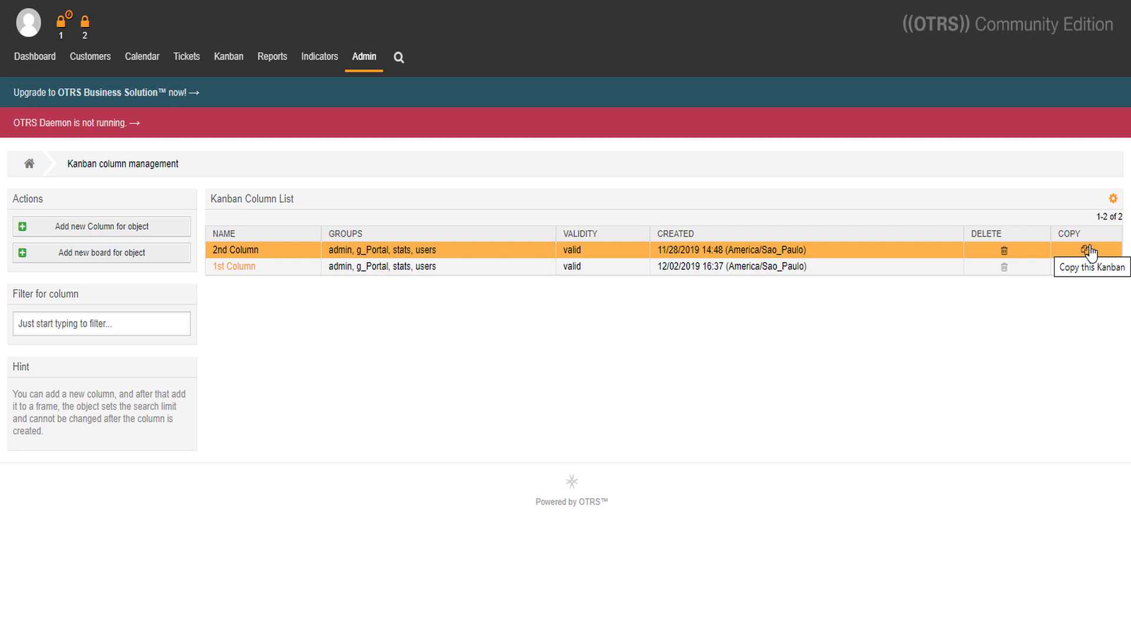
mouse_move(1003, 251)
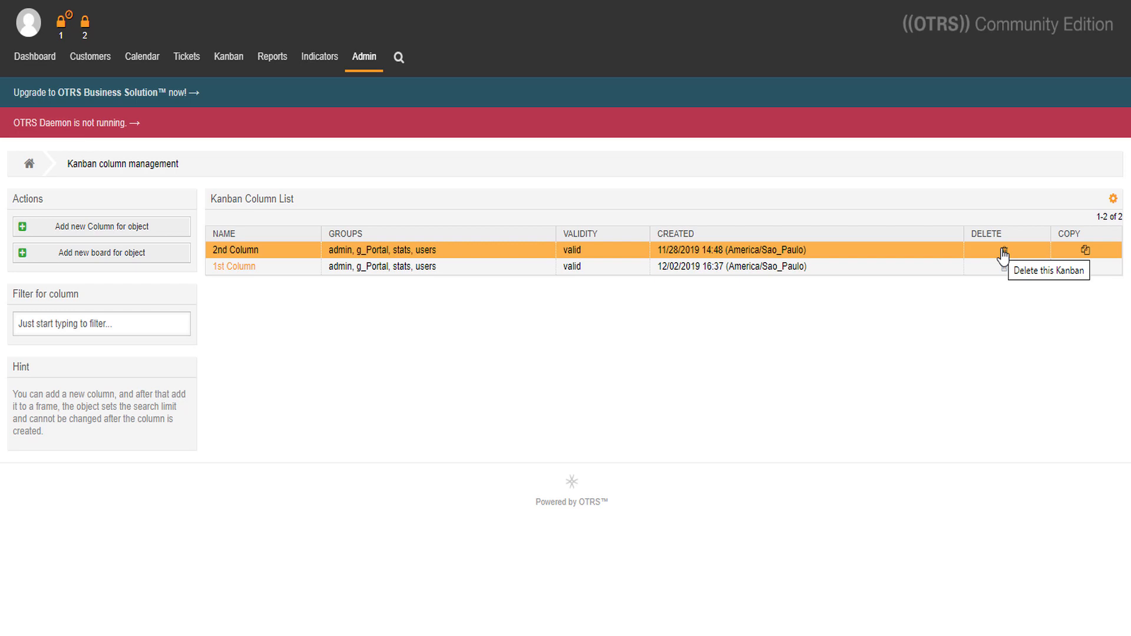
click(365, 56)
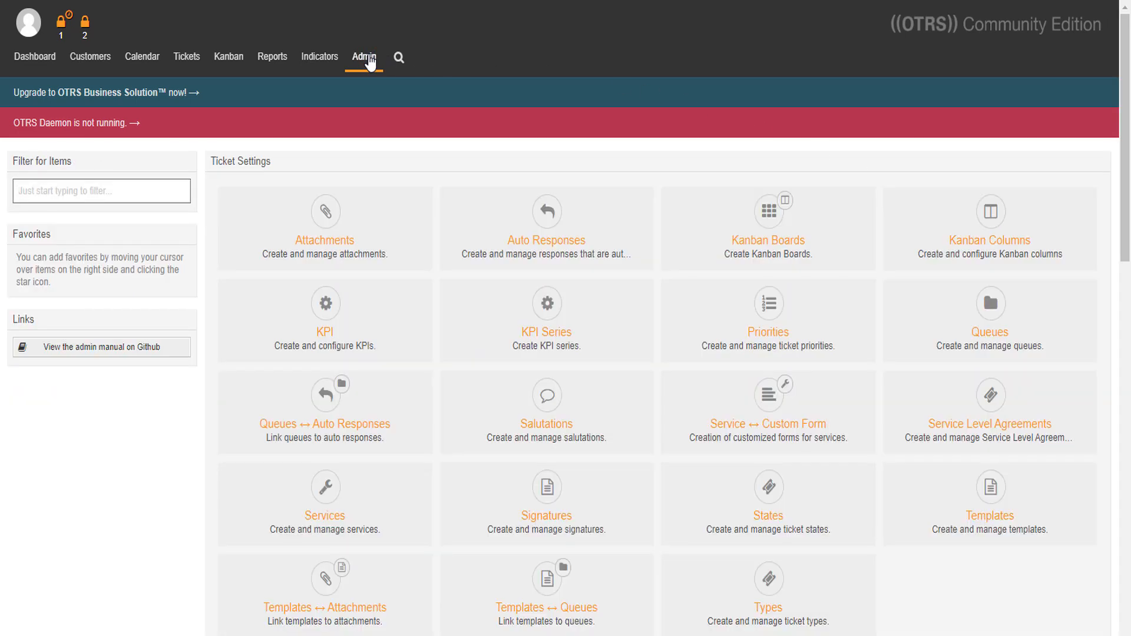
mouse_move(717, 221)
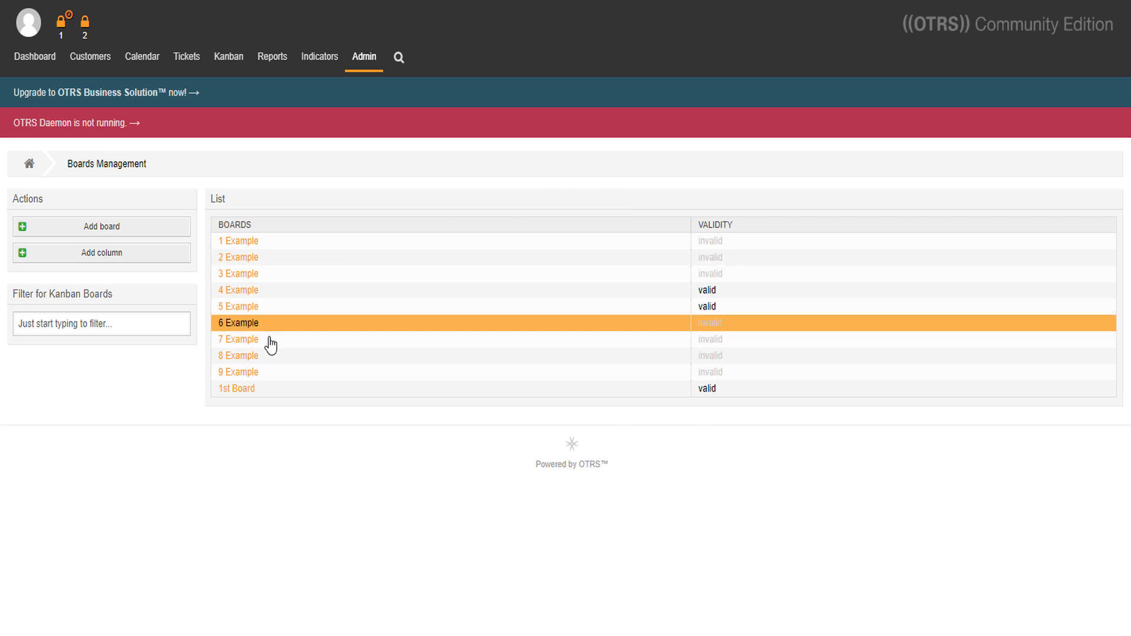
- Add 1st Column and 2nd Column to 1st Board and save it
click(237, 388)
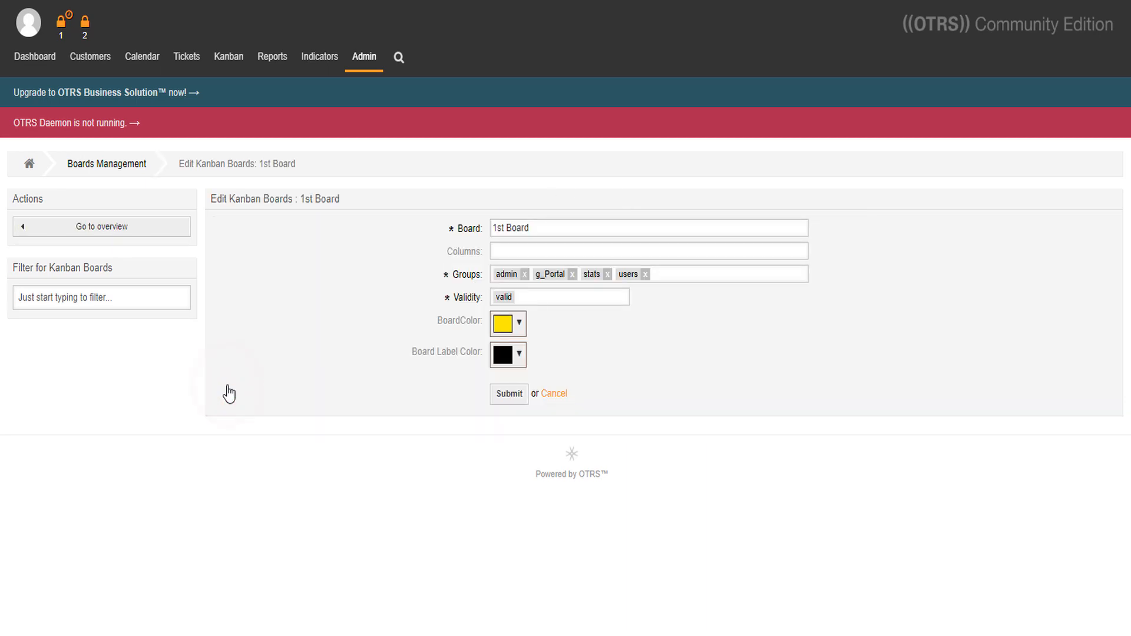
click(647, 251)
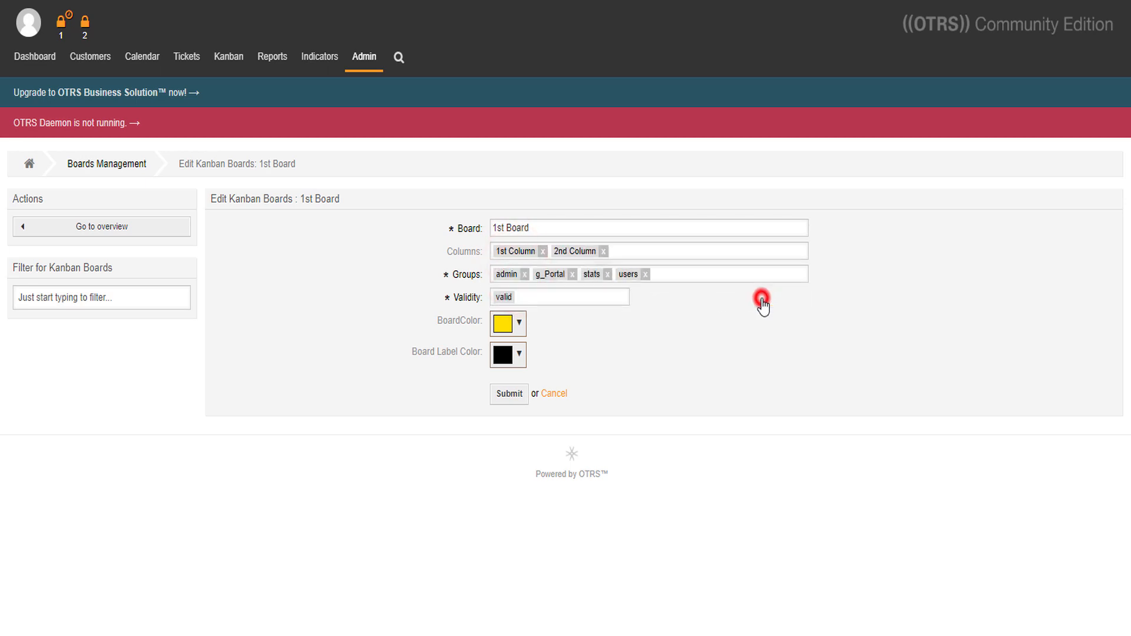
mouse_move(508, 394)
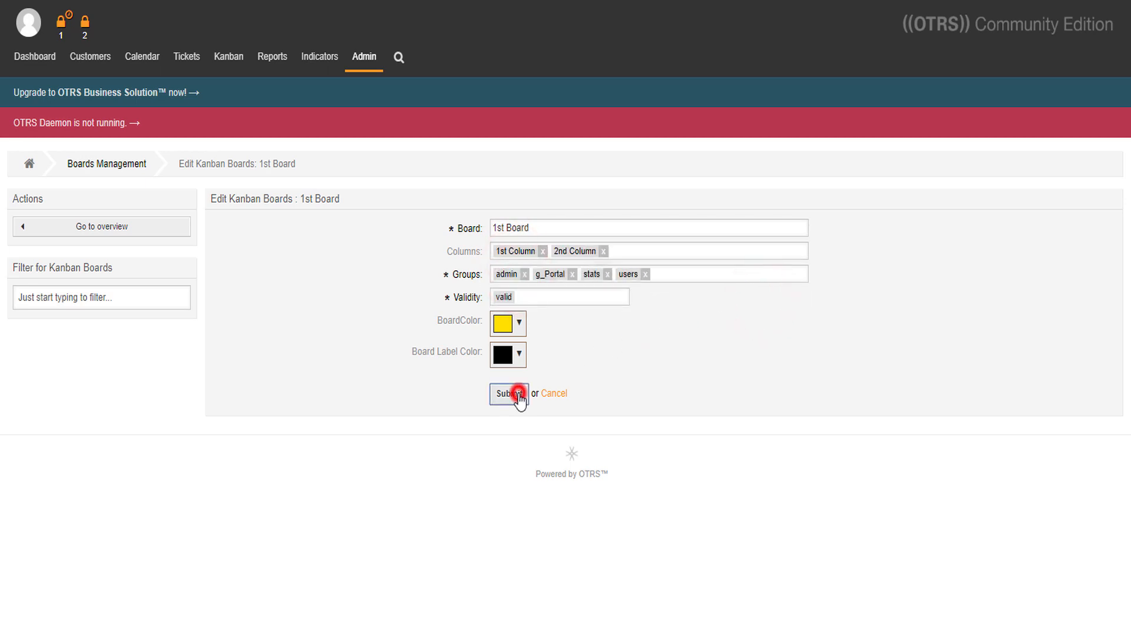
click(508, 394)
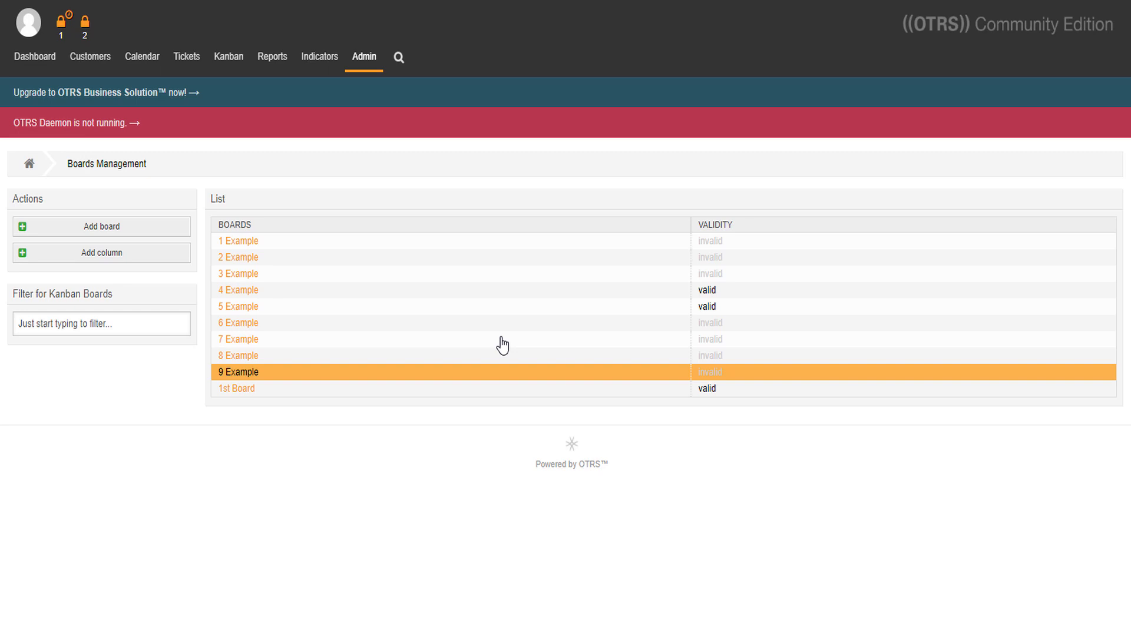
mouse_move(332, 65)
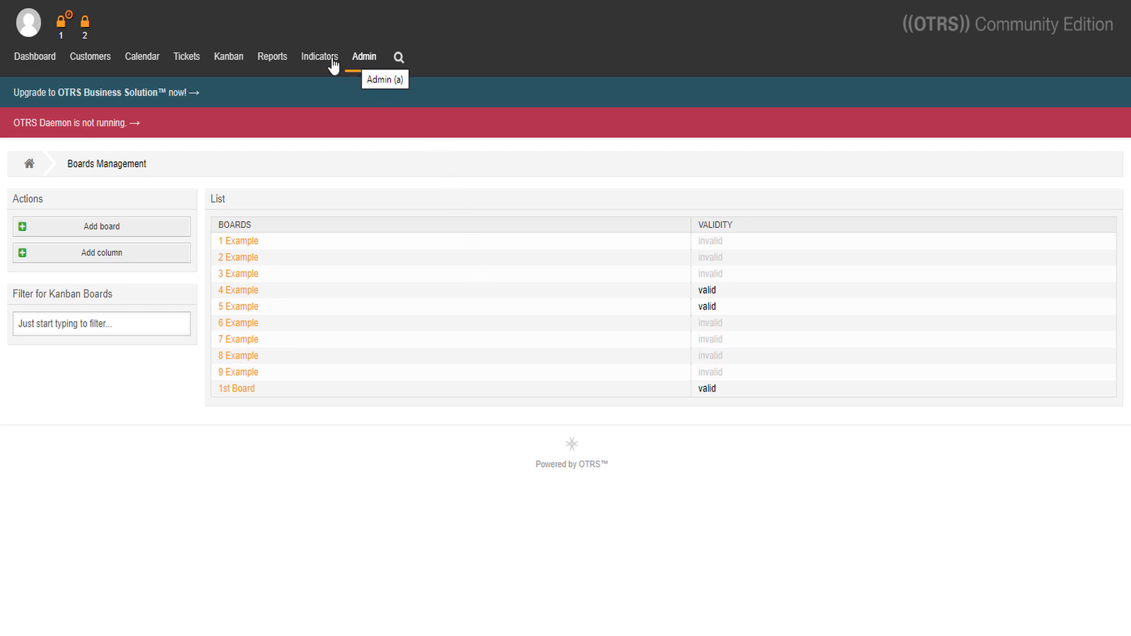
click(228, 56)
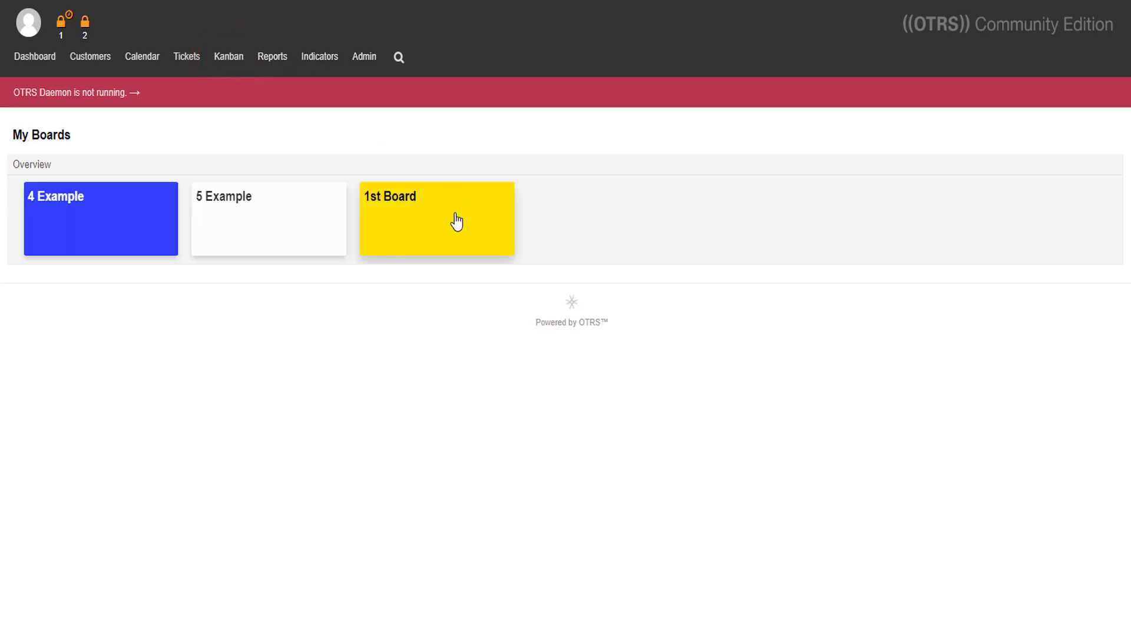
- Open the yellow 1st Board to view cards in 1st Column and 2nd Column
click(437, 219)
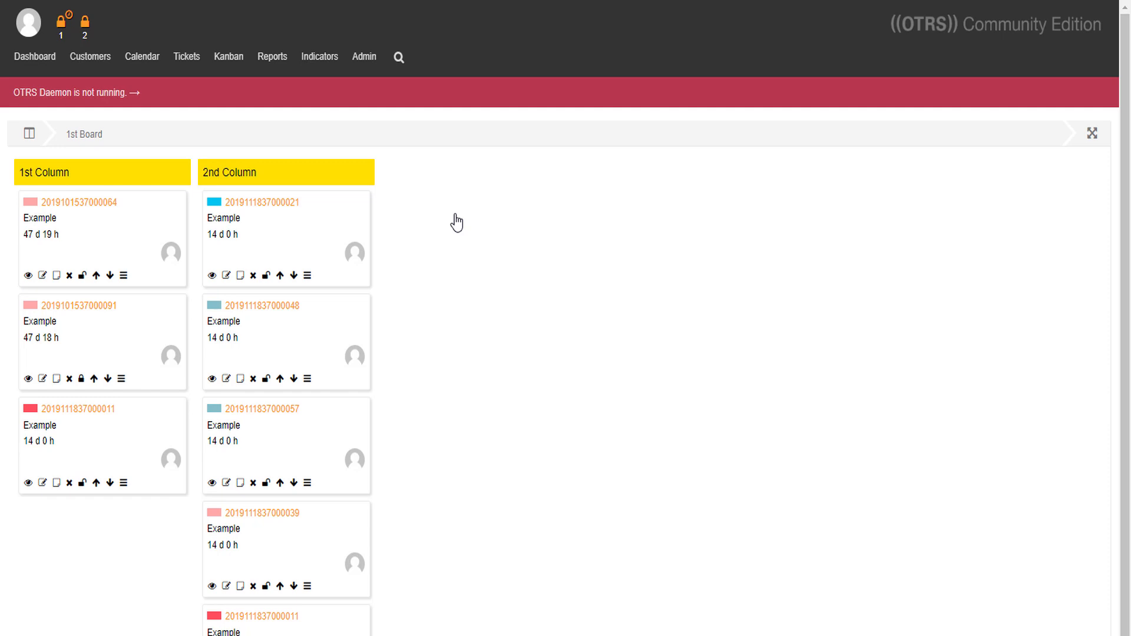
mouse_move(465, 244)
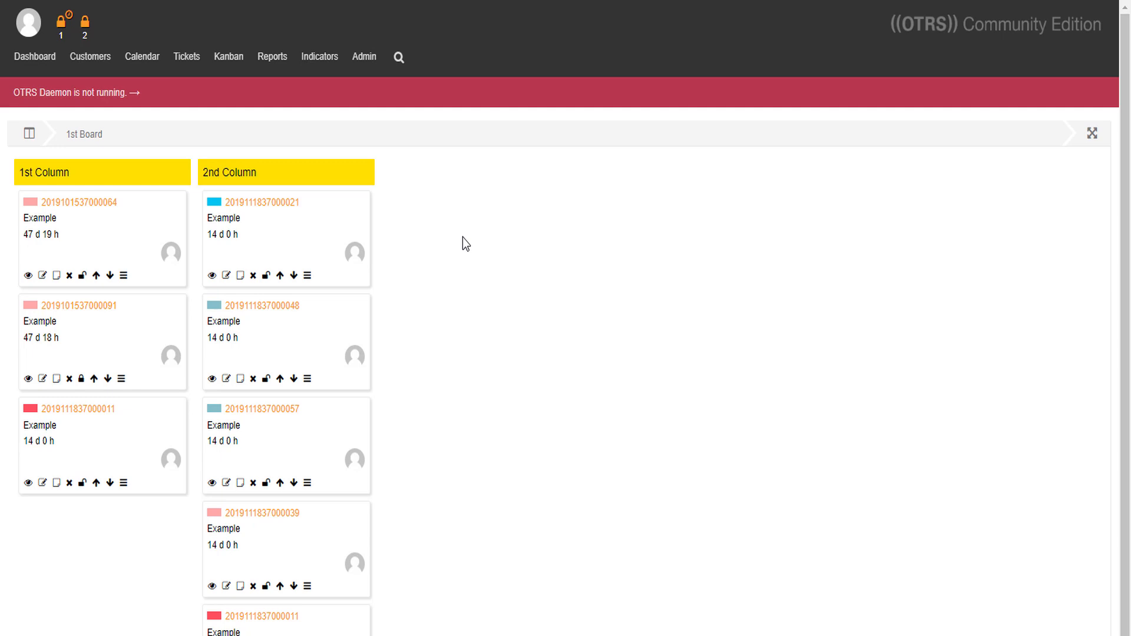
mouse_move(1071, 164)
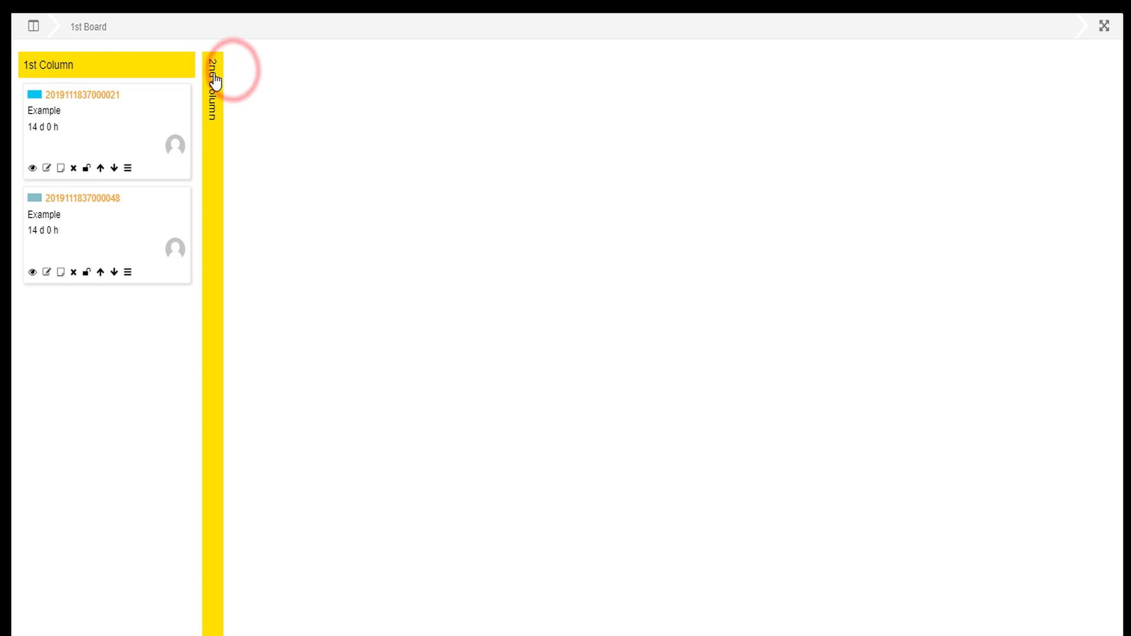
- Expand the collapsed 2nd Column on the 1st Board while rearranging cards
click(214, 79)
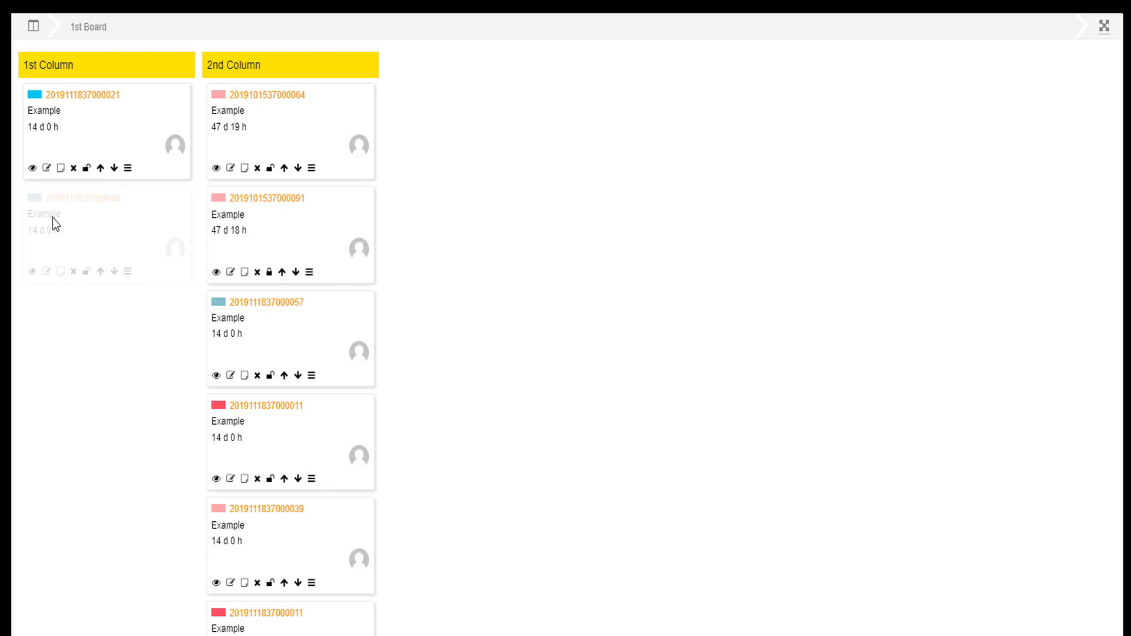
click(1103, 27)
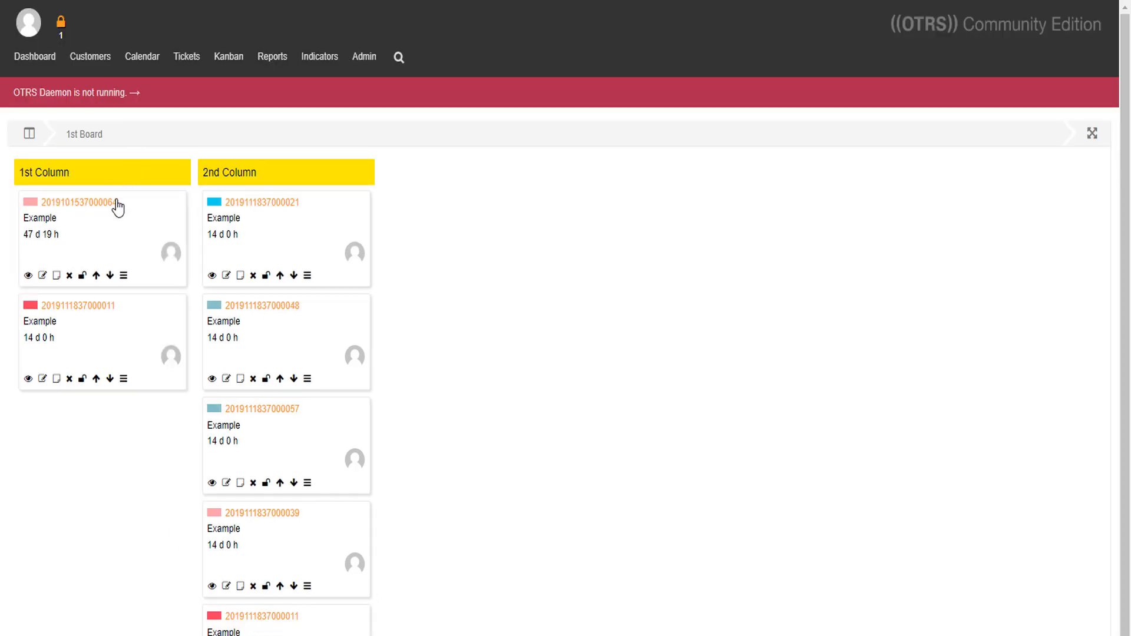
mouse_move(39, 218)
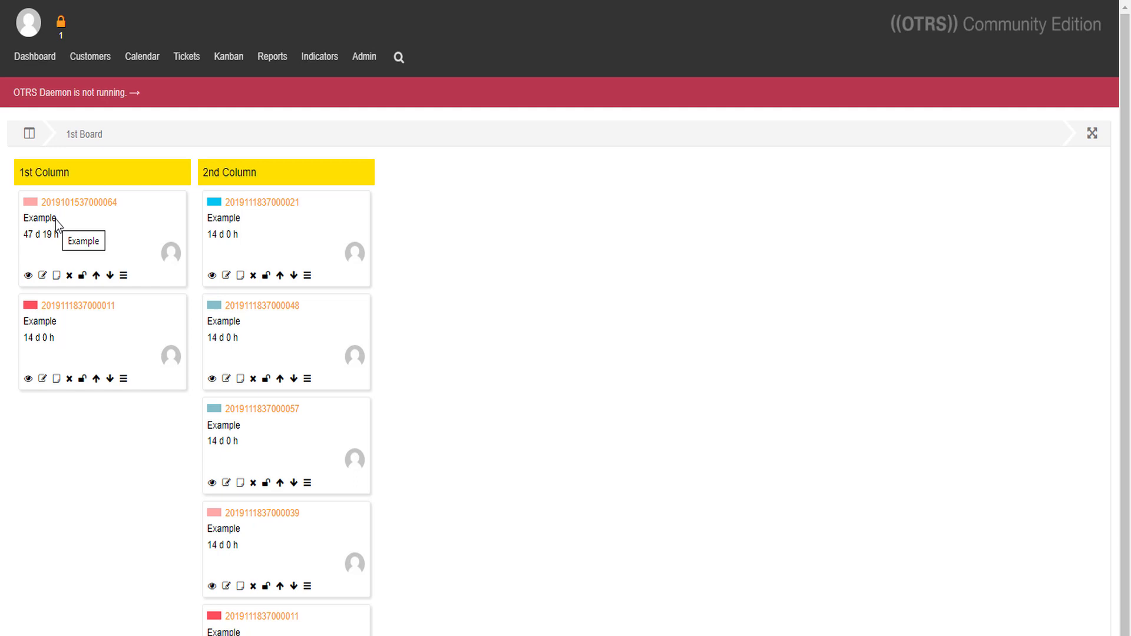
mouse_move(51, 240)
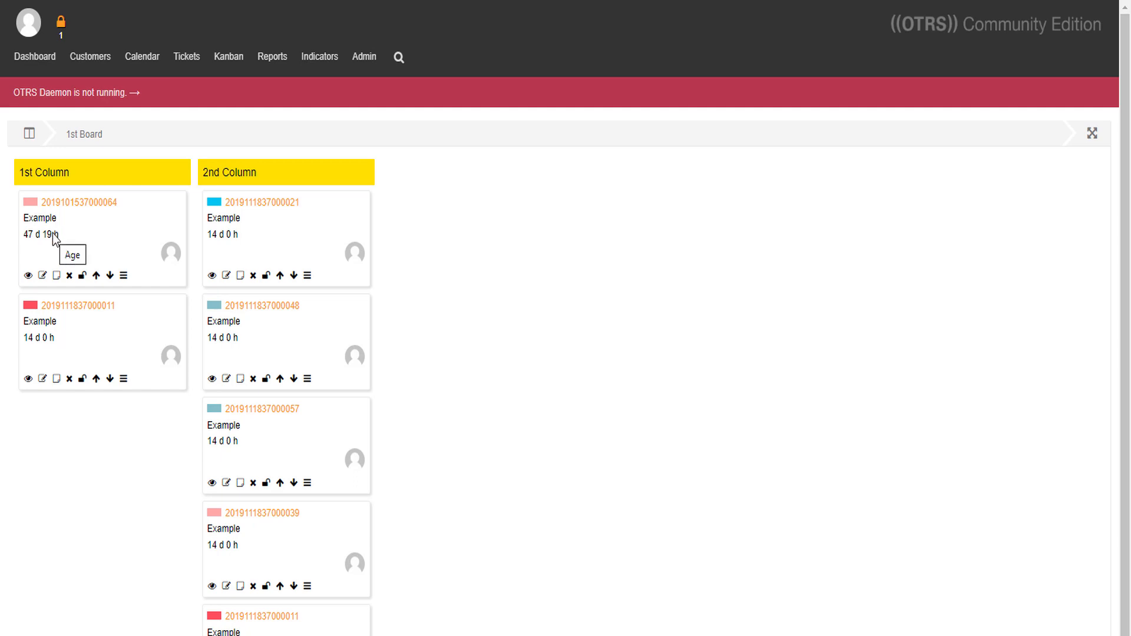
mouse_move(176, 271)
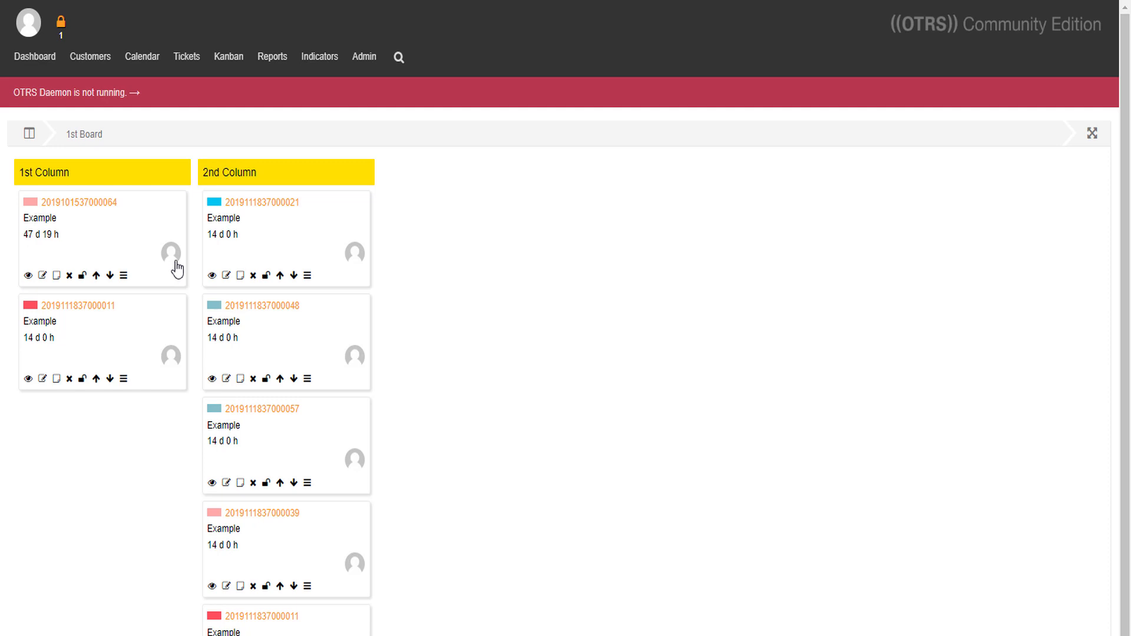
mouse_move(28, 280)
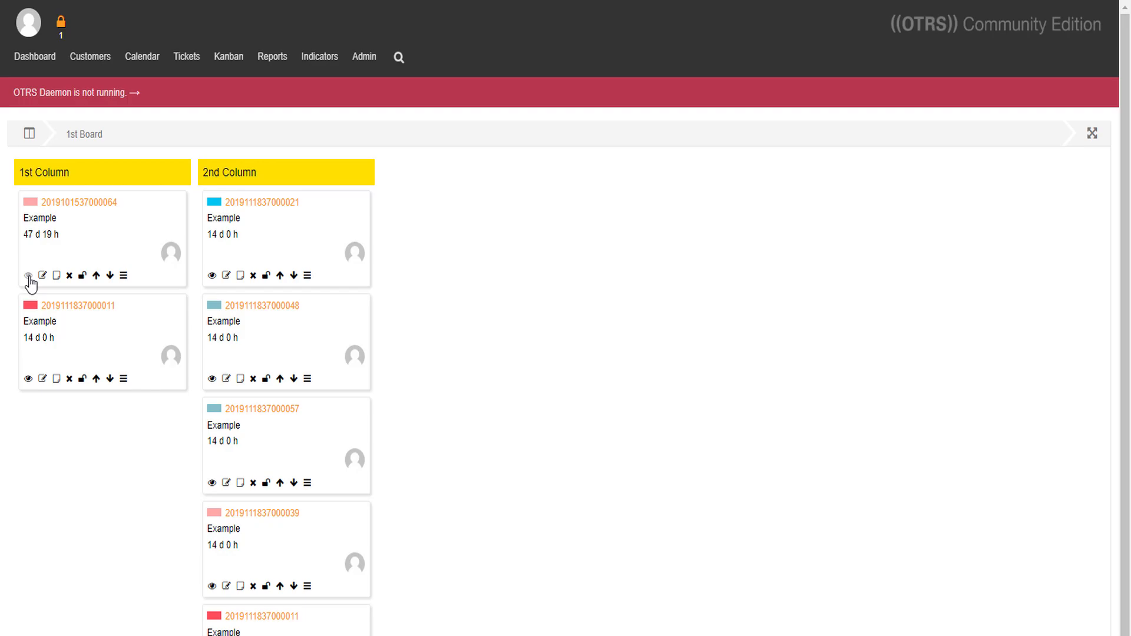
click(29, 276)
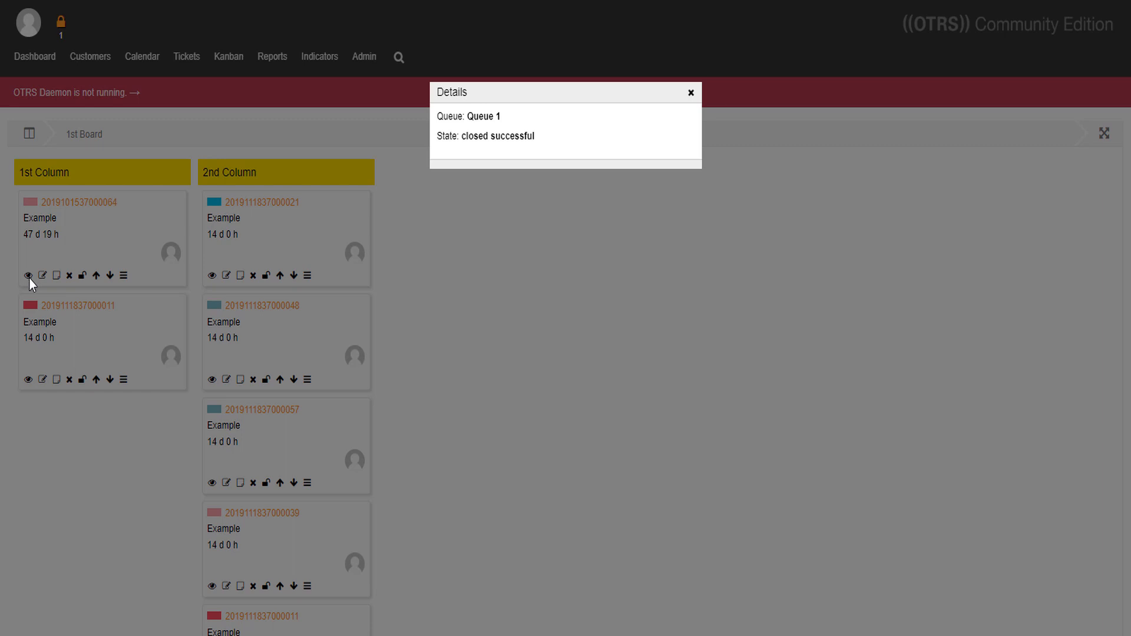
click(690, 92)
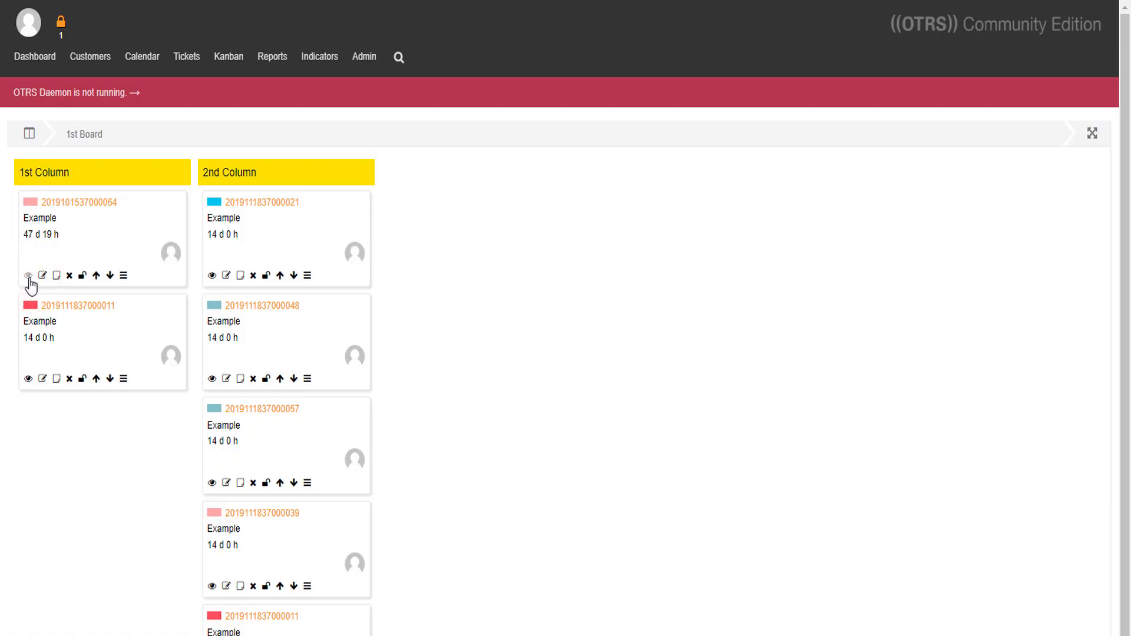
click(42, 275)
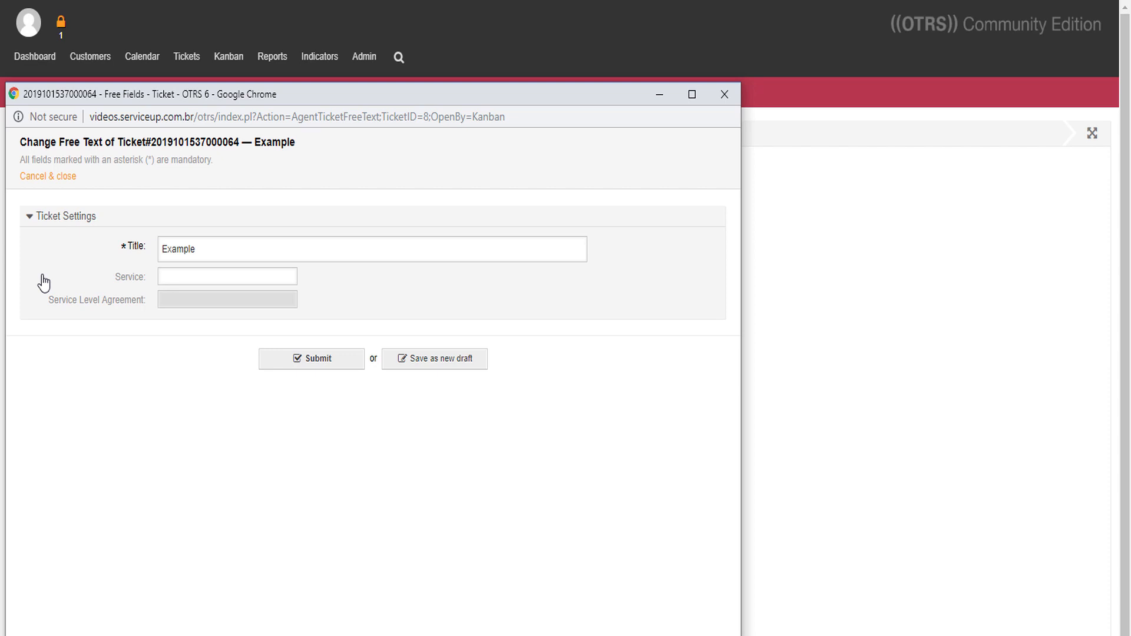
mouse_move(724, 94)
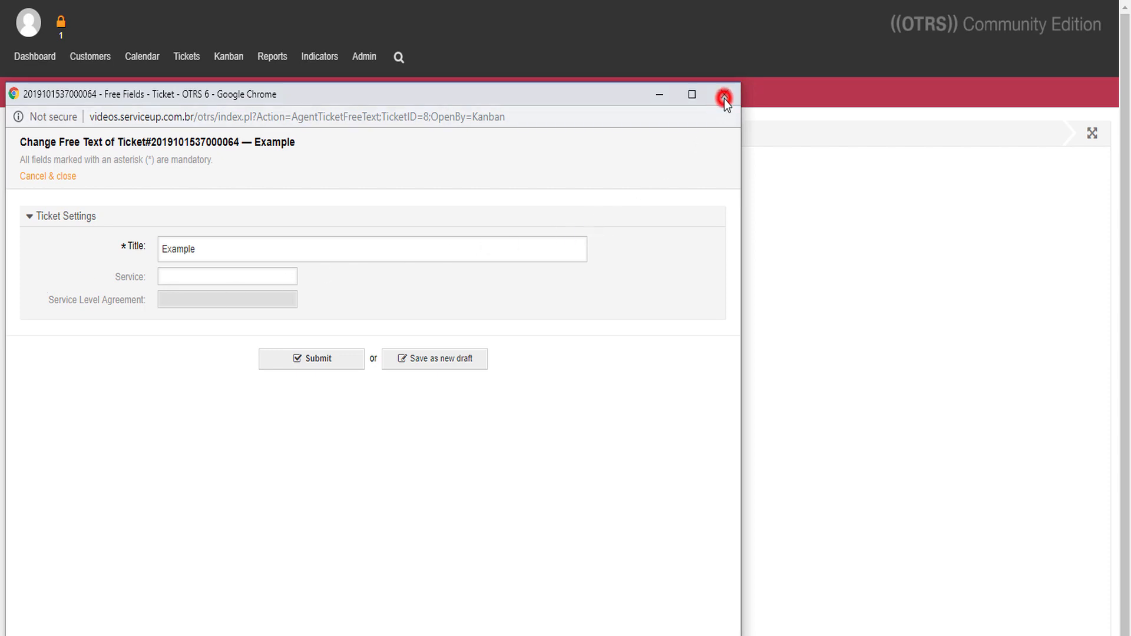
click(726, 98)
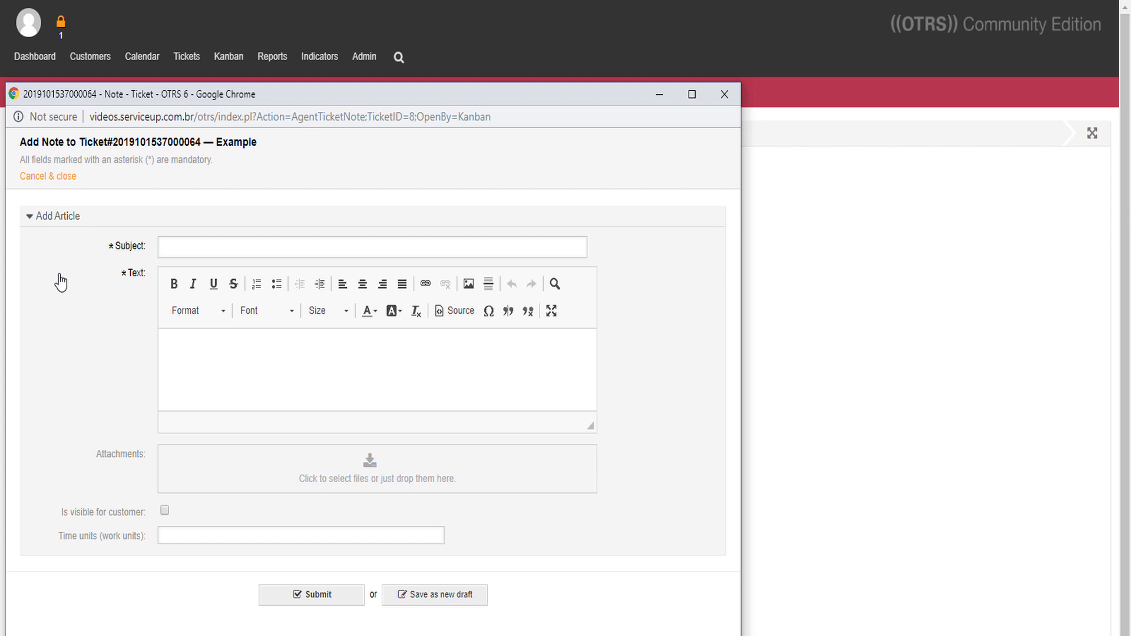
mouse_move(725, 94)
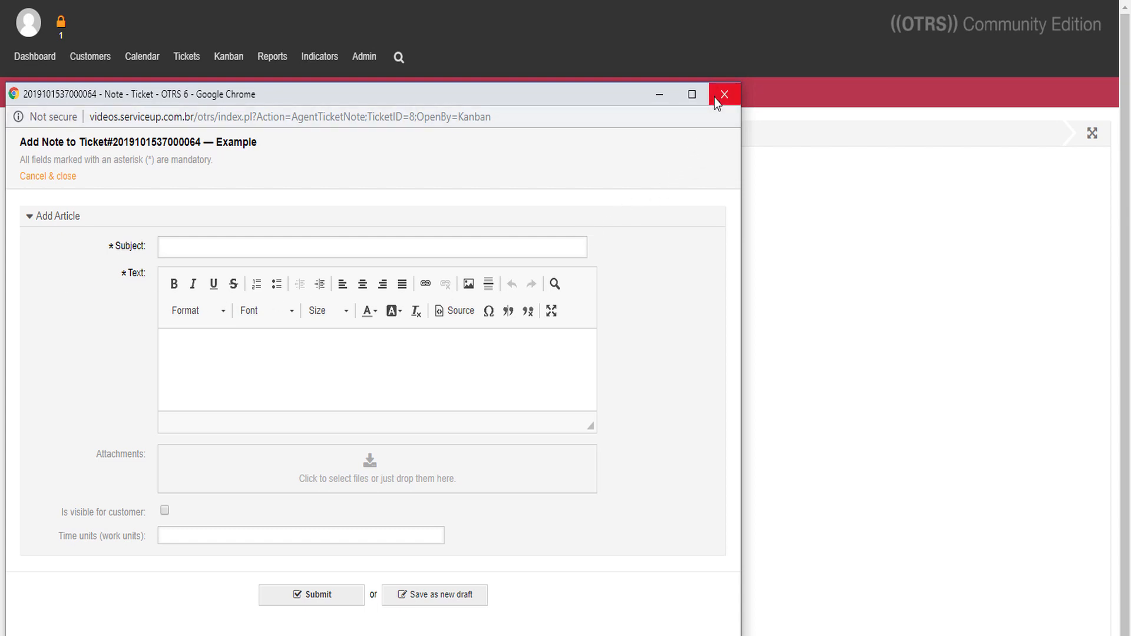
click(724, 95)
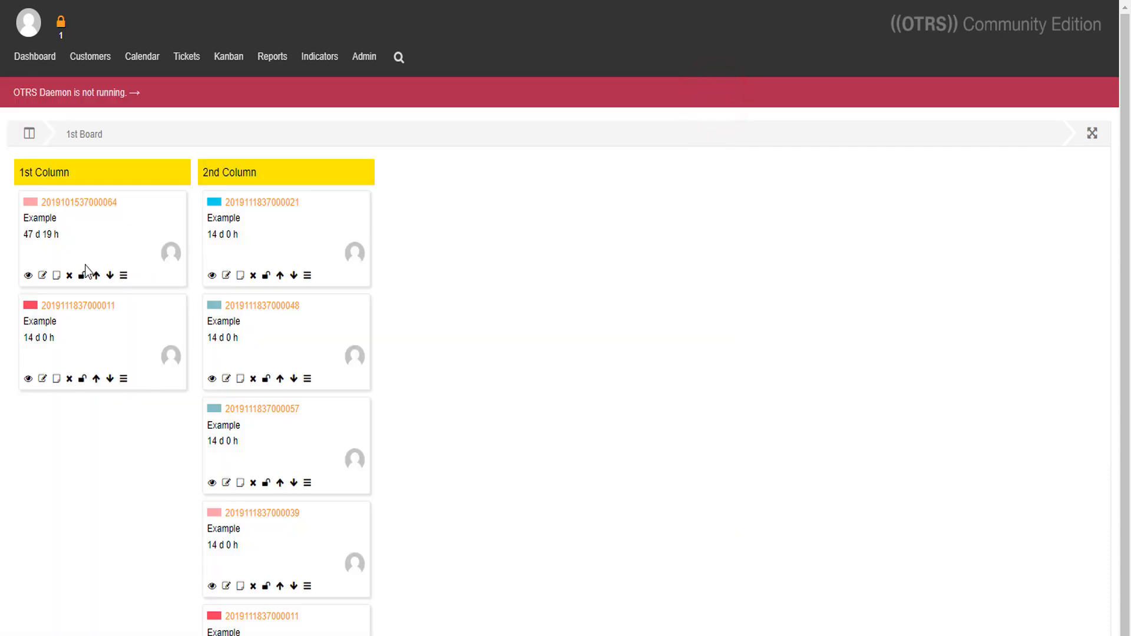
mouse_move(57, 275)
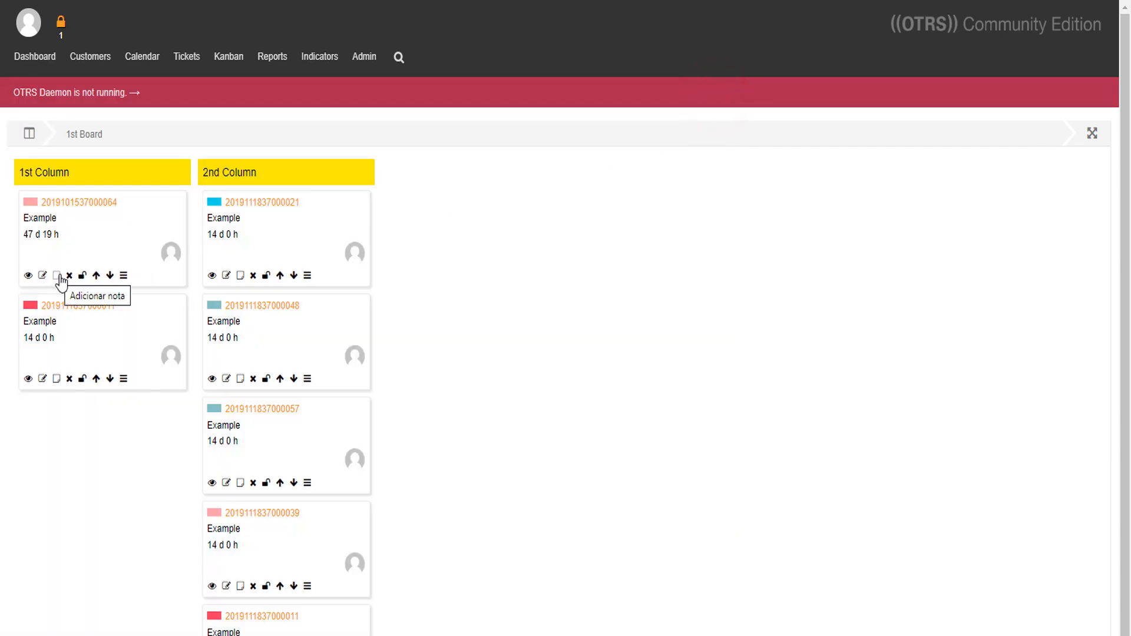
click(57, 276)
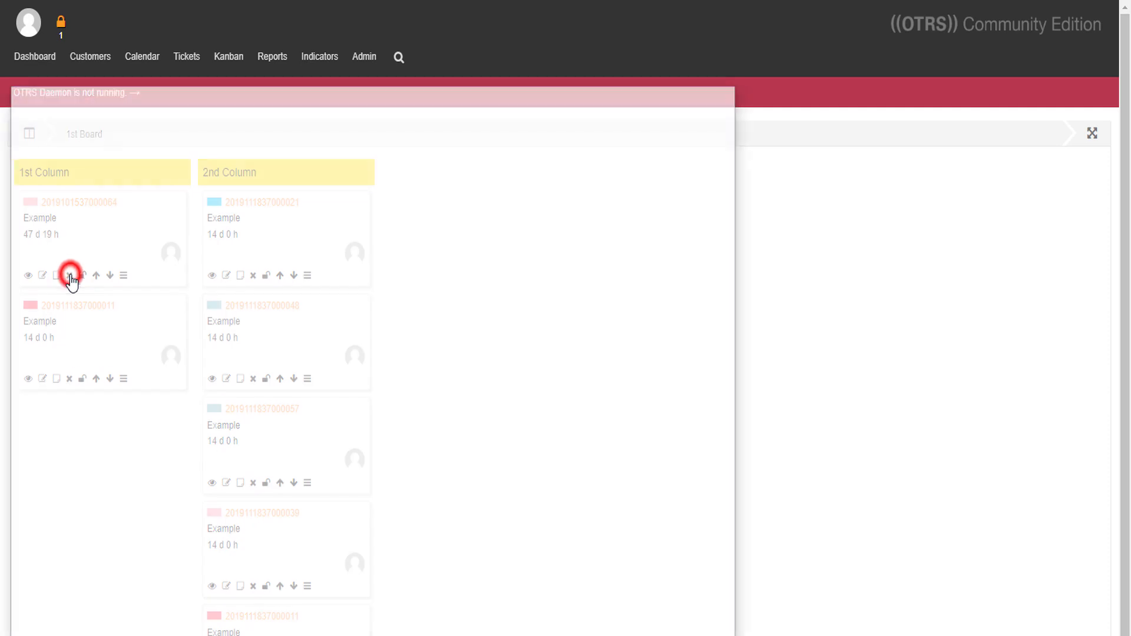
click(70, 276)
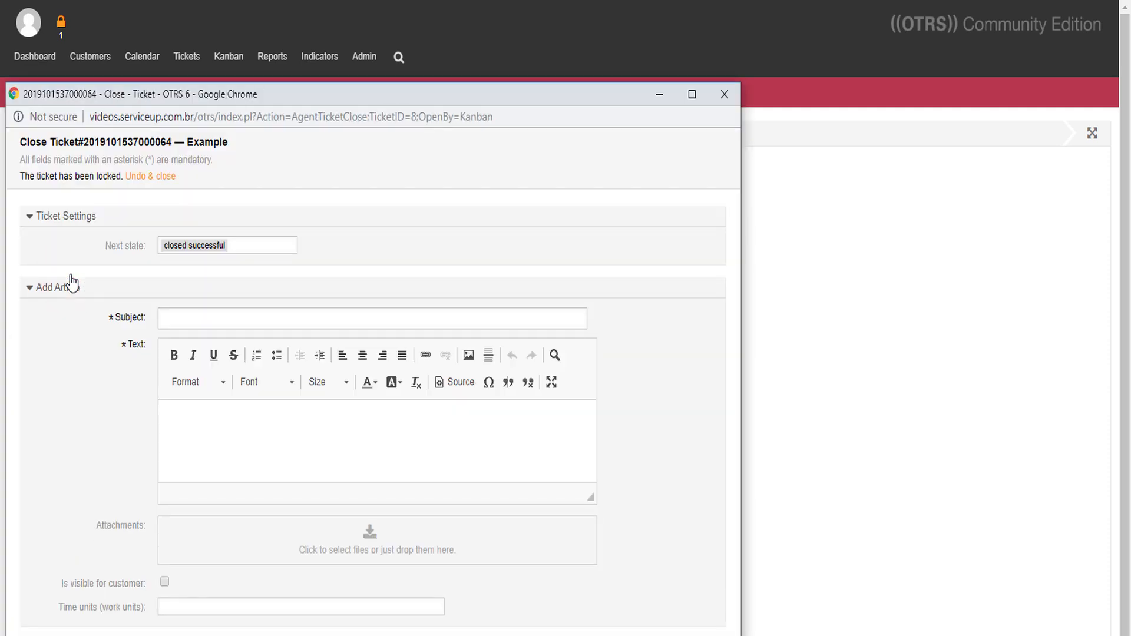
click(724, 93)
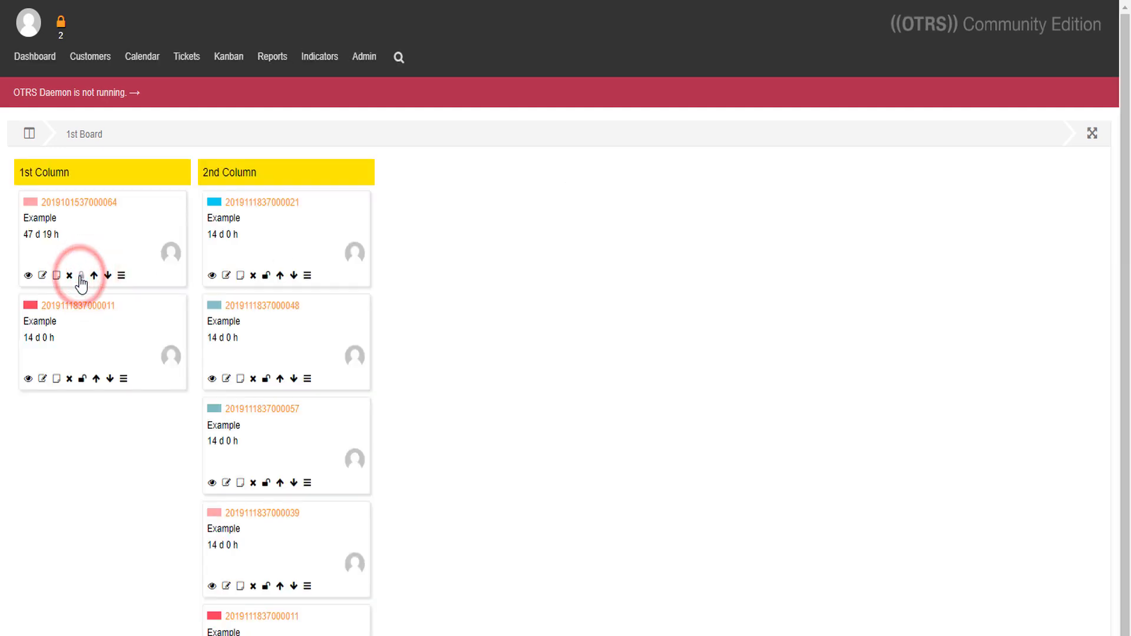
click(83, 276)
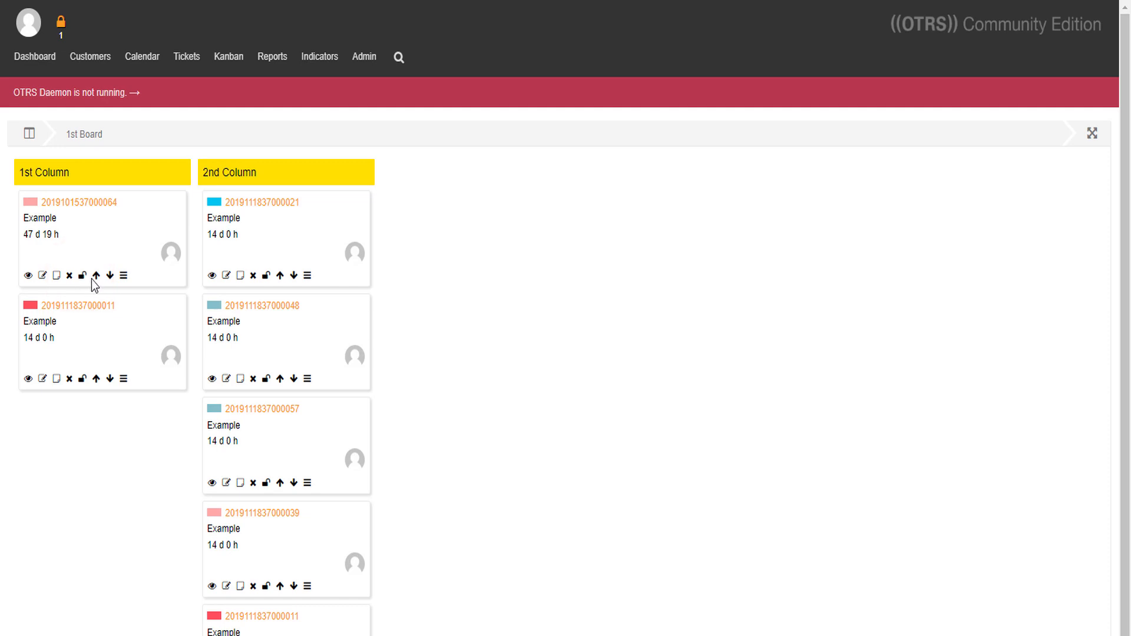
click(95, 276)
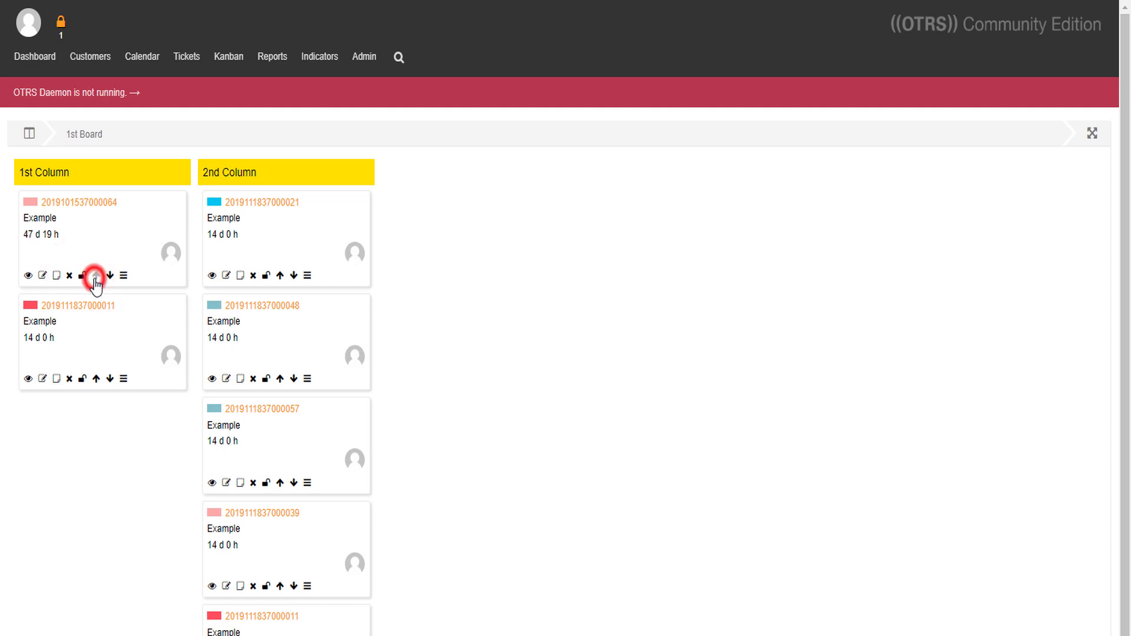
mouse_move(110, 280)
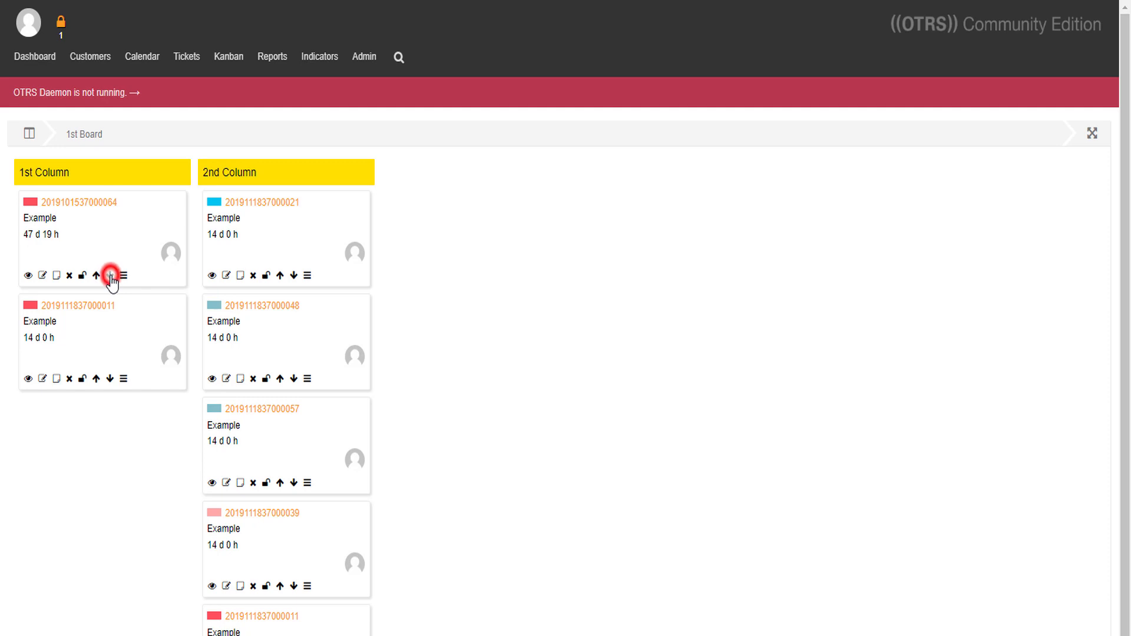
click(110, 276)
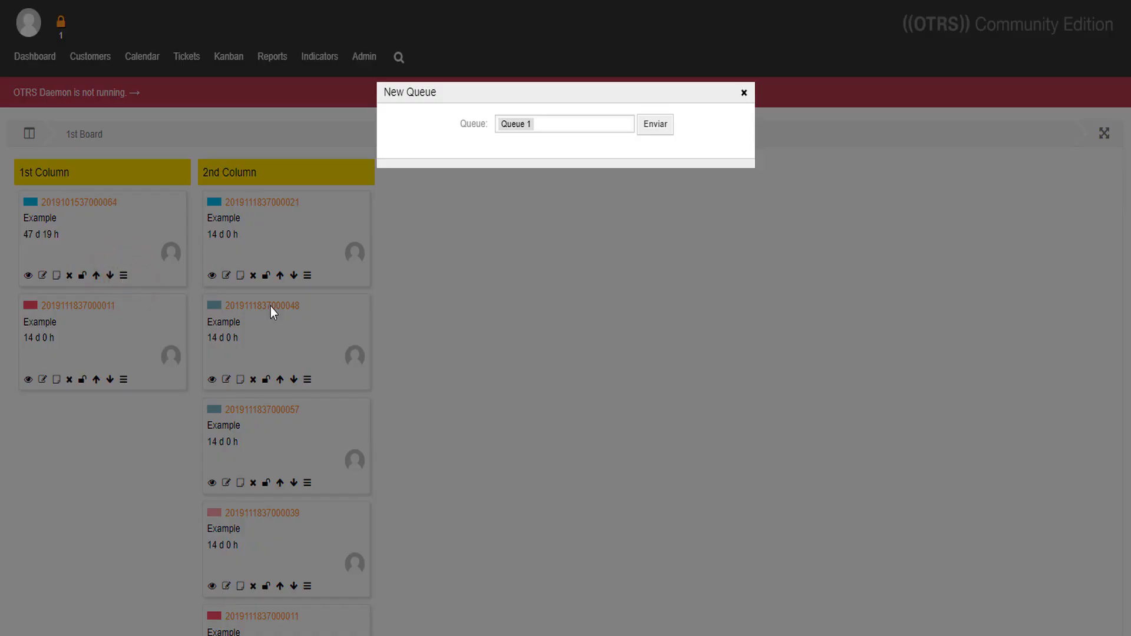
click(564, 123)
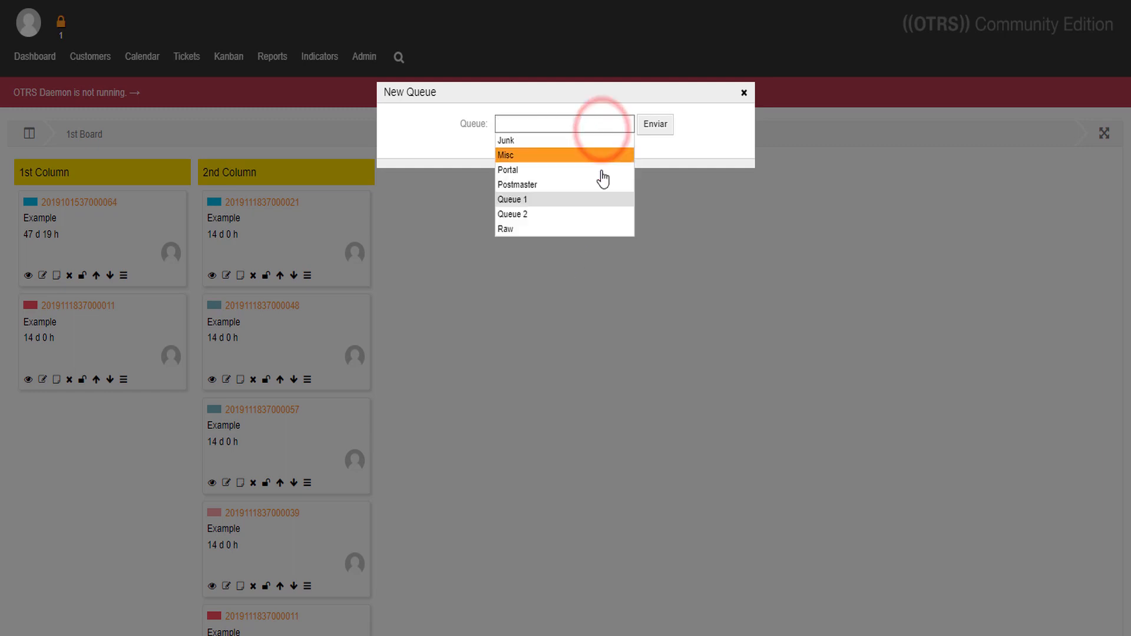
click(512, 213)
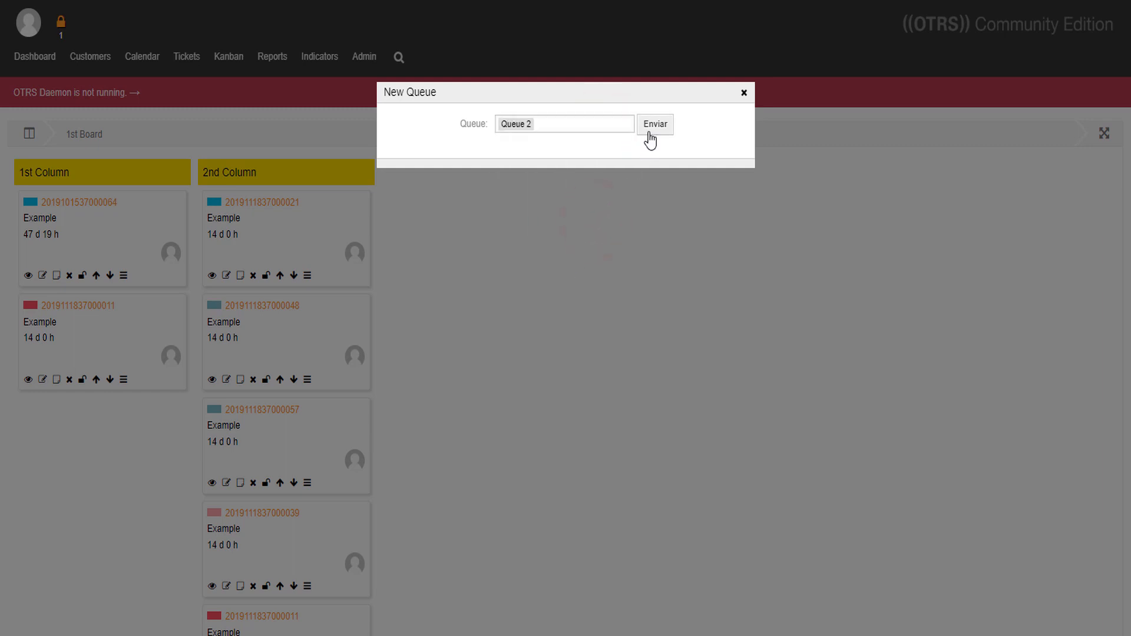
click(654, 125)
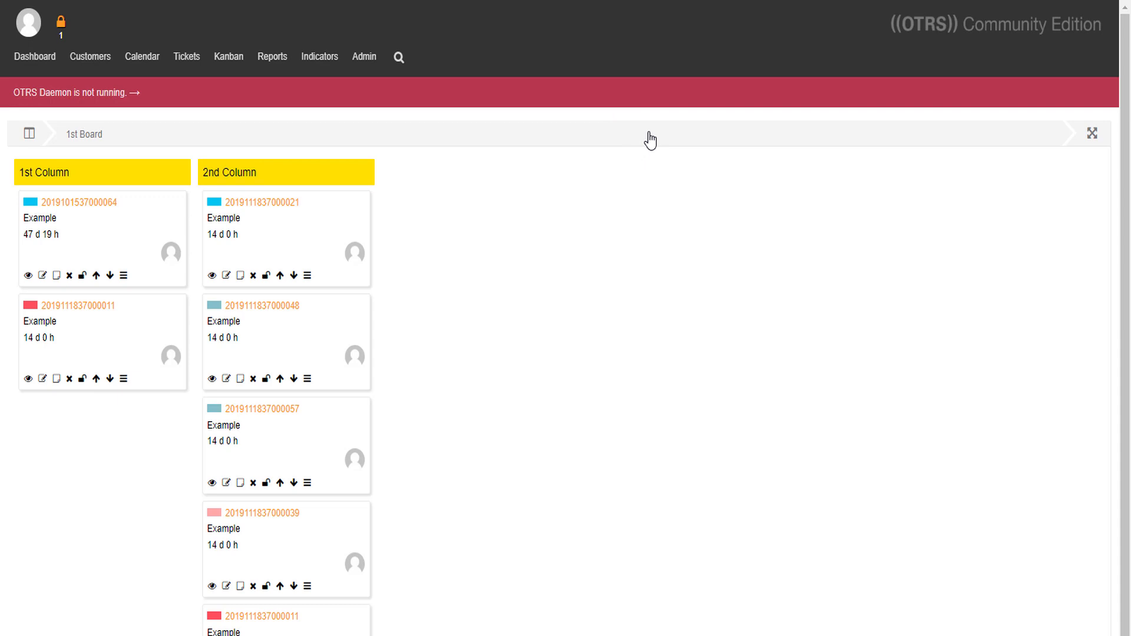
mouse_move(615, 128)
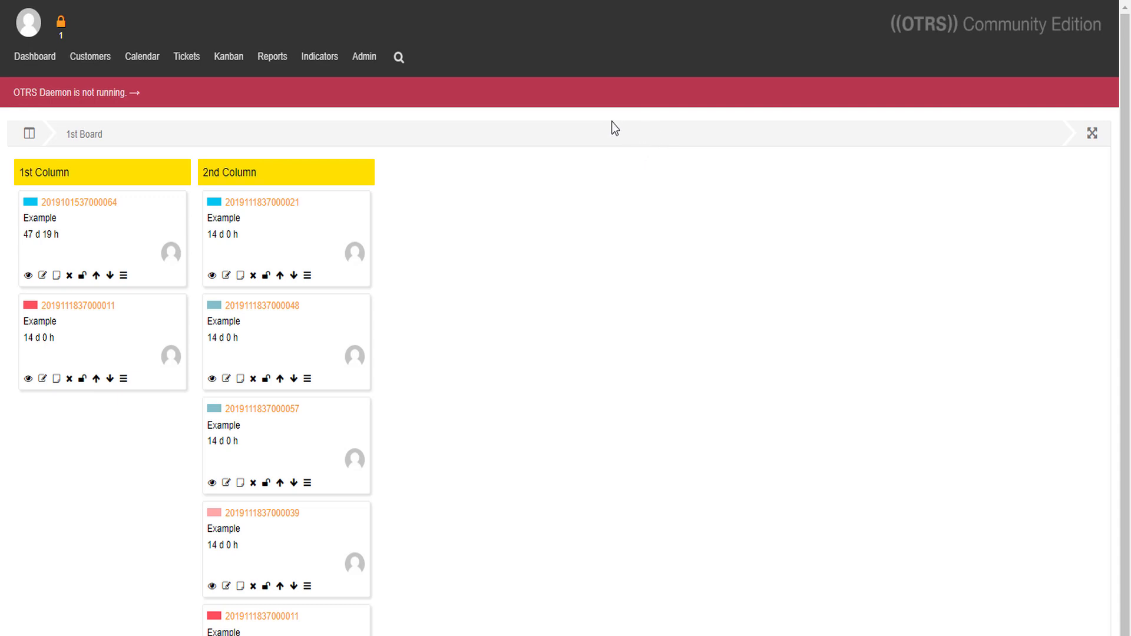
- Open System Configuration from the Admin area
click(365, 57)
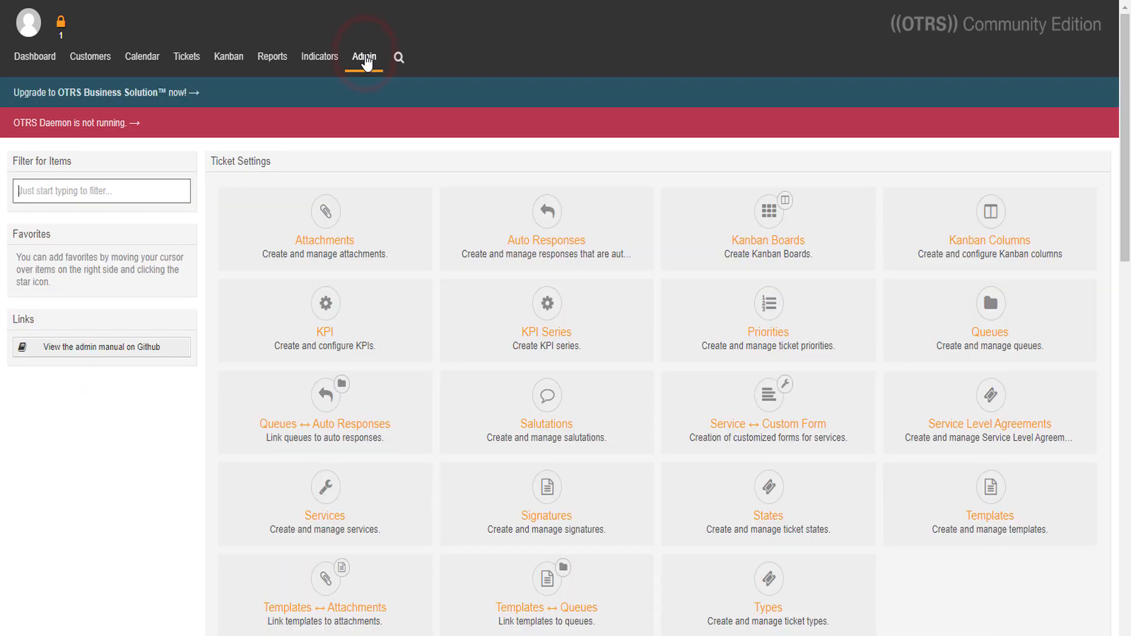
scroll(down, 3)
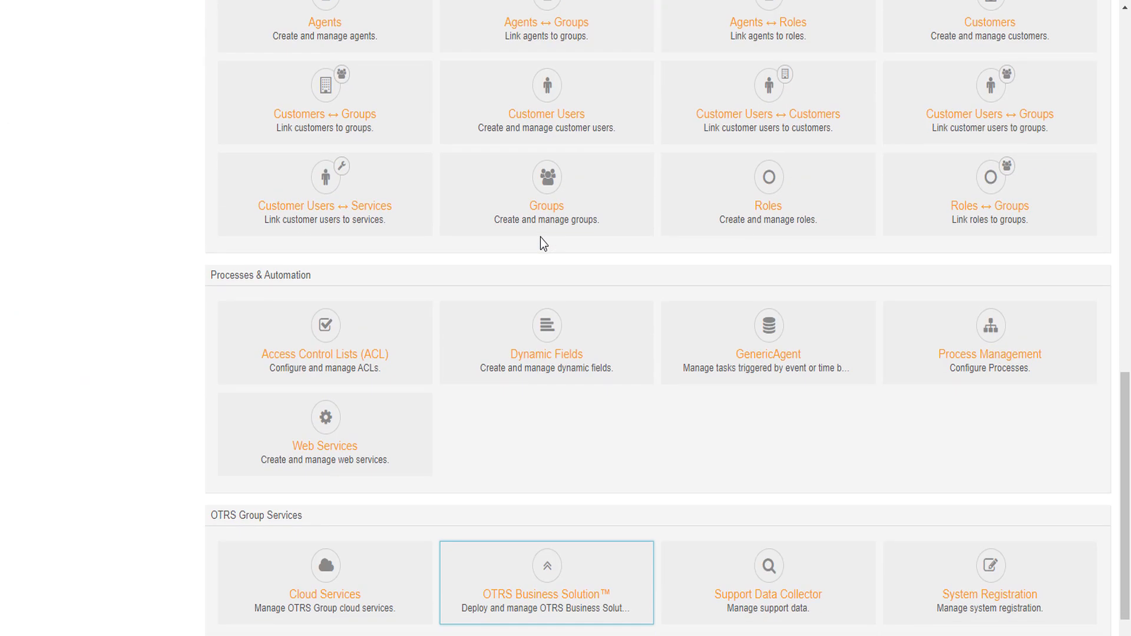
scroll(down, 3)
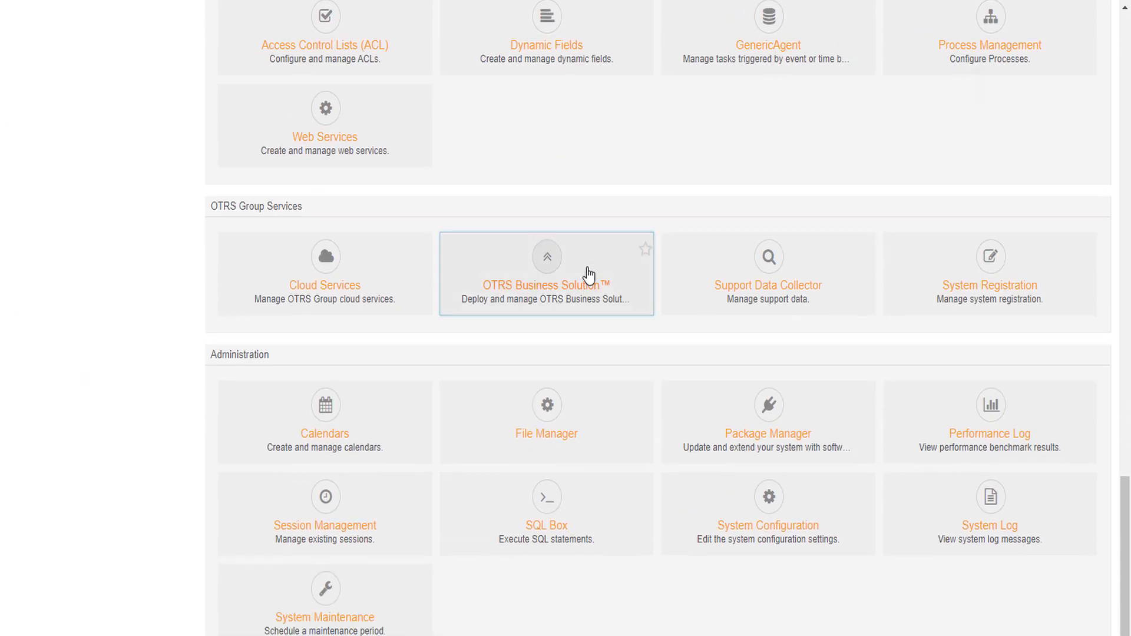
click(767, 495)
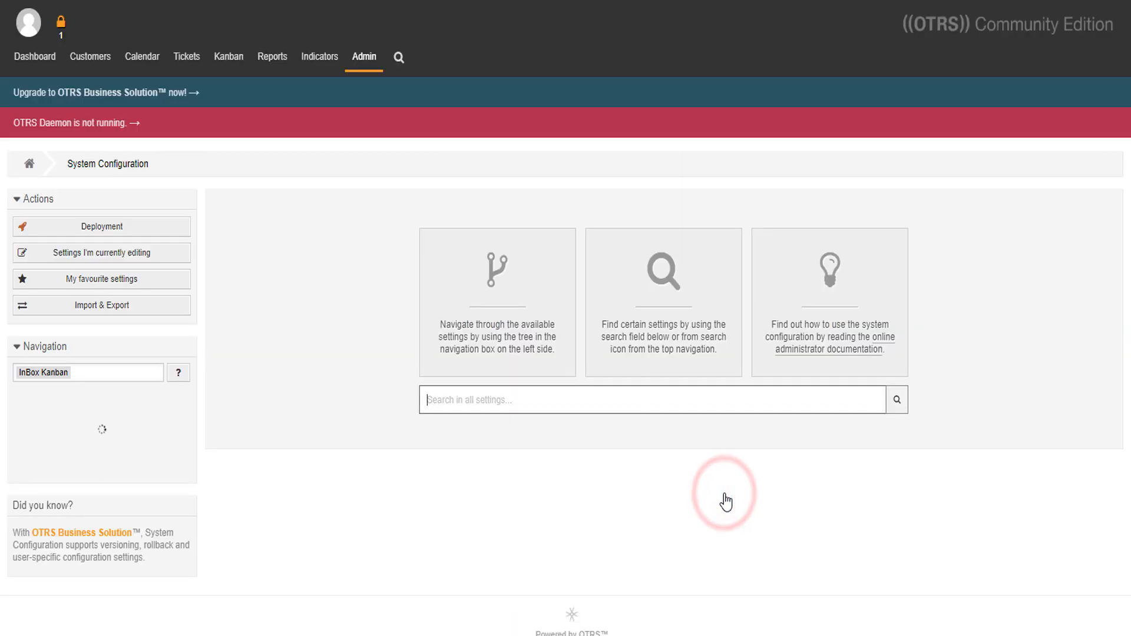
- Search settings for 'kanban', review the 18 results, and go back to My Boards
text(k)
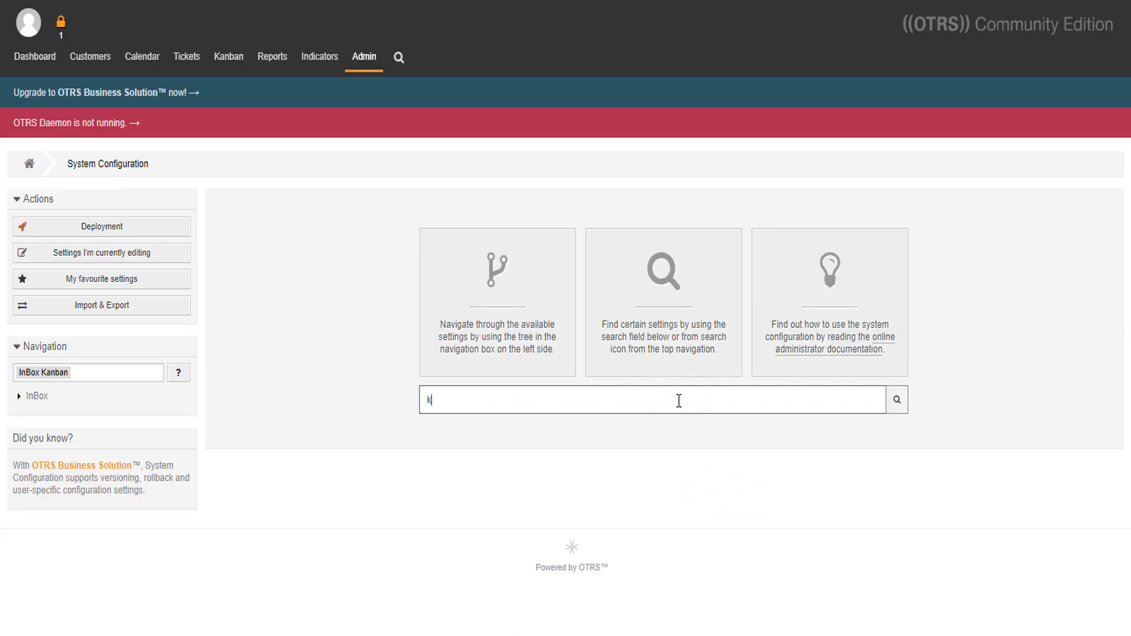
text(anban)
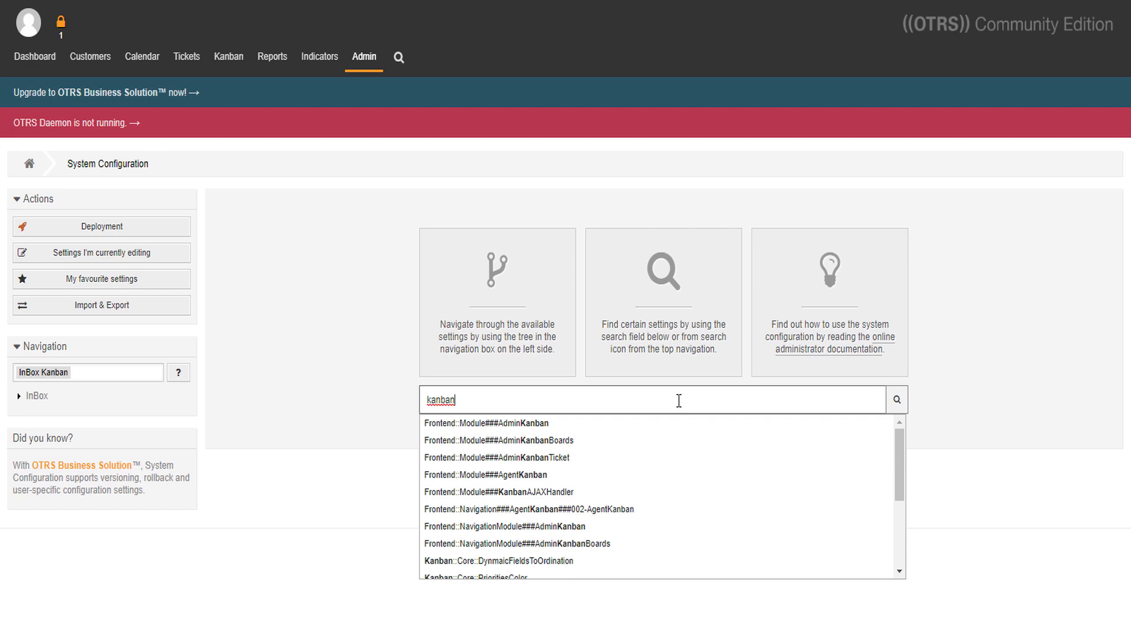
click(896, 400)
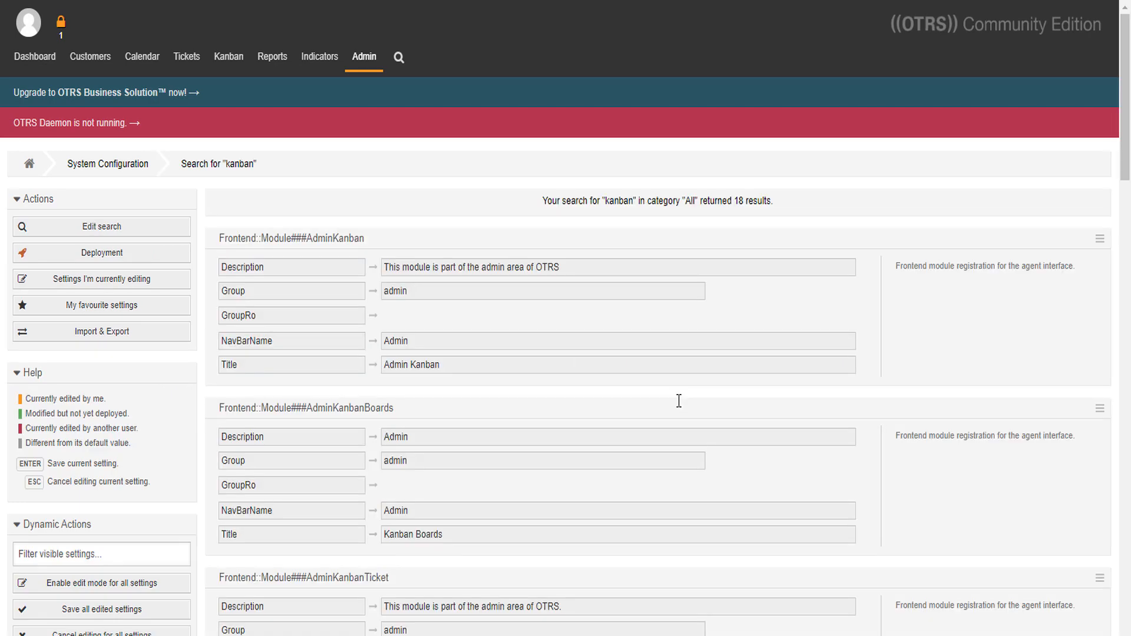
scroll(down, 3)
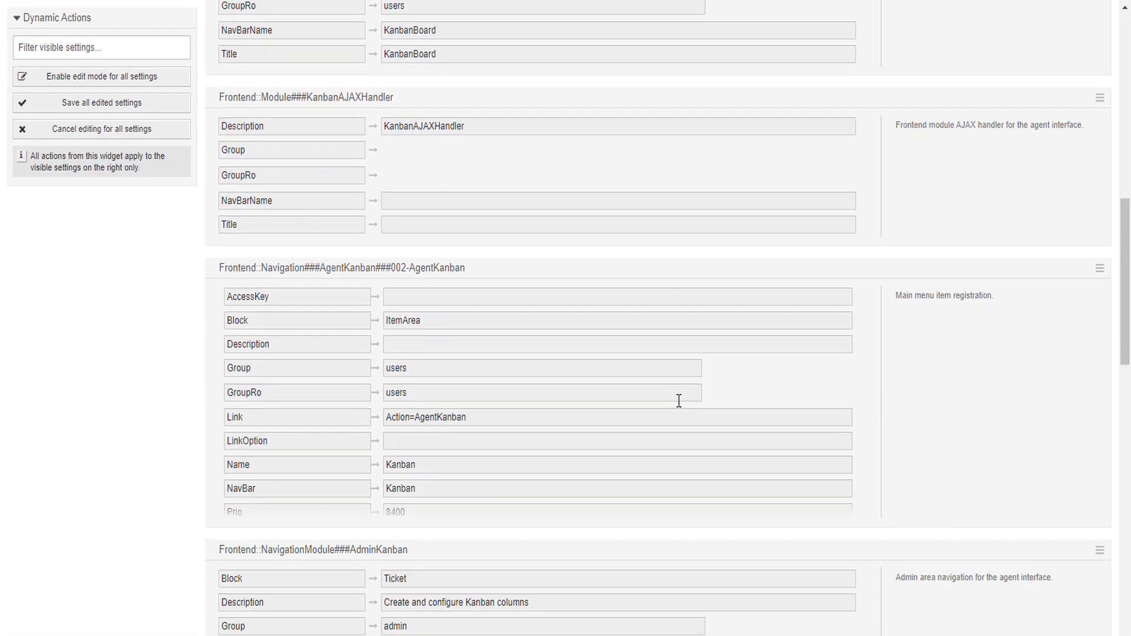
scroll(down, 3)
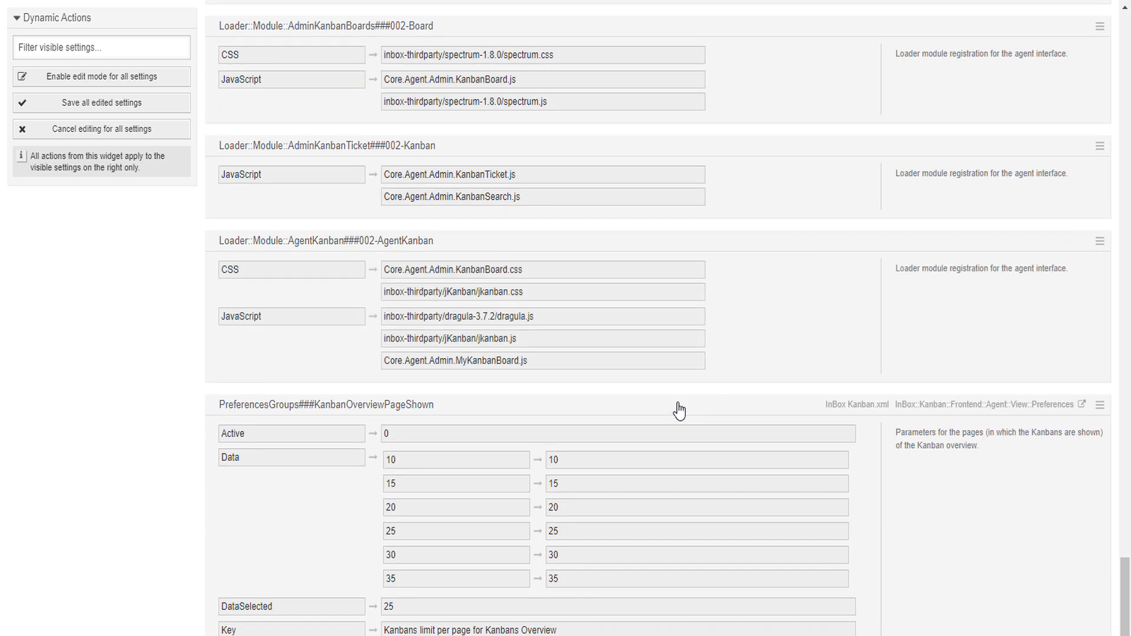
scroll(up, 3)
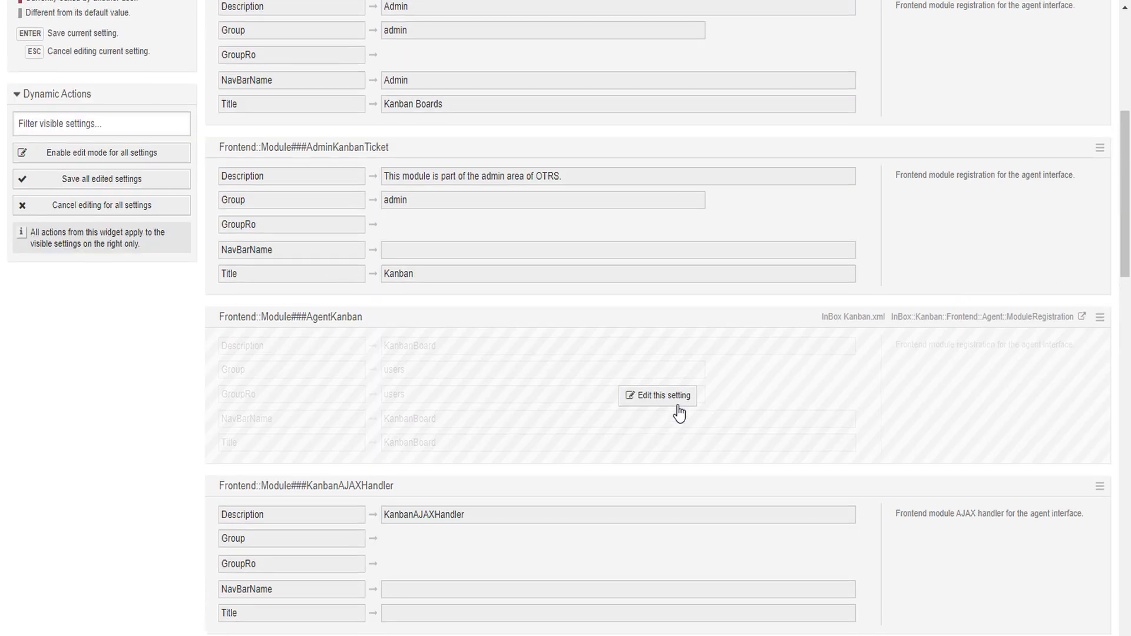
scroll(up, 3)
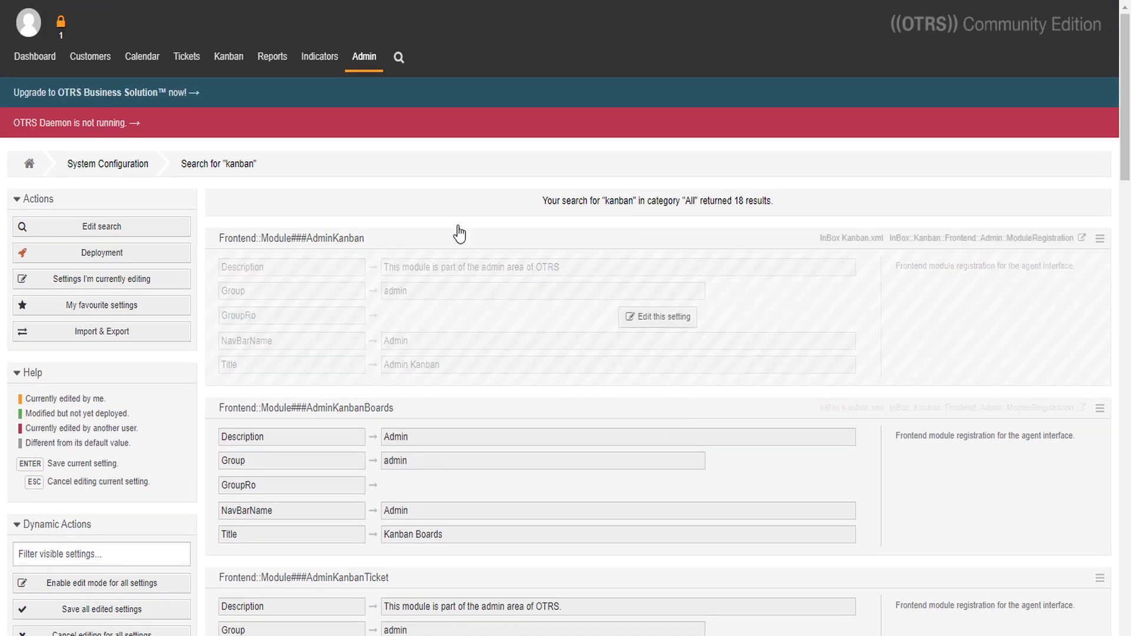
click(229, 57)
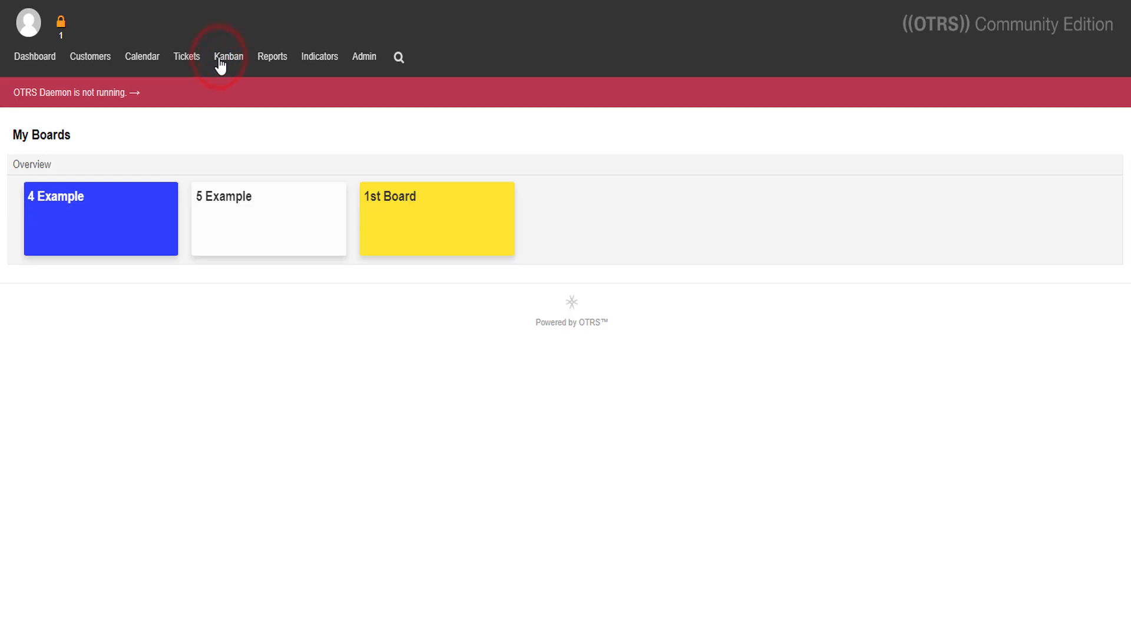
mouse_move(229, 56)
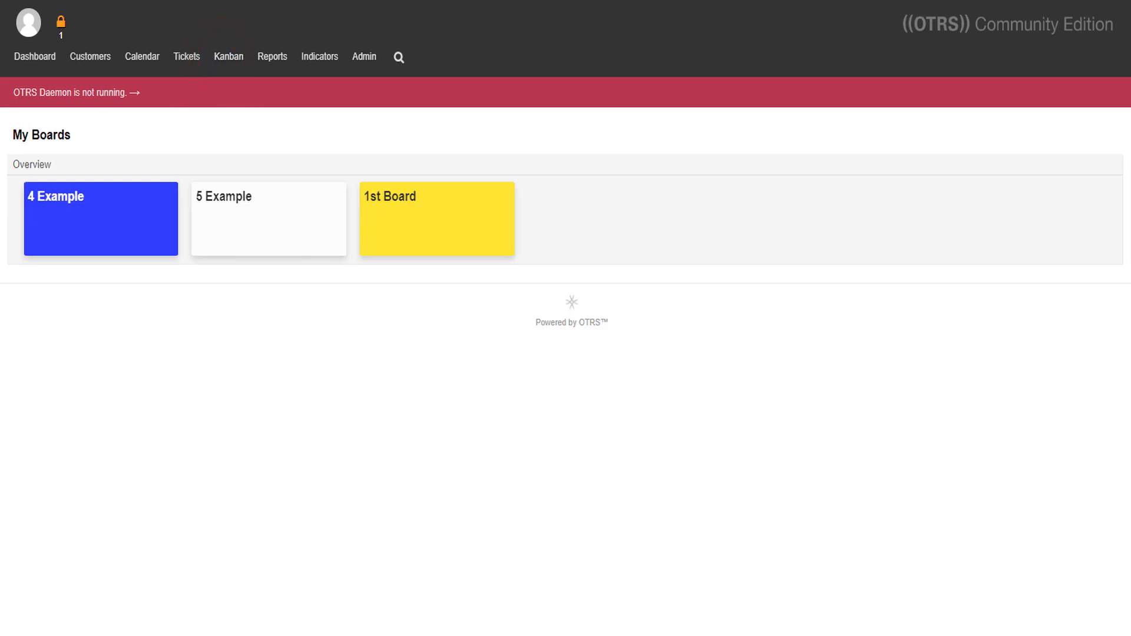
mouse_move(186, 65)
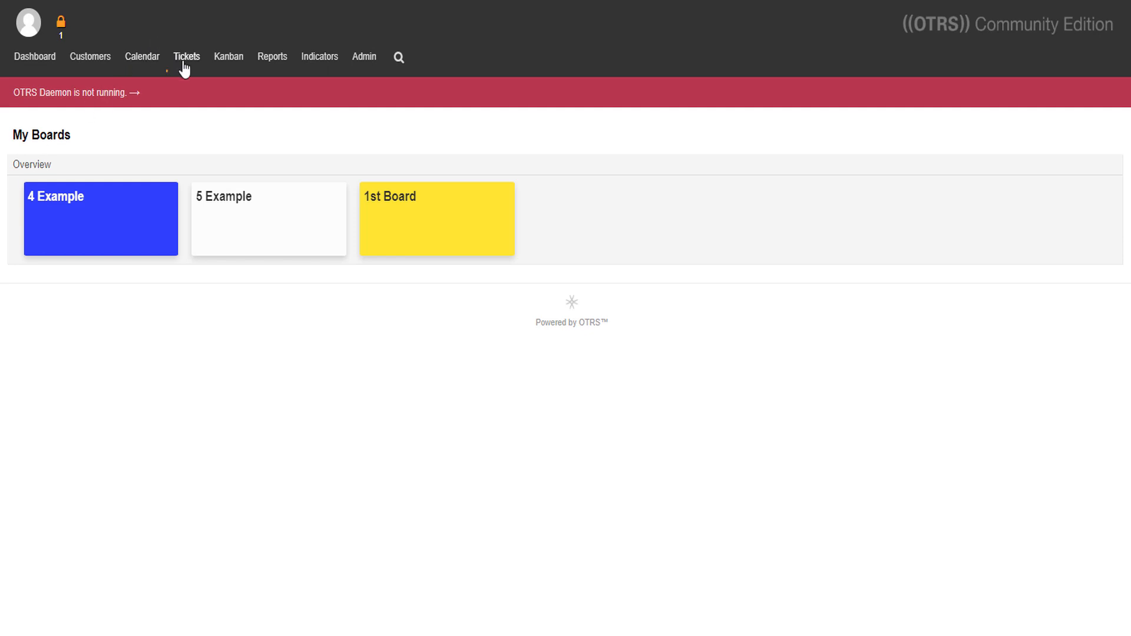
mouse_move(229, 57)
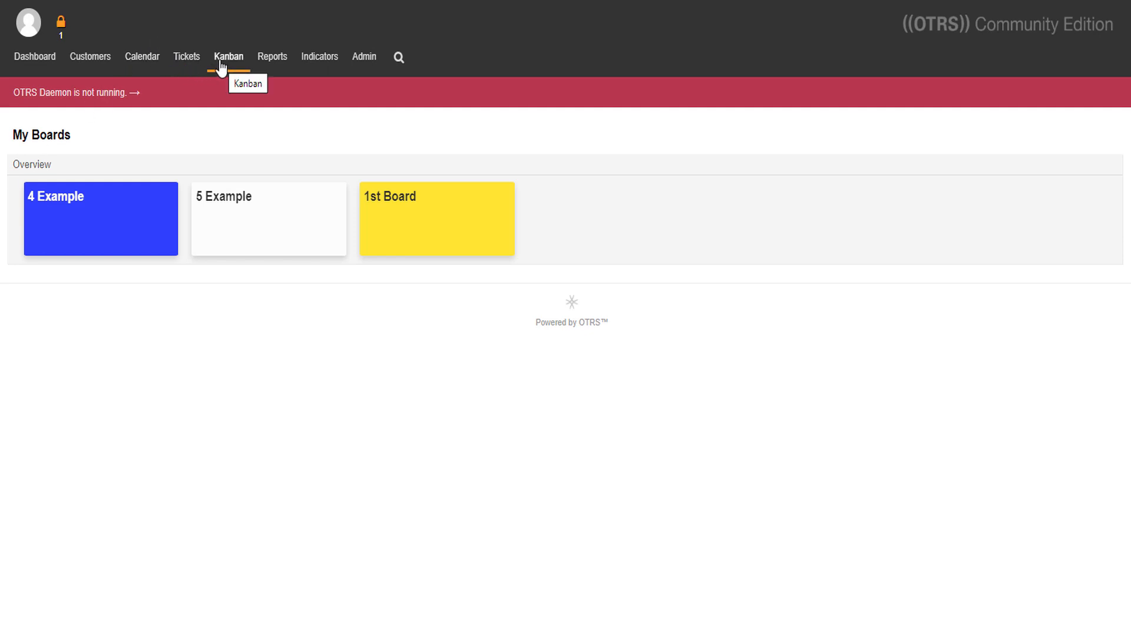